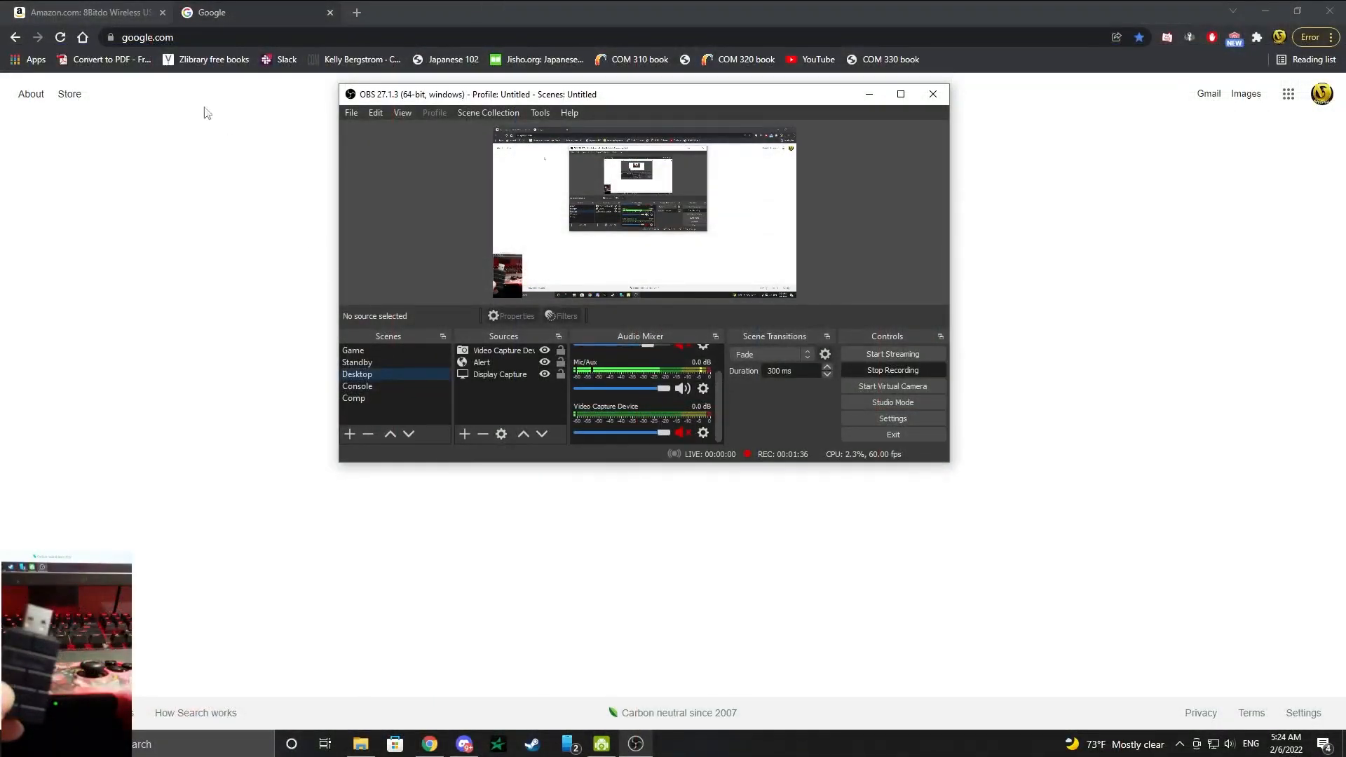
# - Show the Amazon listing for the 8BitDo Wireless USB Adapter 2 at $19.99
pyautogui.click(85, 13)
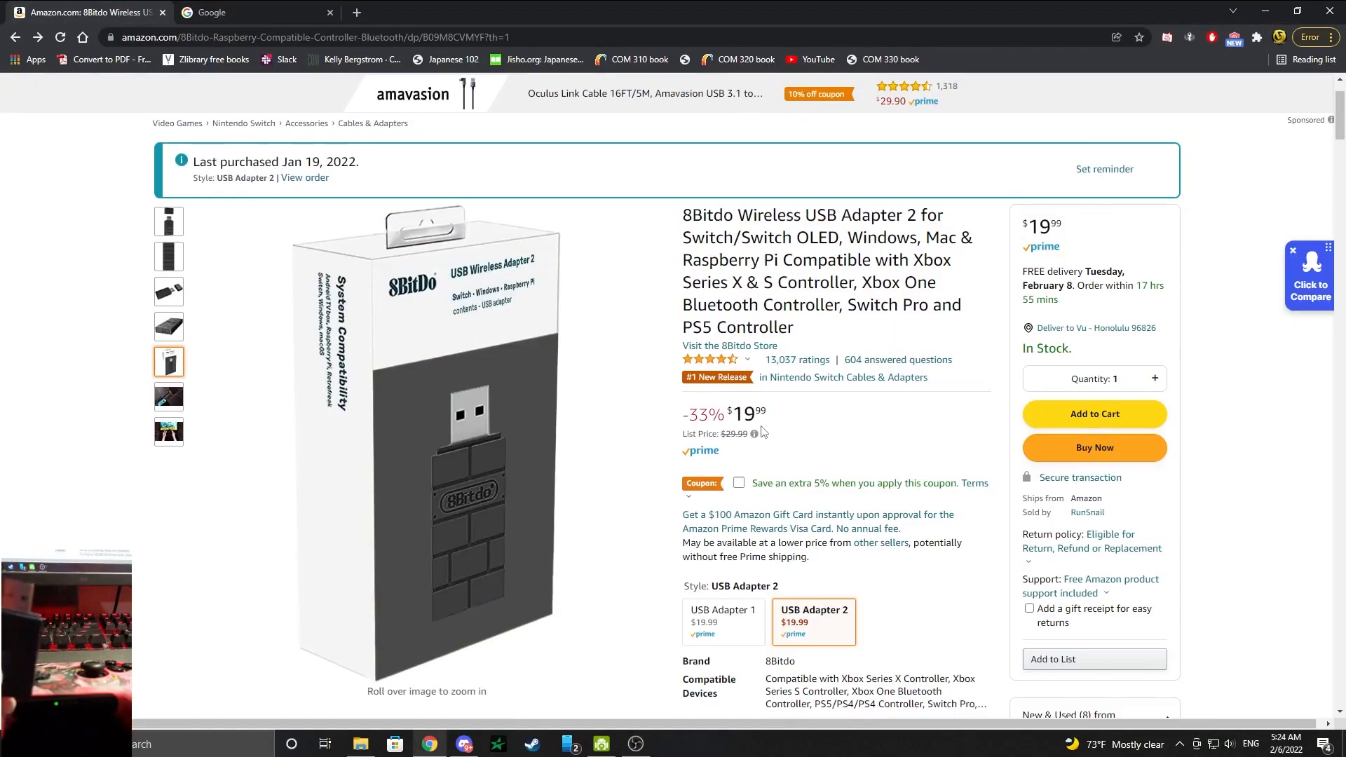
pyautogui.moveTo(752, 427)
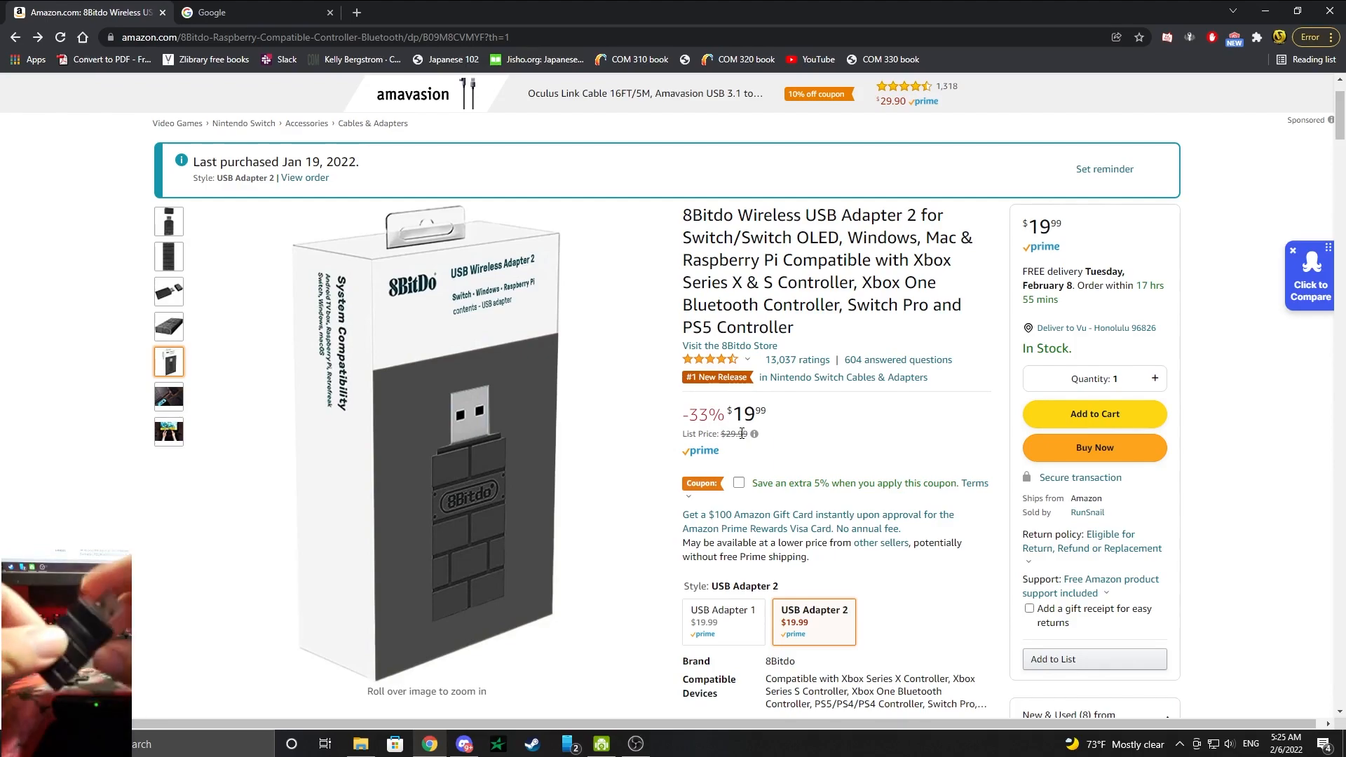
pyautogui.scroll(-3)
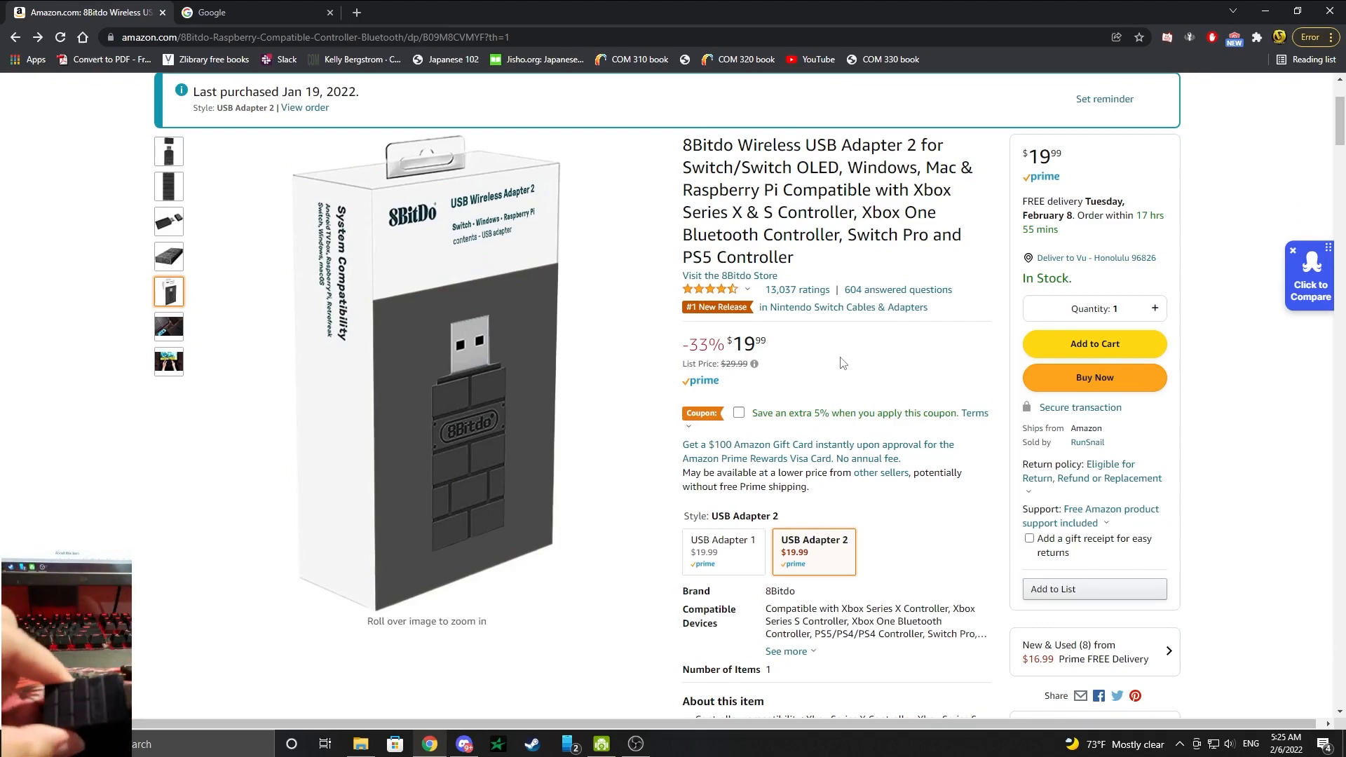
# - Run a Google search for '8bitdo'
pyautogui.click(249, 13)
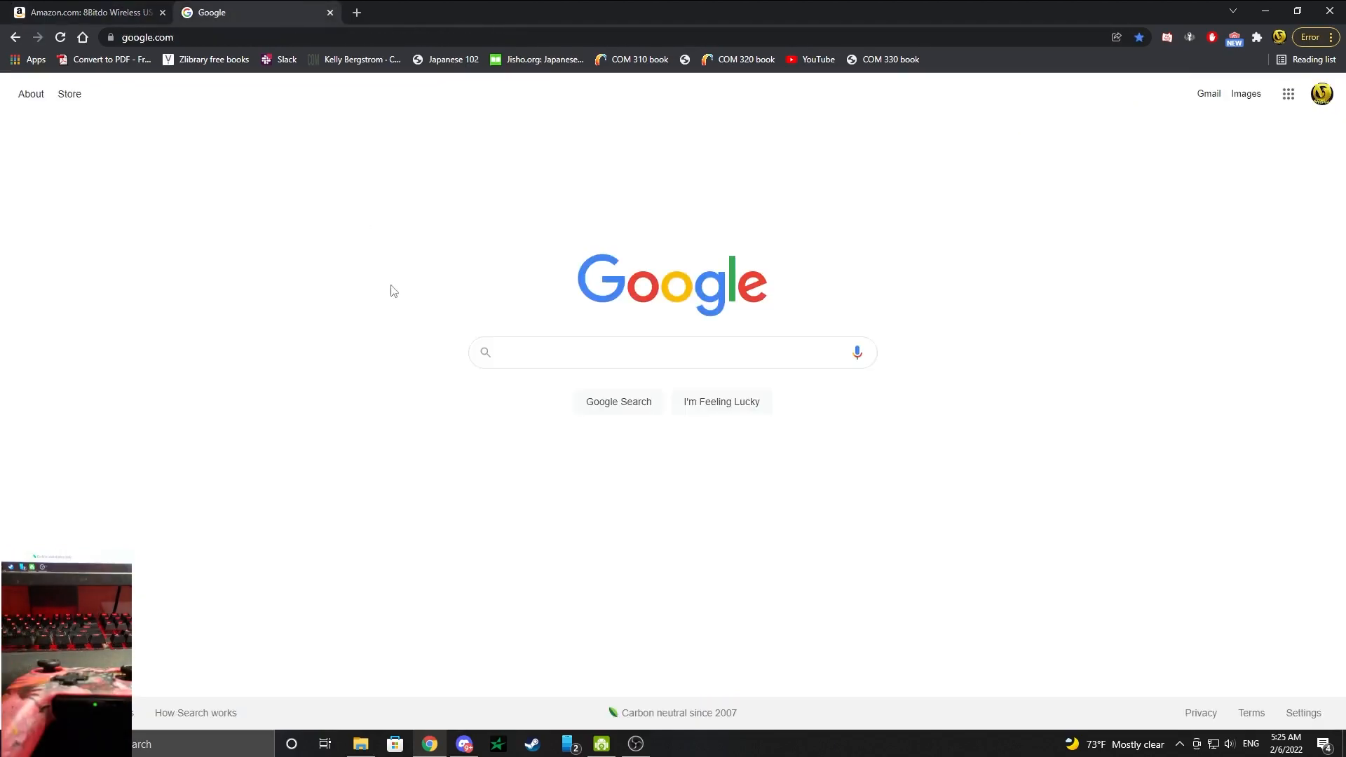
pyautogui.click(672, 352)
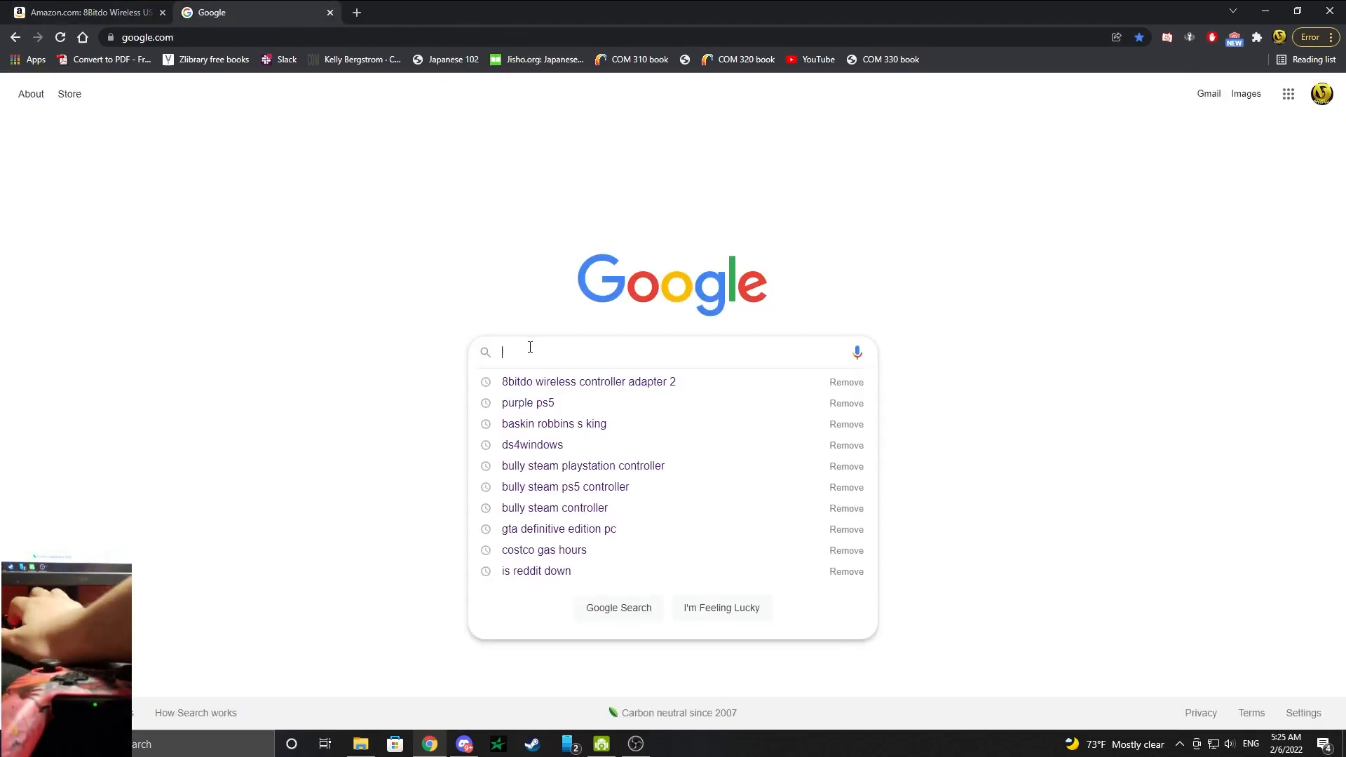
pyautogui.write('8bitdo')
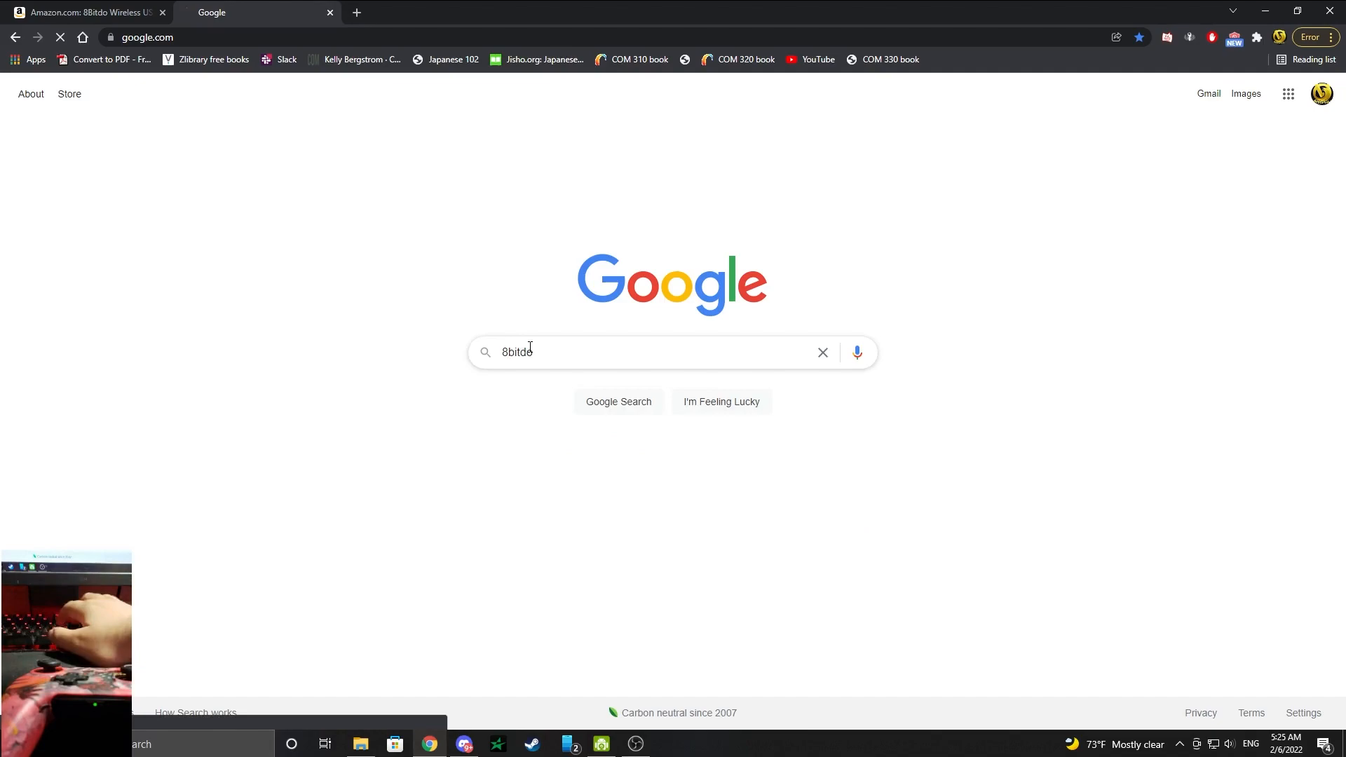
pyautogui.press('enter')
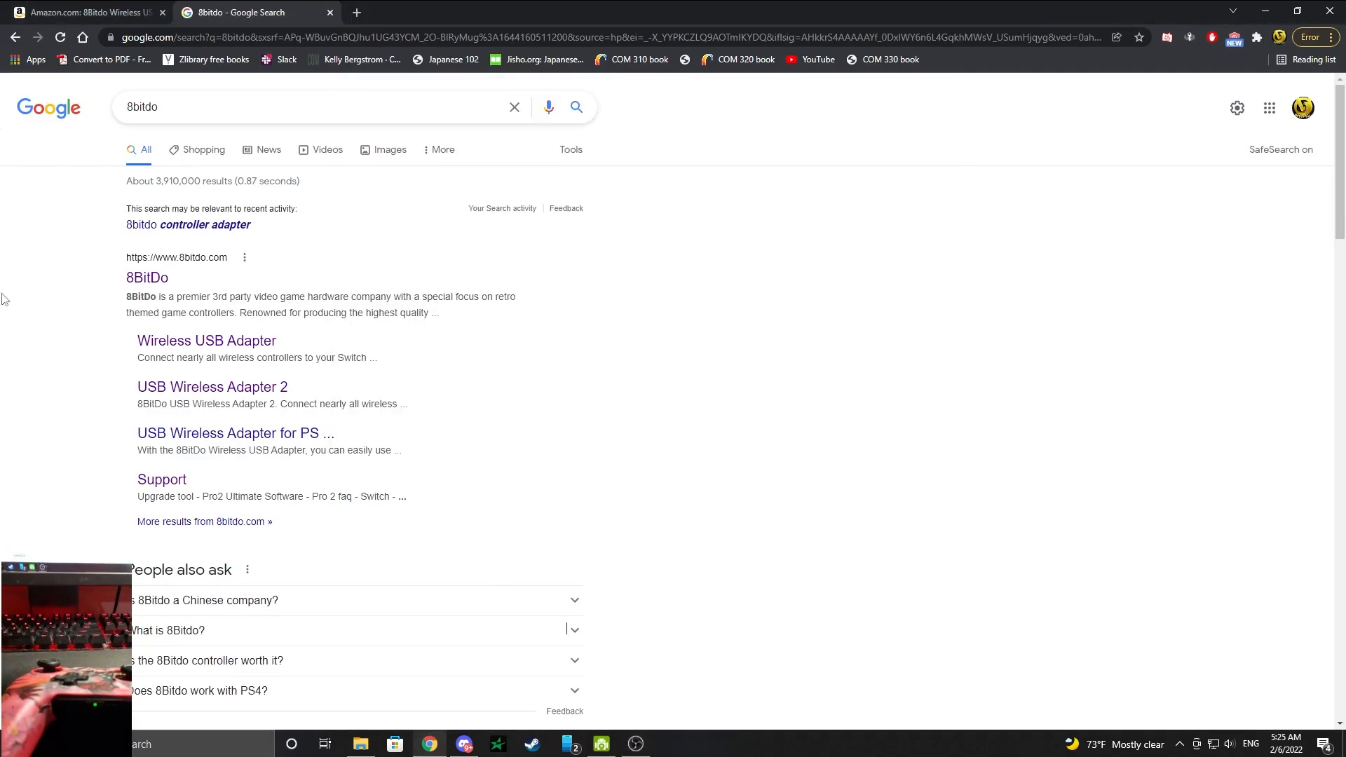
# - Reach the official 8BitDo Support page listing controllers and adapters
pyautogui.click(147, 278)
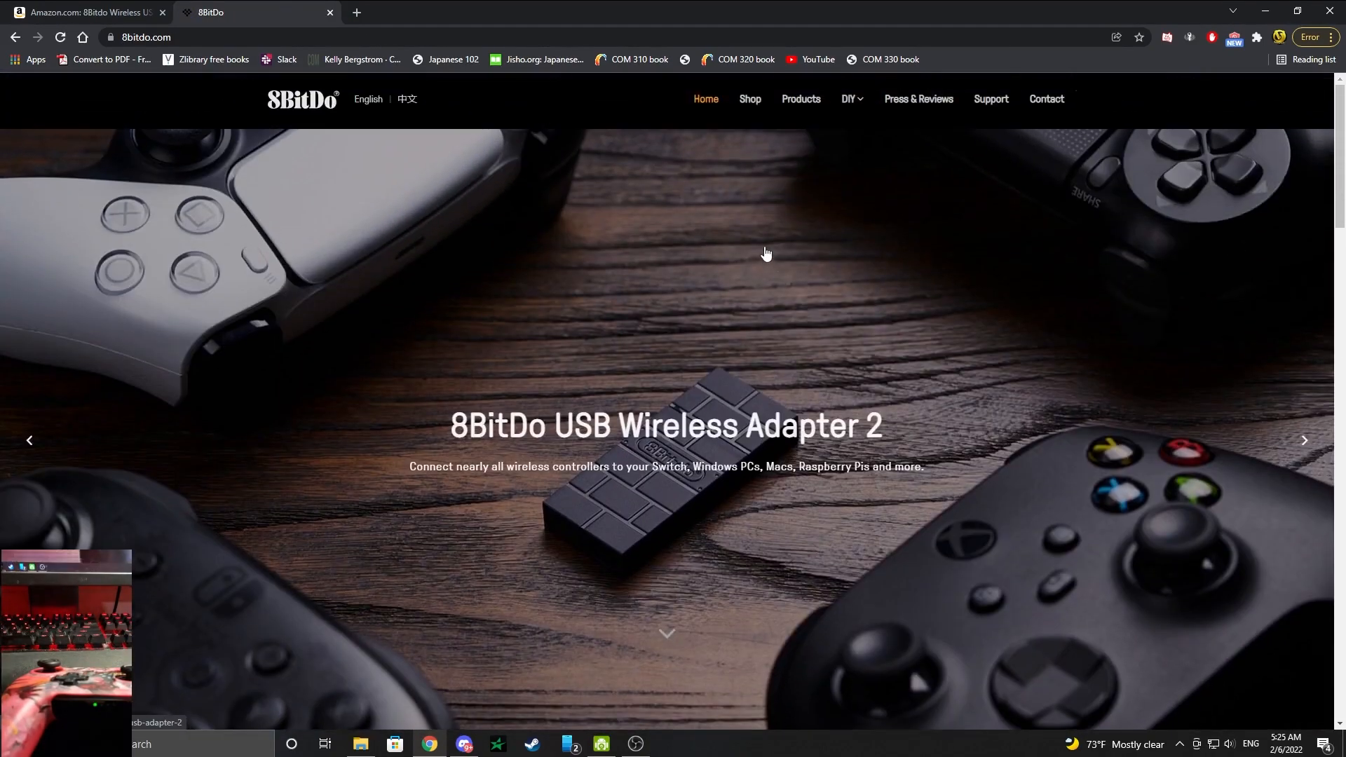
pyautogui.click(990, 99)
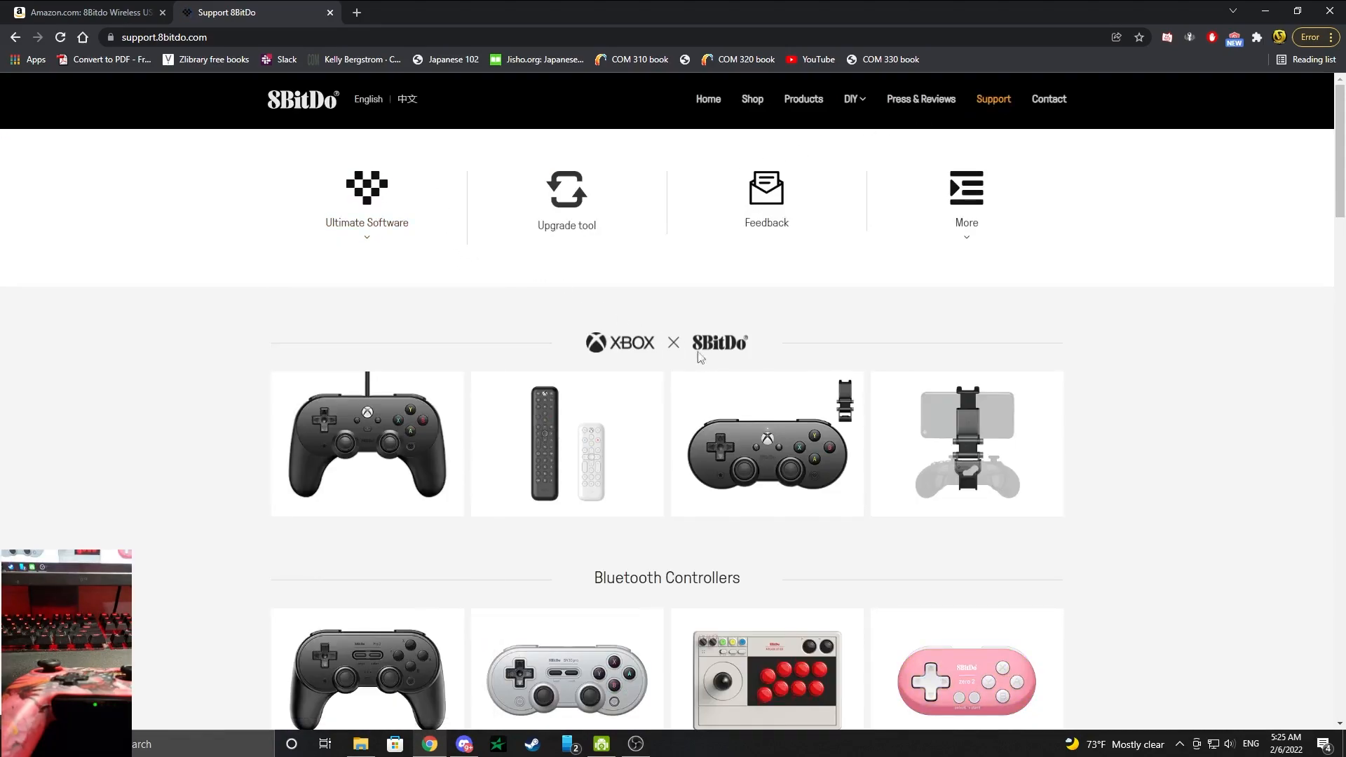
pyautogui.scroll(-3)
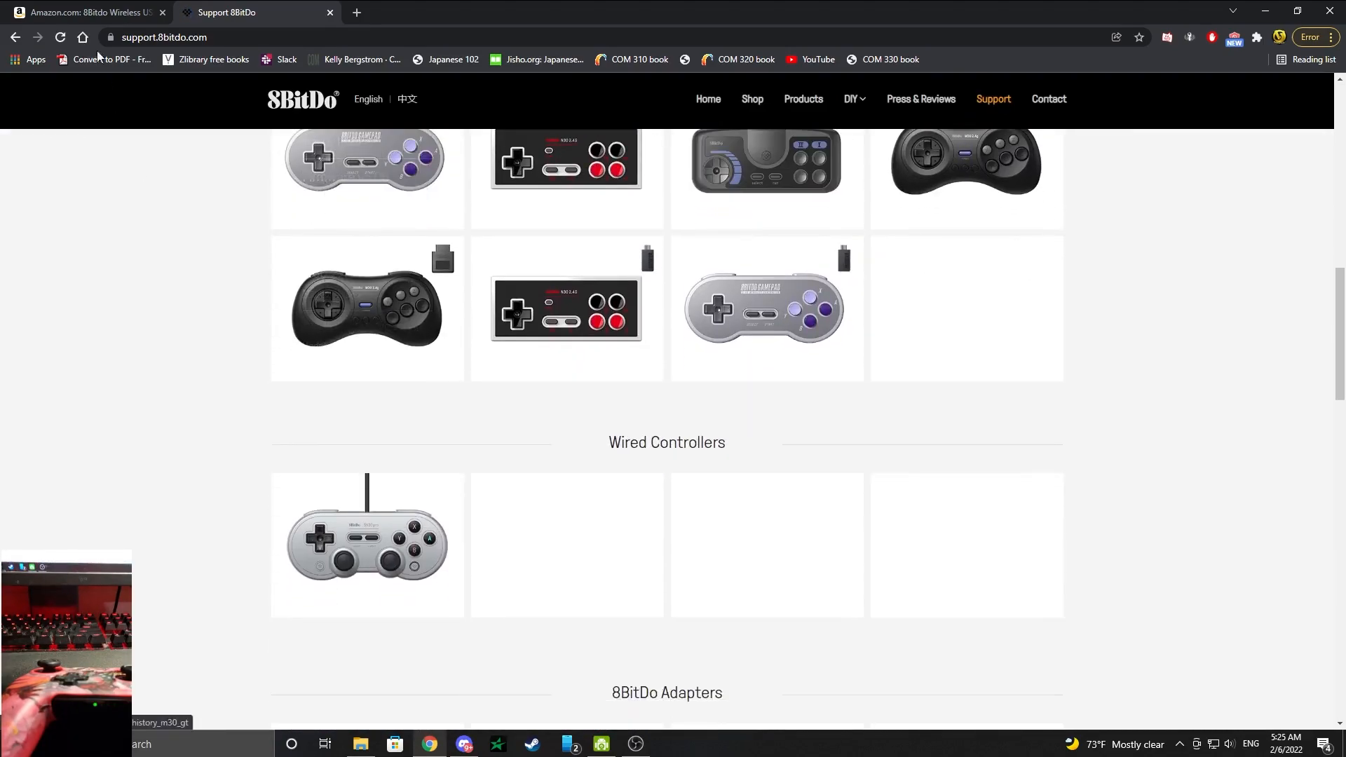
# - View the USB Adapter 1 variant on Amazon, then return to the USB Adapter 2 listing
pyautogui.click(85, 13)
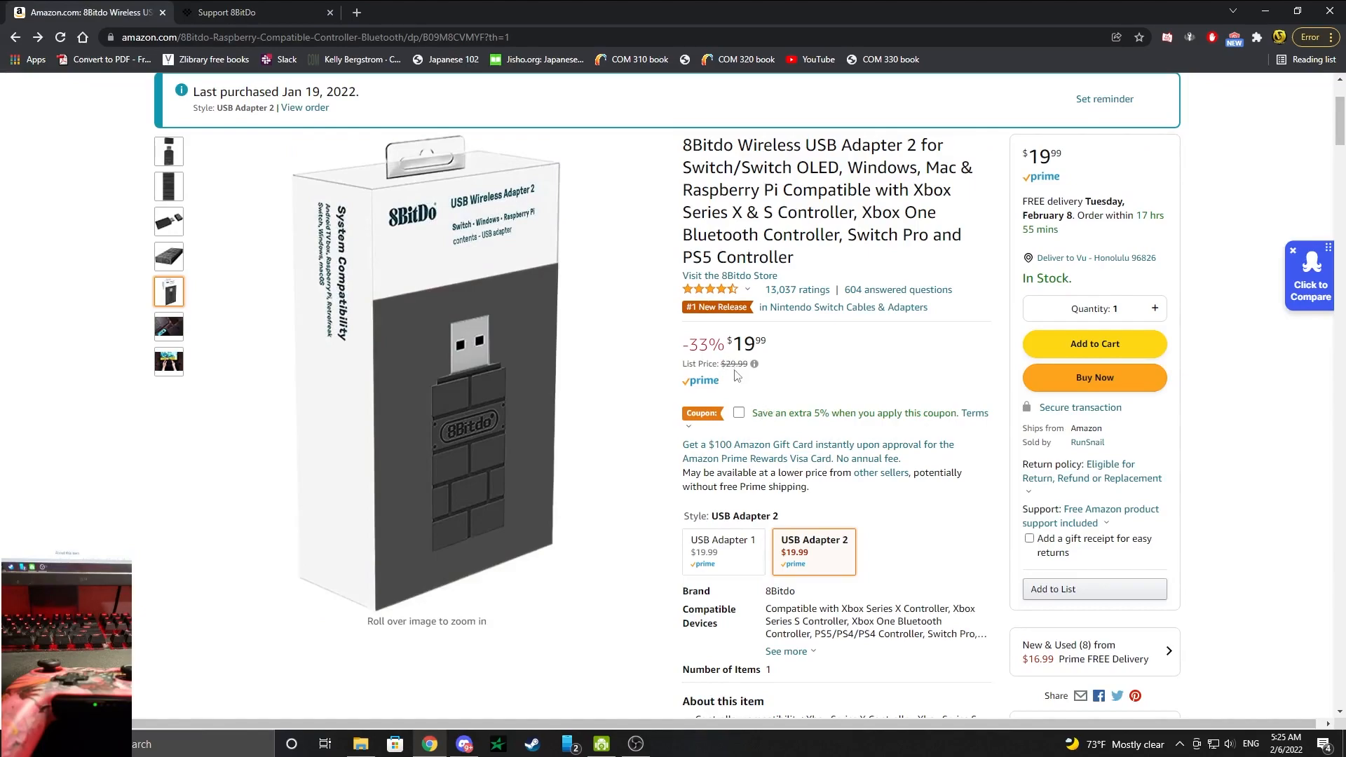
pyautogui.click(723, 549)
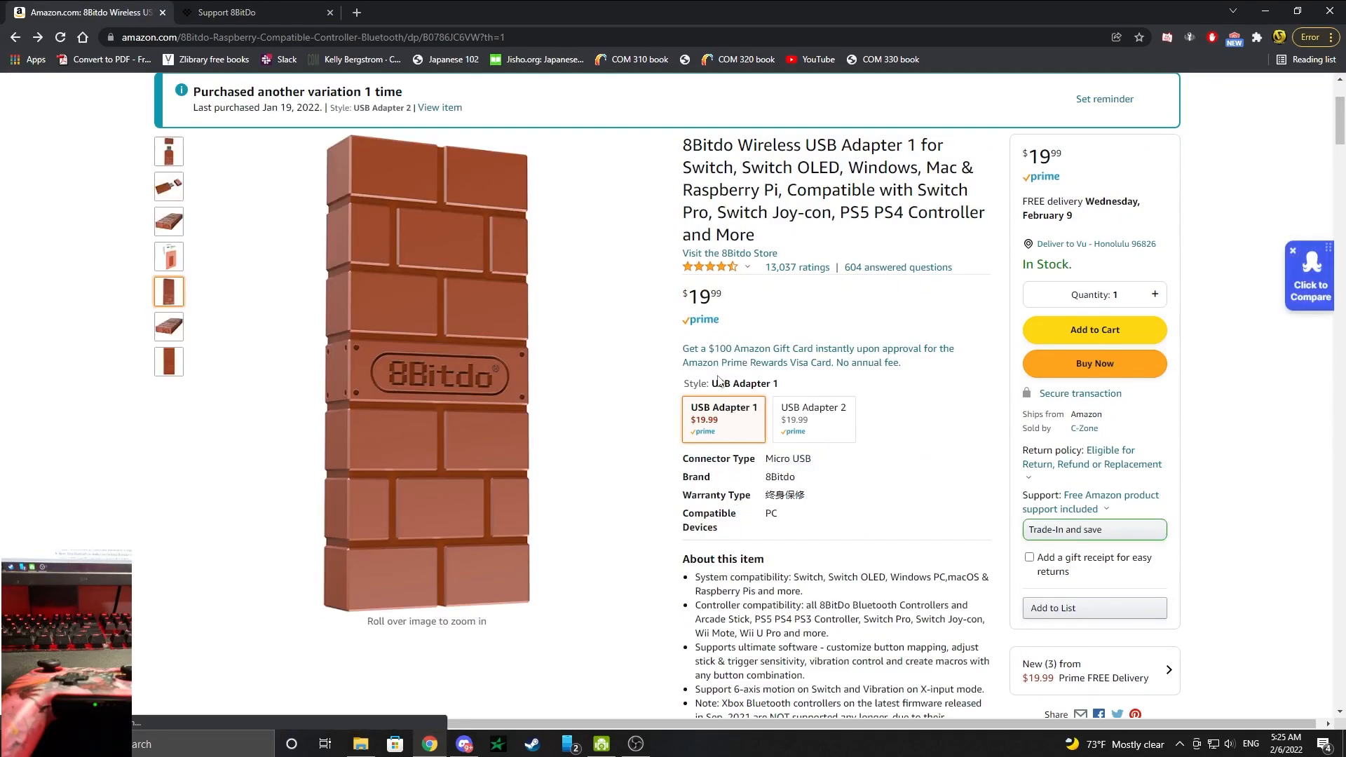
pyautogui.moveTo(724, 417)
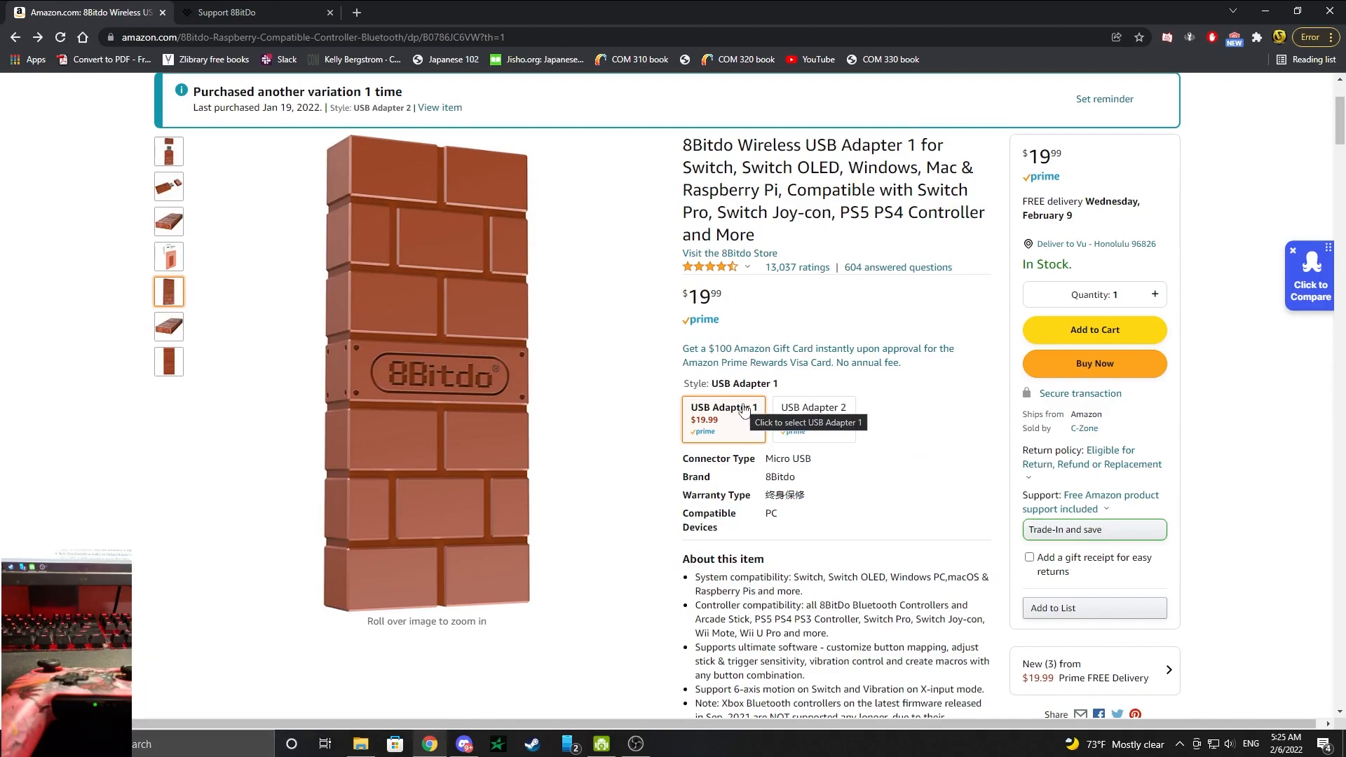
pyautogui.click(811, 416)
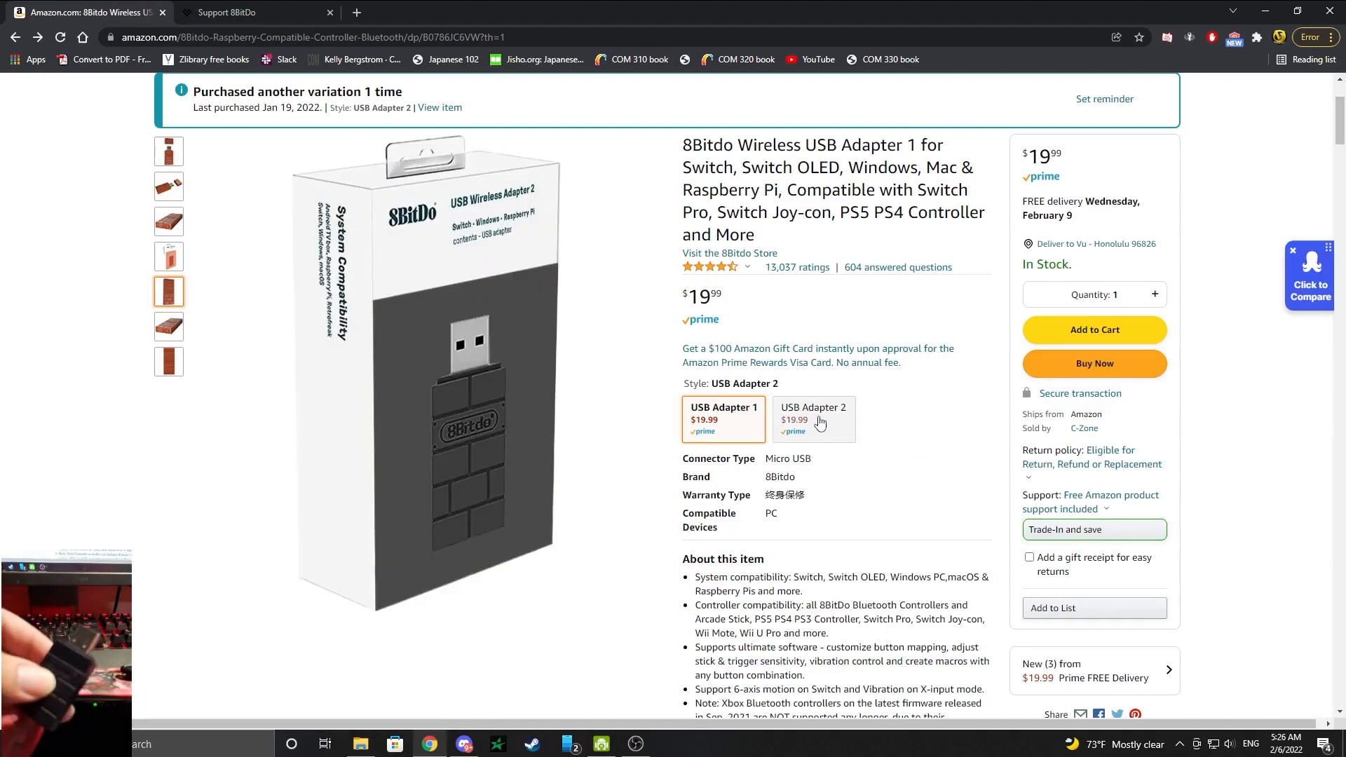
pyautogui.moveTo(814, 421)
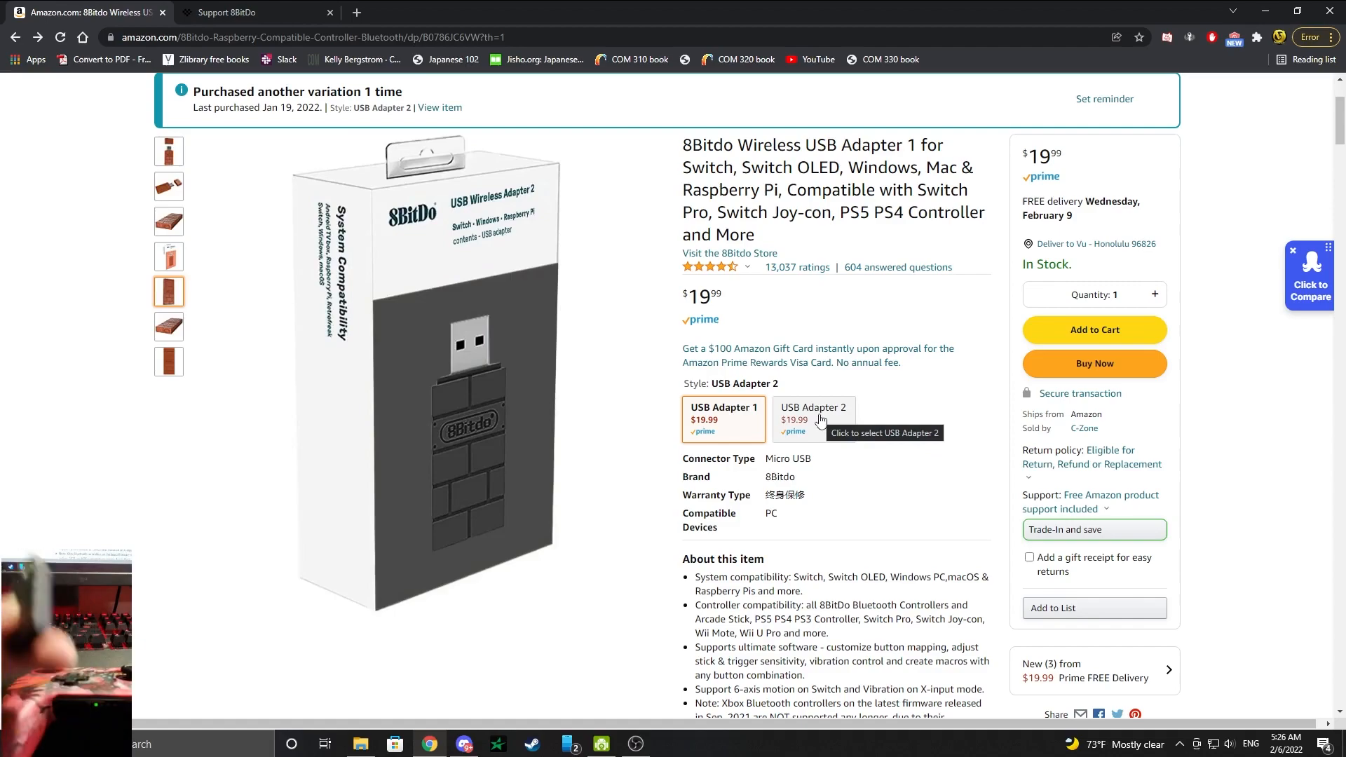
pyautogui.click(812, 420)
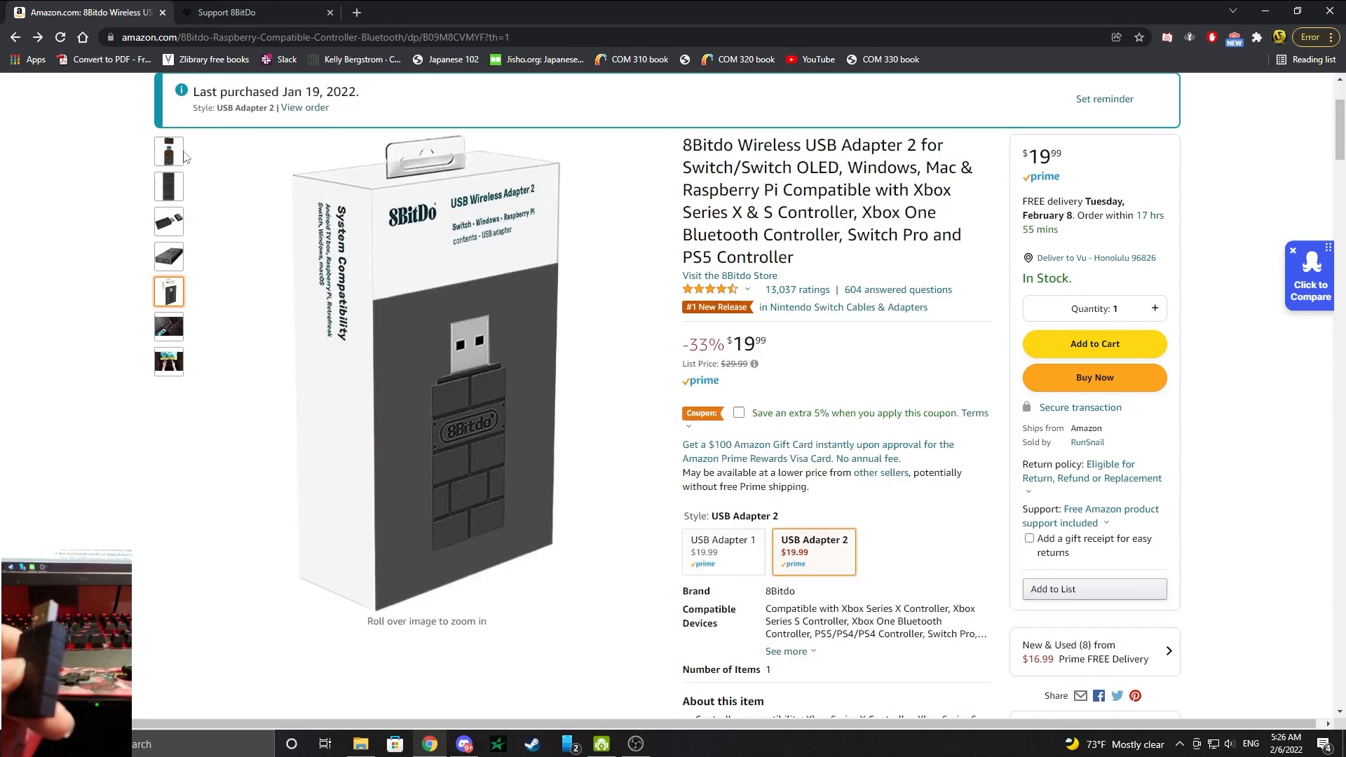
# - Reach the Firmware Updater page for USB Adapter 2 under 8BitDo Adapters
pyautogui.click(226, 12)
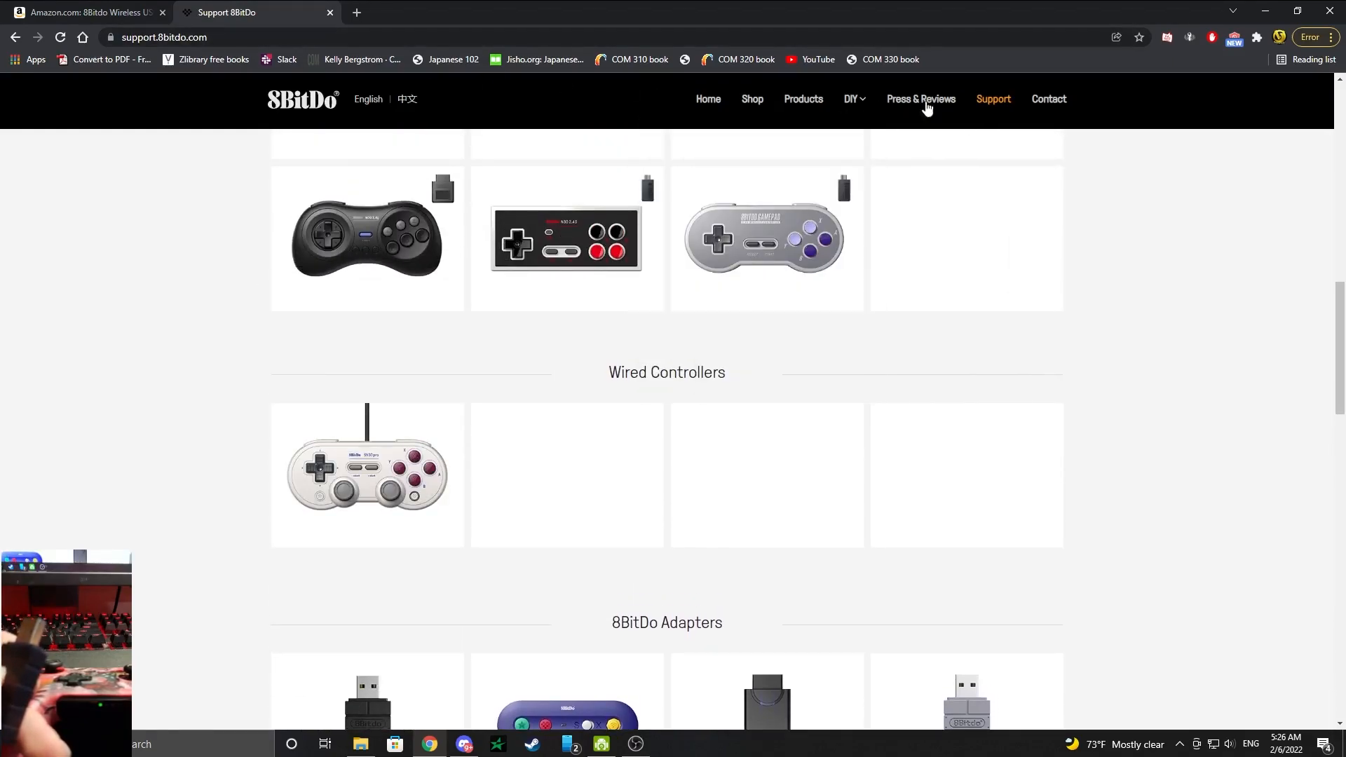
pyautogui.scroll(-3)
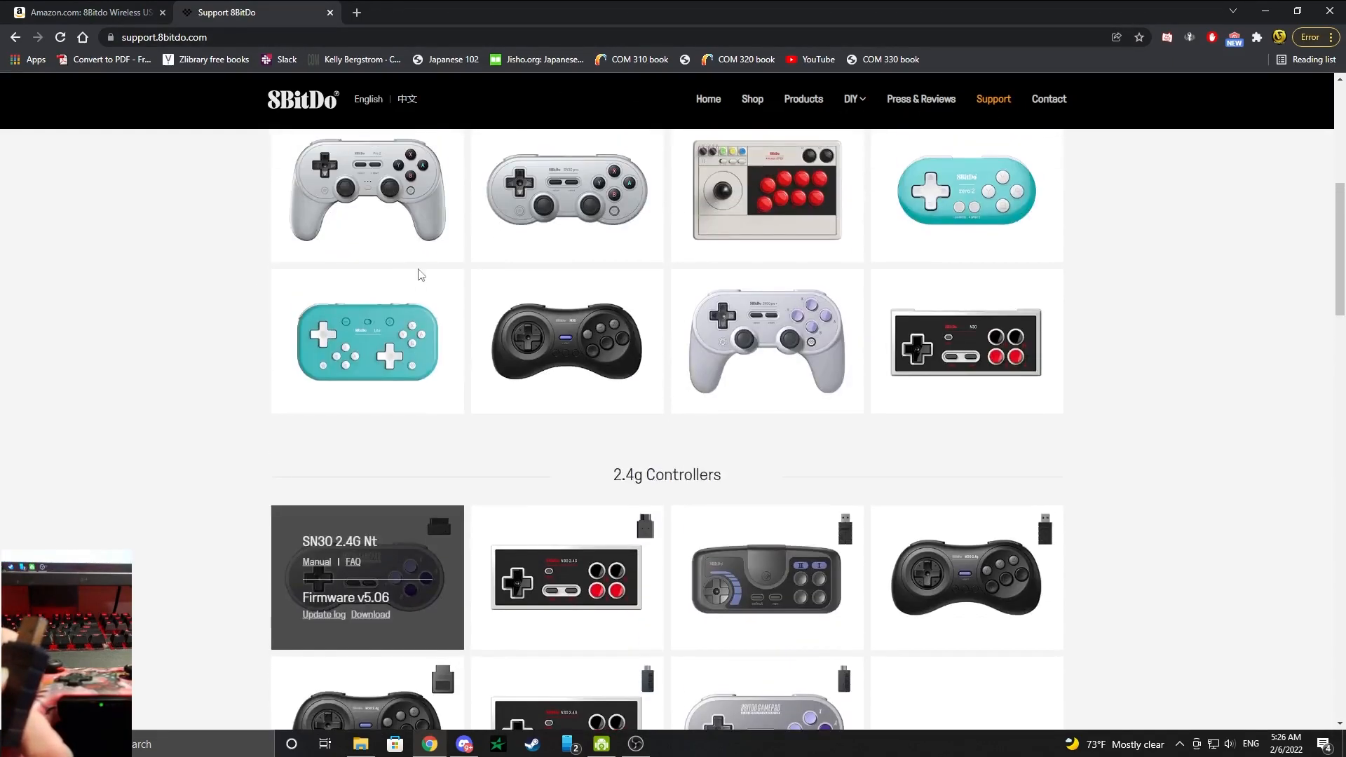
pyautogui.scroll(-3)
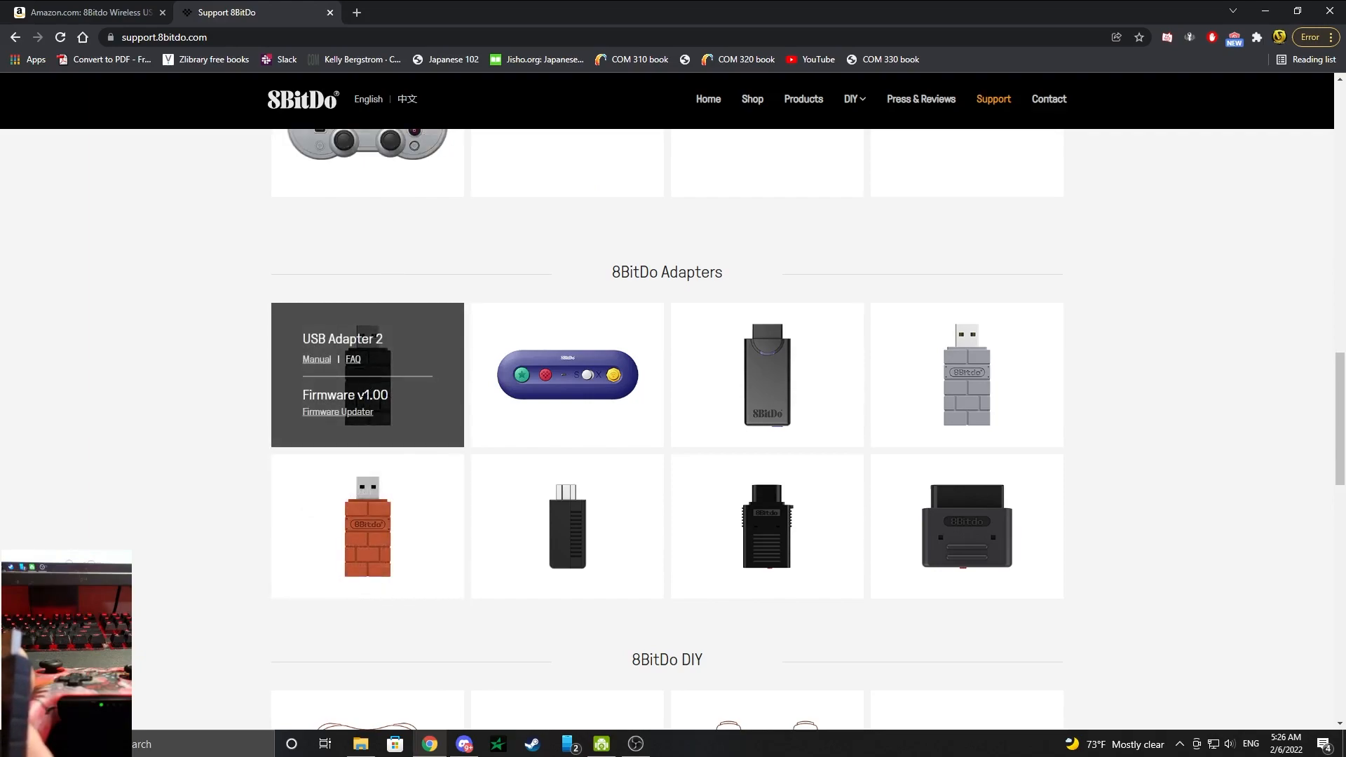
pyautogui.click(336, 413)
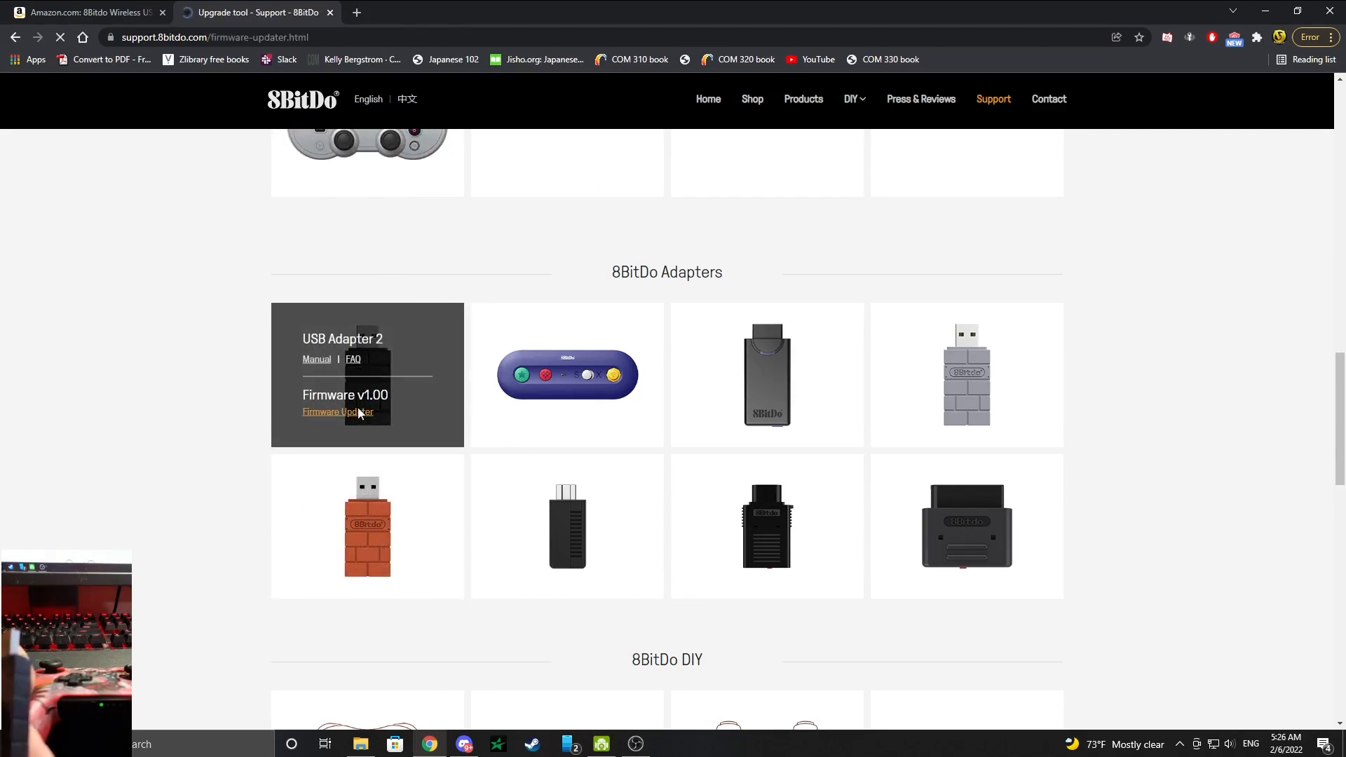
pyautogui.click(336, 412)
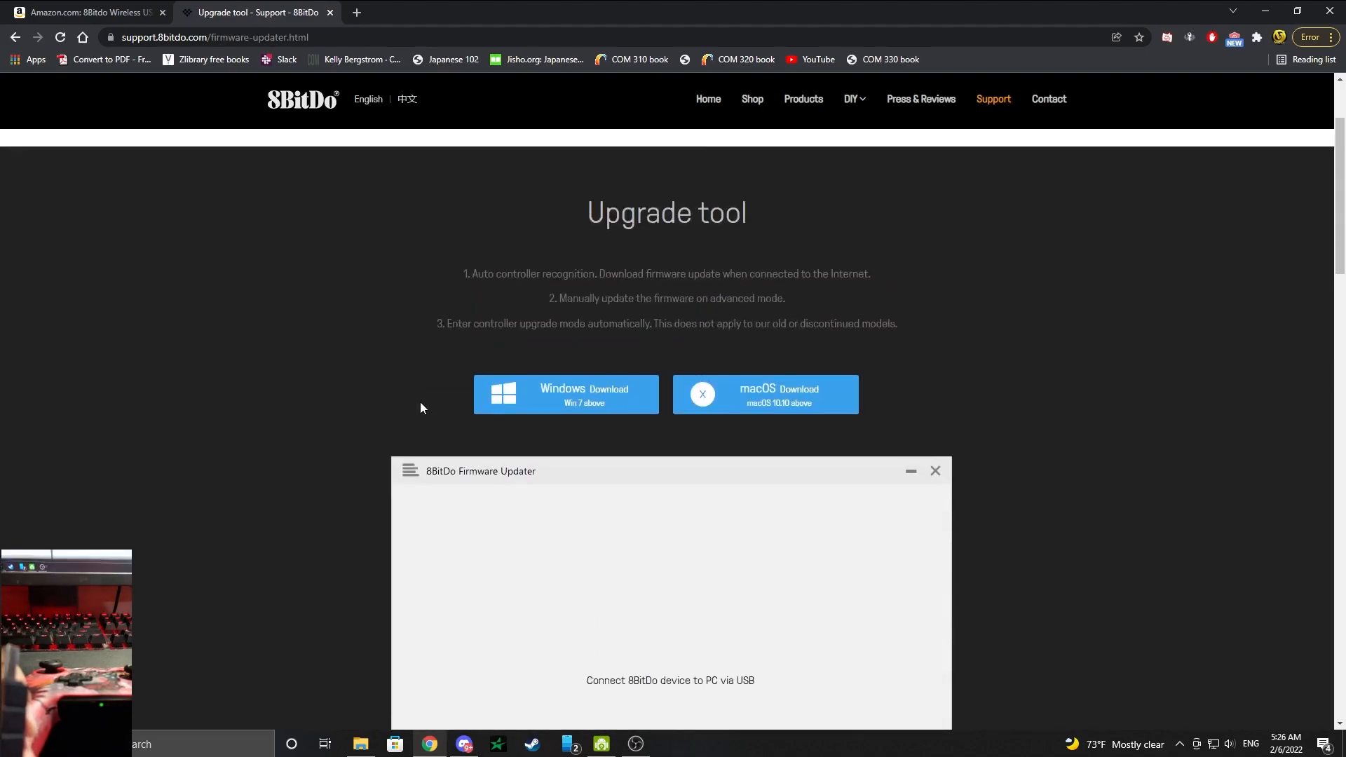
# - Download the Windows firmware updater zip for USB Adapter 2
pyautogui.scroll(-3)
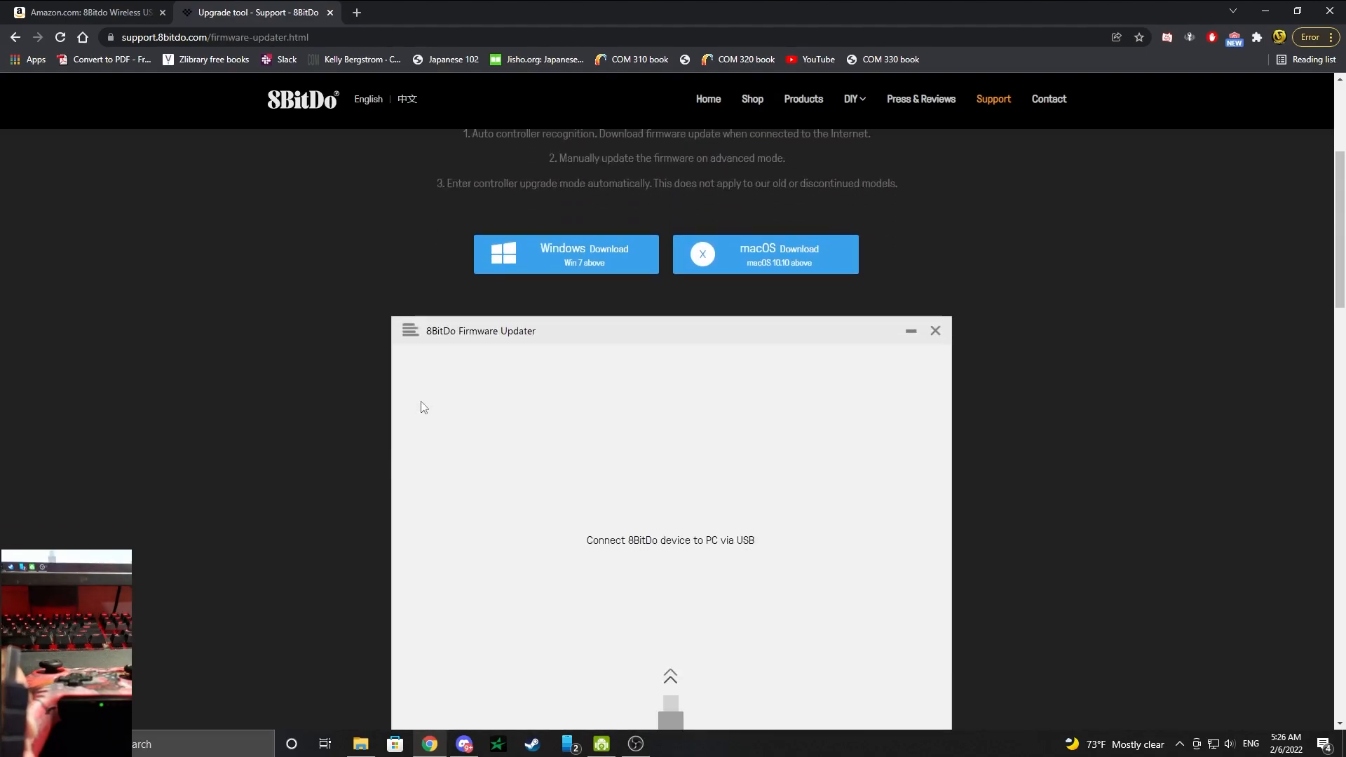
pyautogui.click(565, 324)
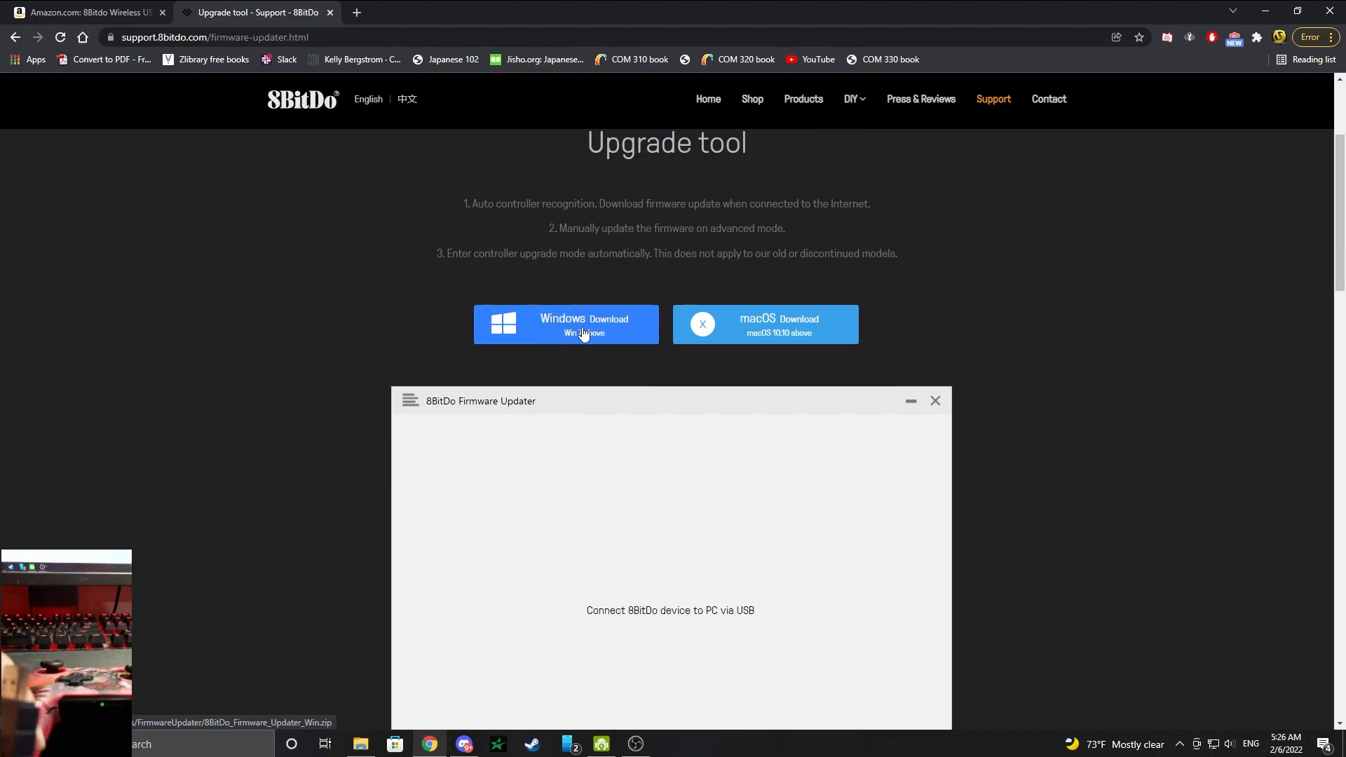
pyautogui.click(565, 324)
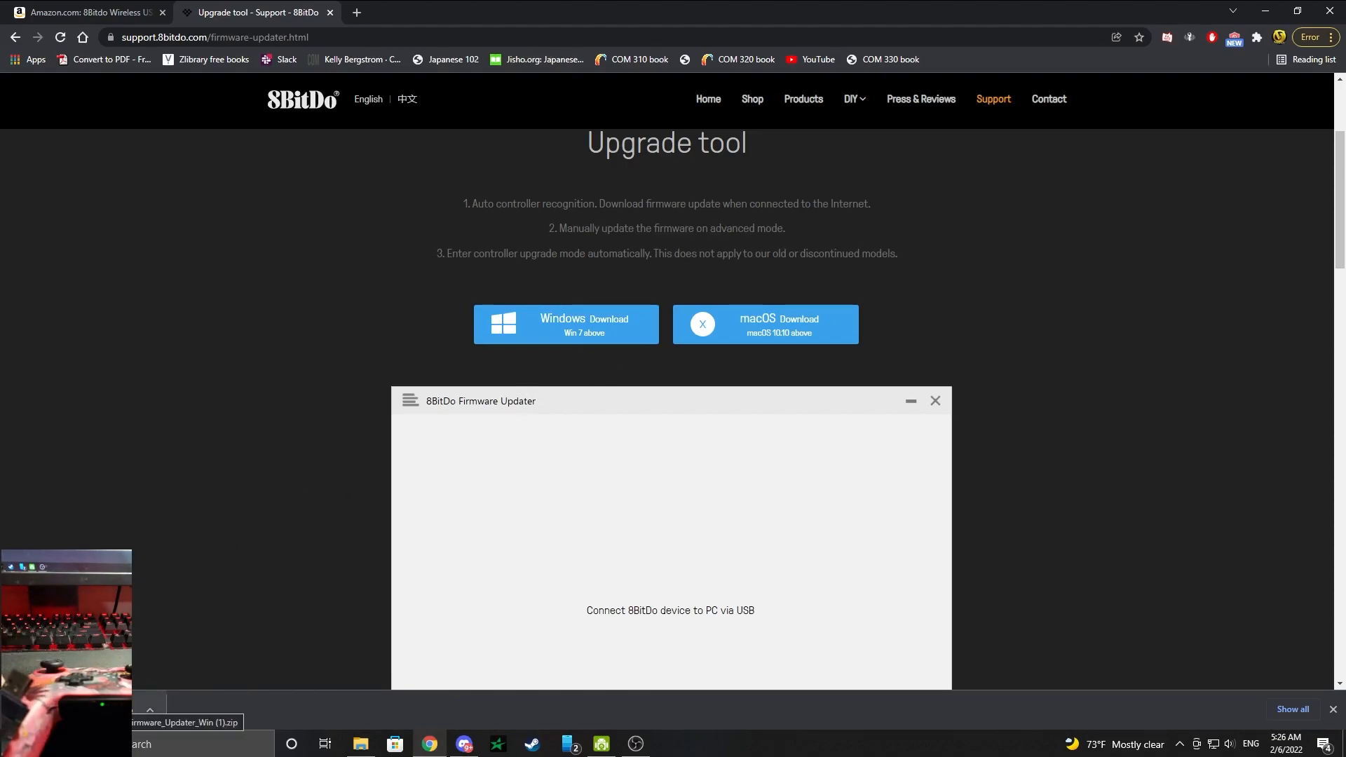
# - Extract the firmware updater archive into the 8bitdo stuff folder via WinRAR
pyautogui.click(154, 722)
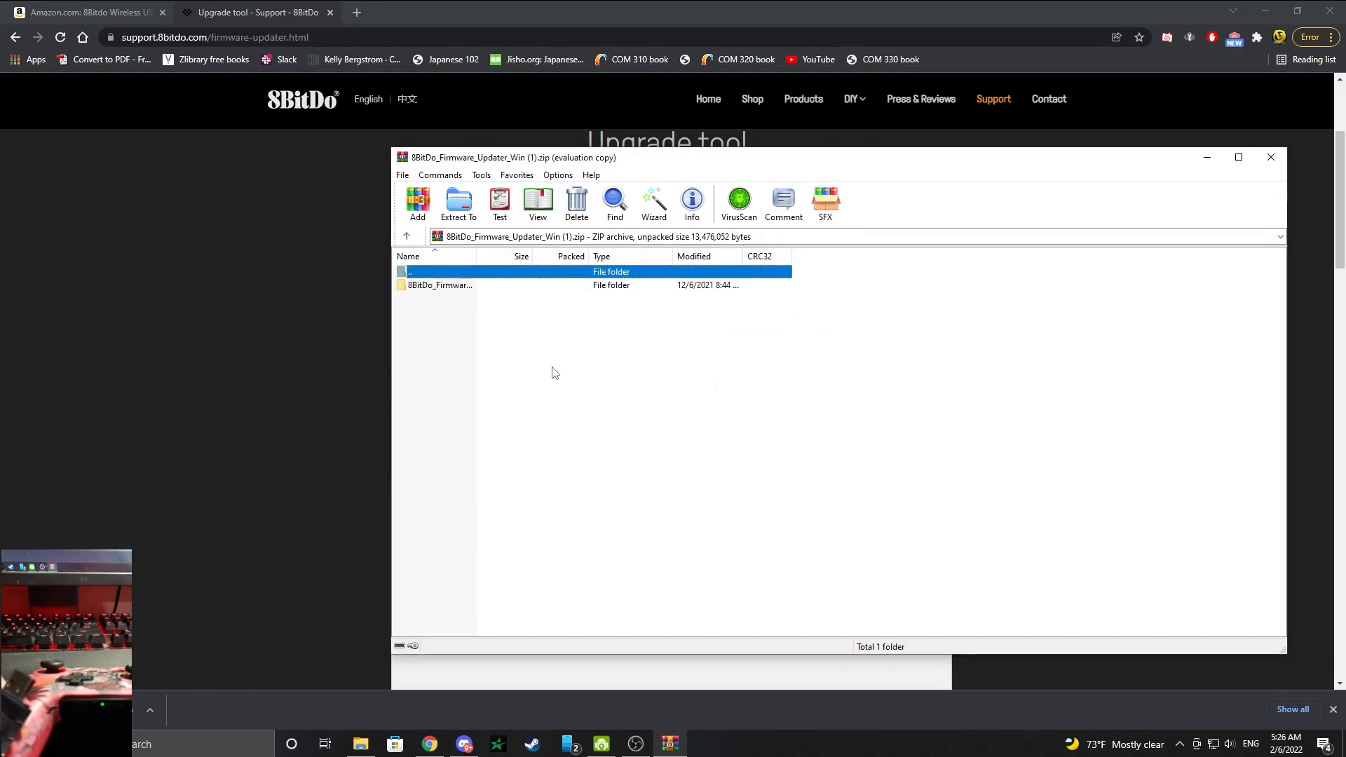
pyautogui.click(439, 285)
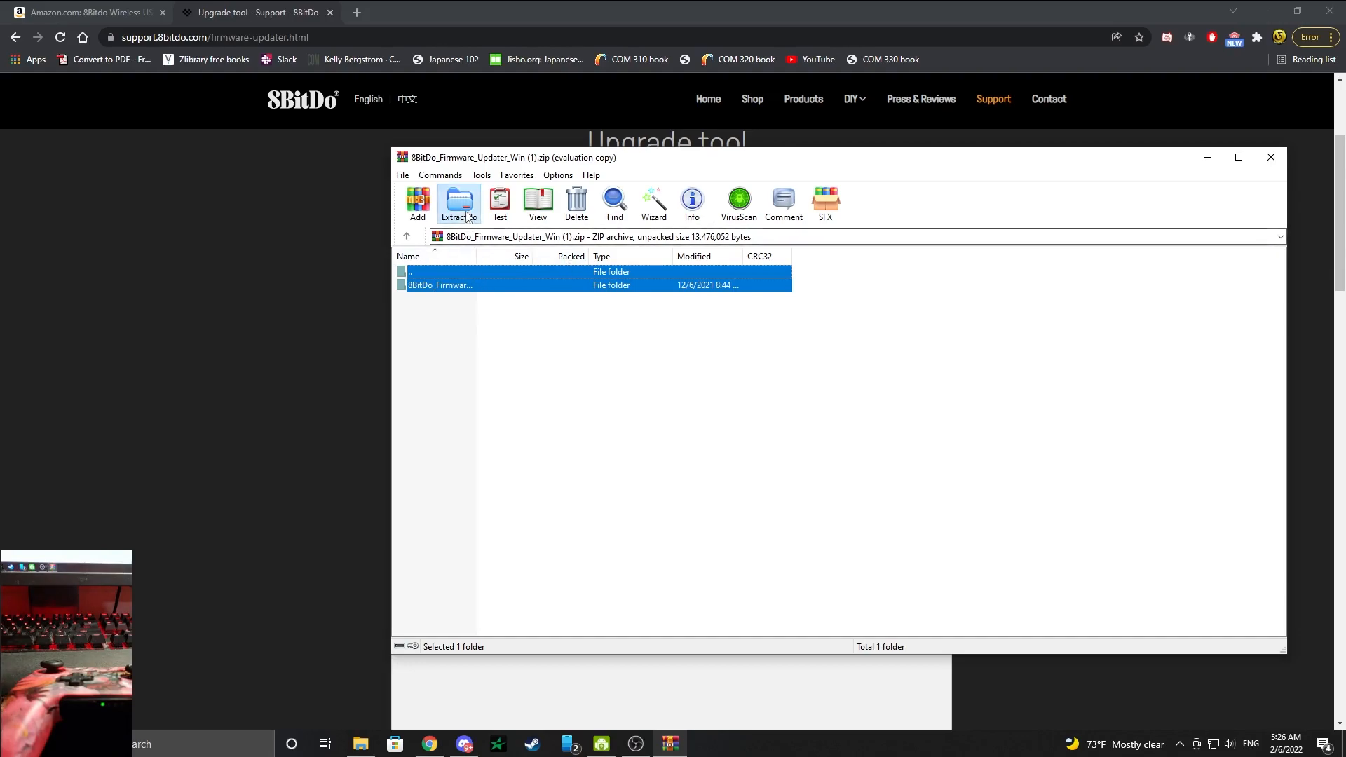
pyautogui.click(457, 203)
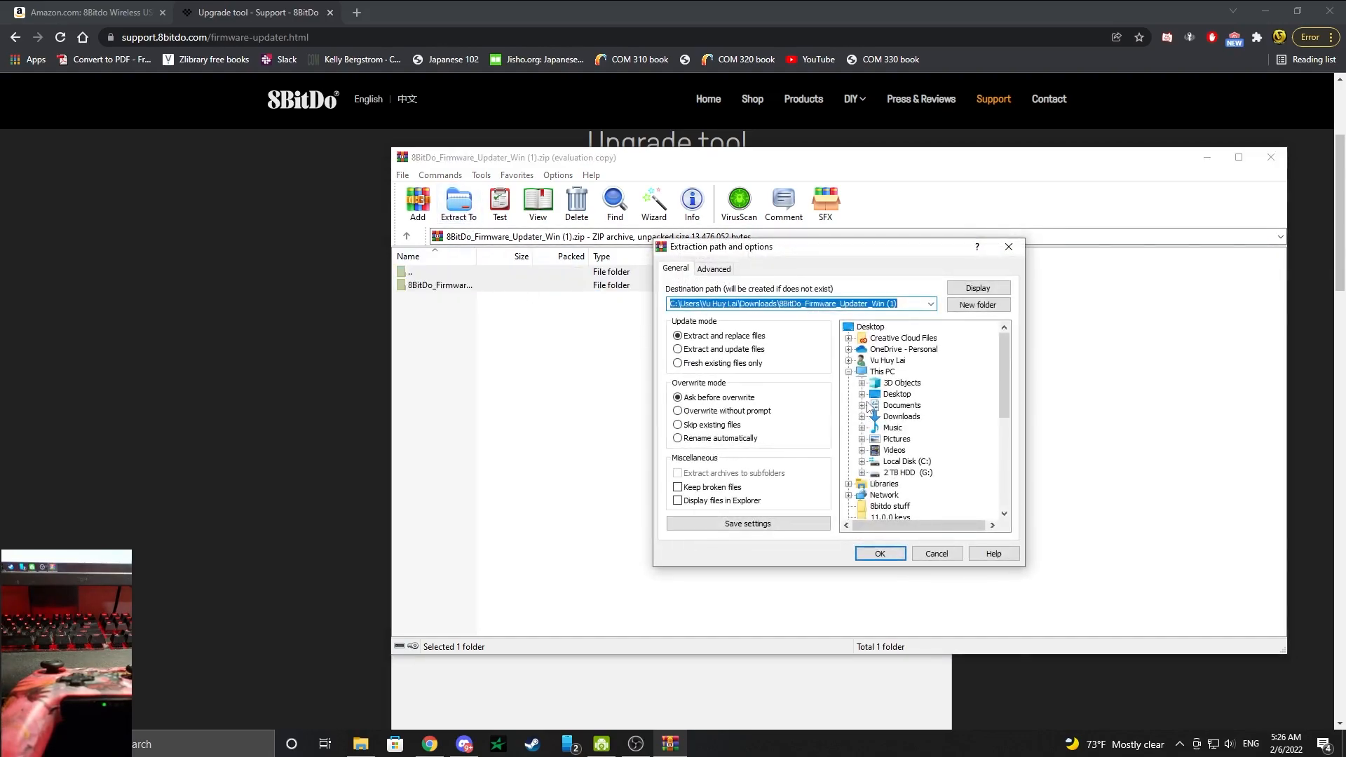
pyautogui.click(896, 393)
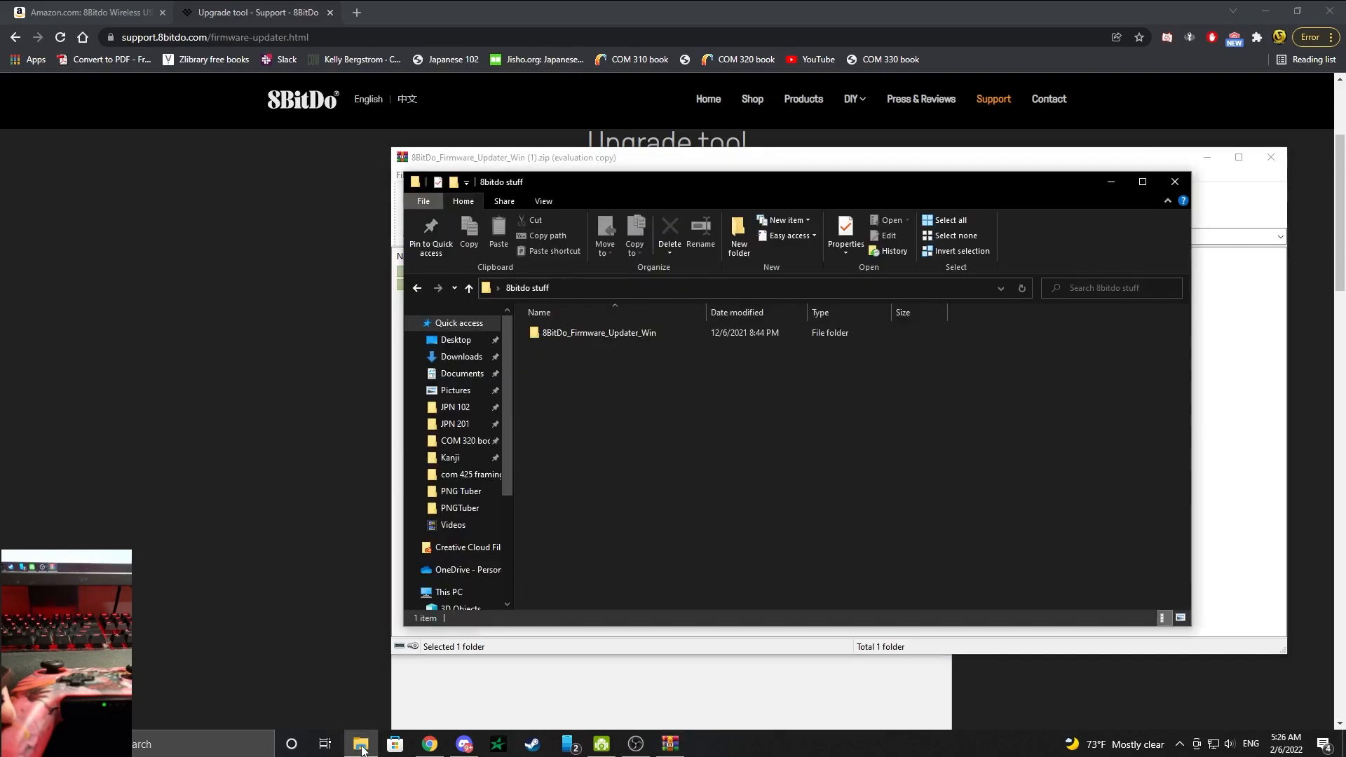
# - Launch the 8BitDo Firmware Updater from the extracted 8BitDo_Firmware_Updater_Win folder
pyautogui.click(599, 332)
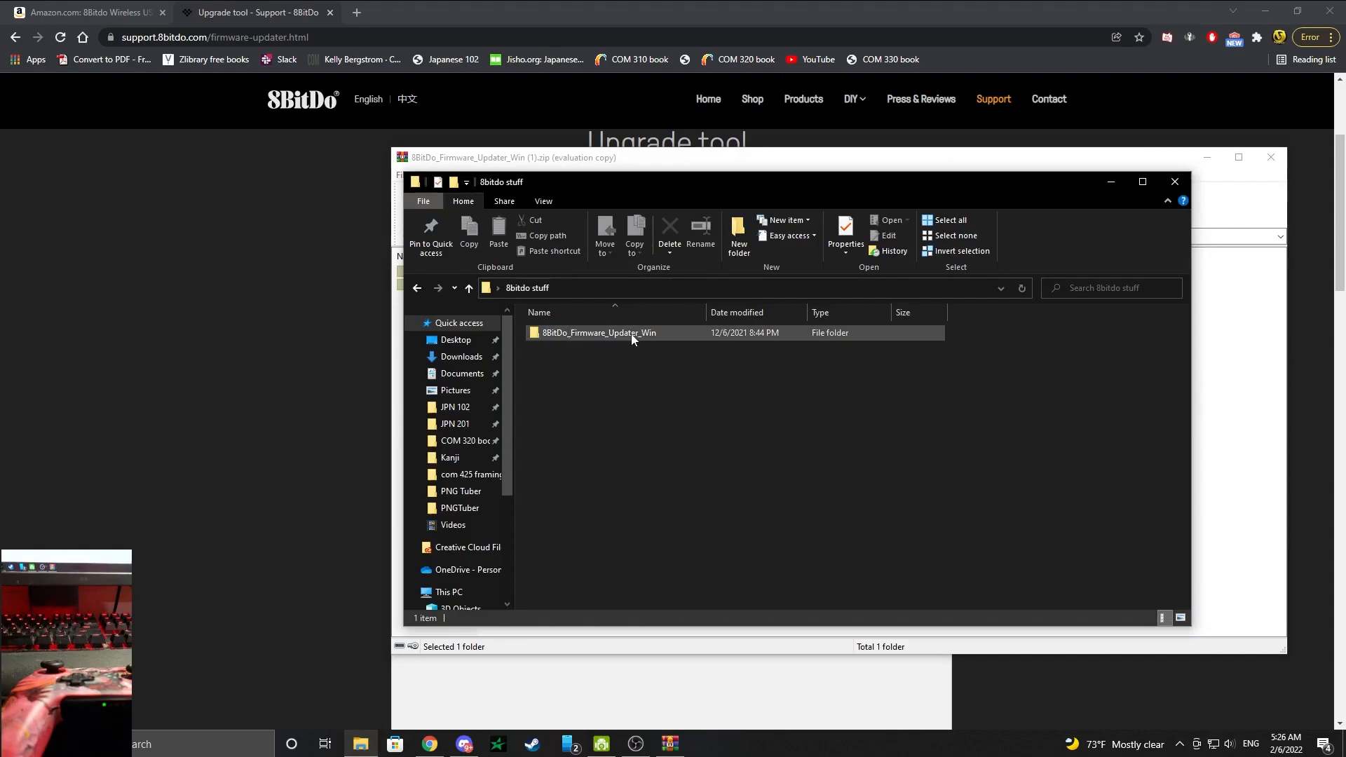
pyautogui.moveTo(599, 333)
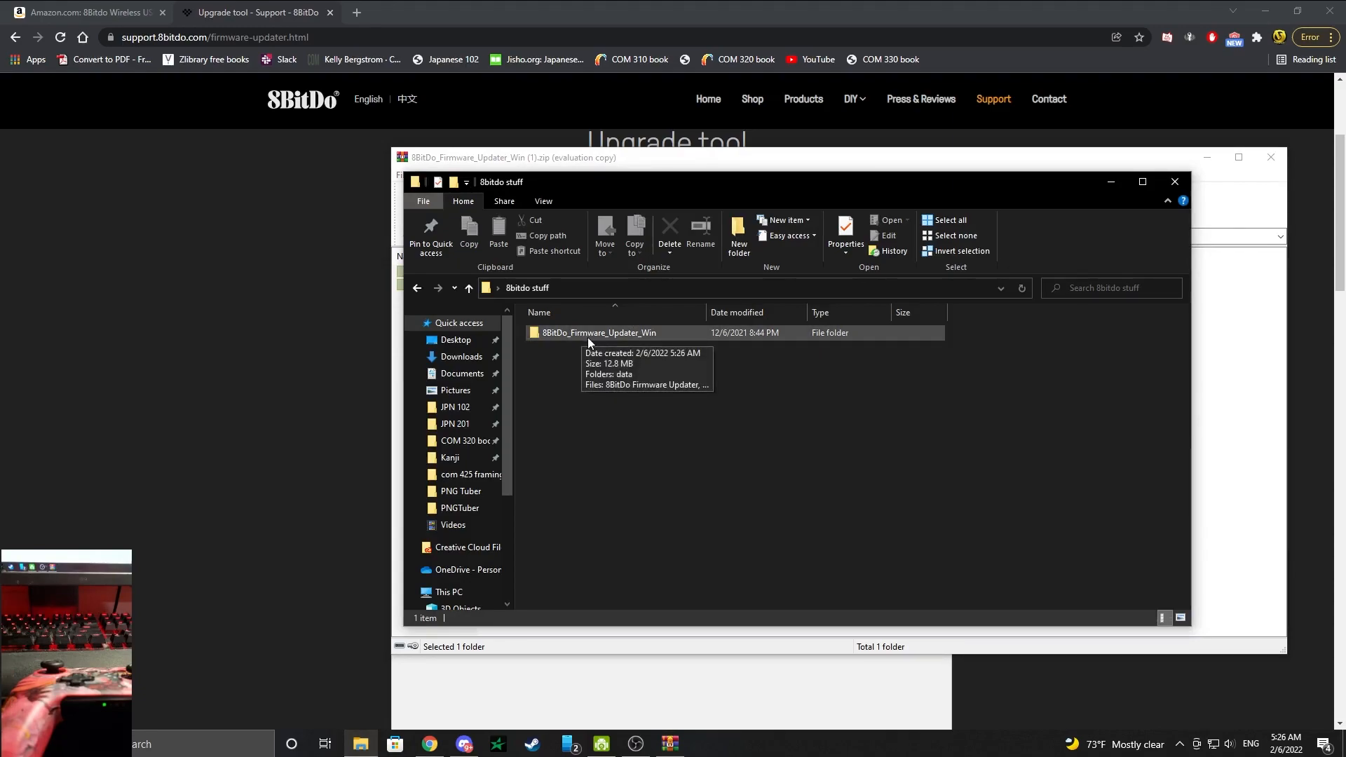
pyautogui.doubleClick(599, 332)
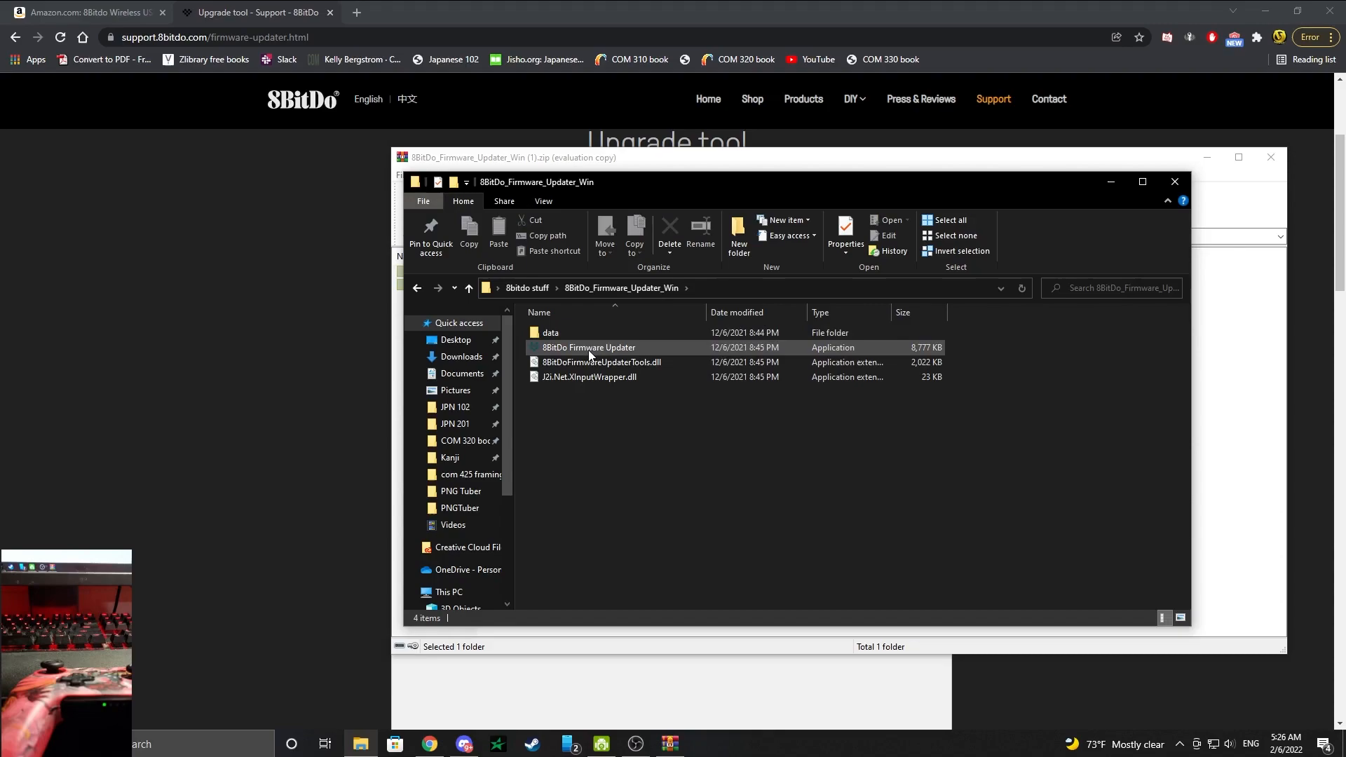
pyautogui.doubleClick(588, 347)
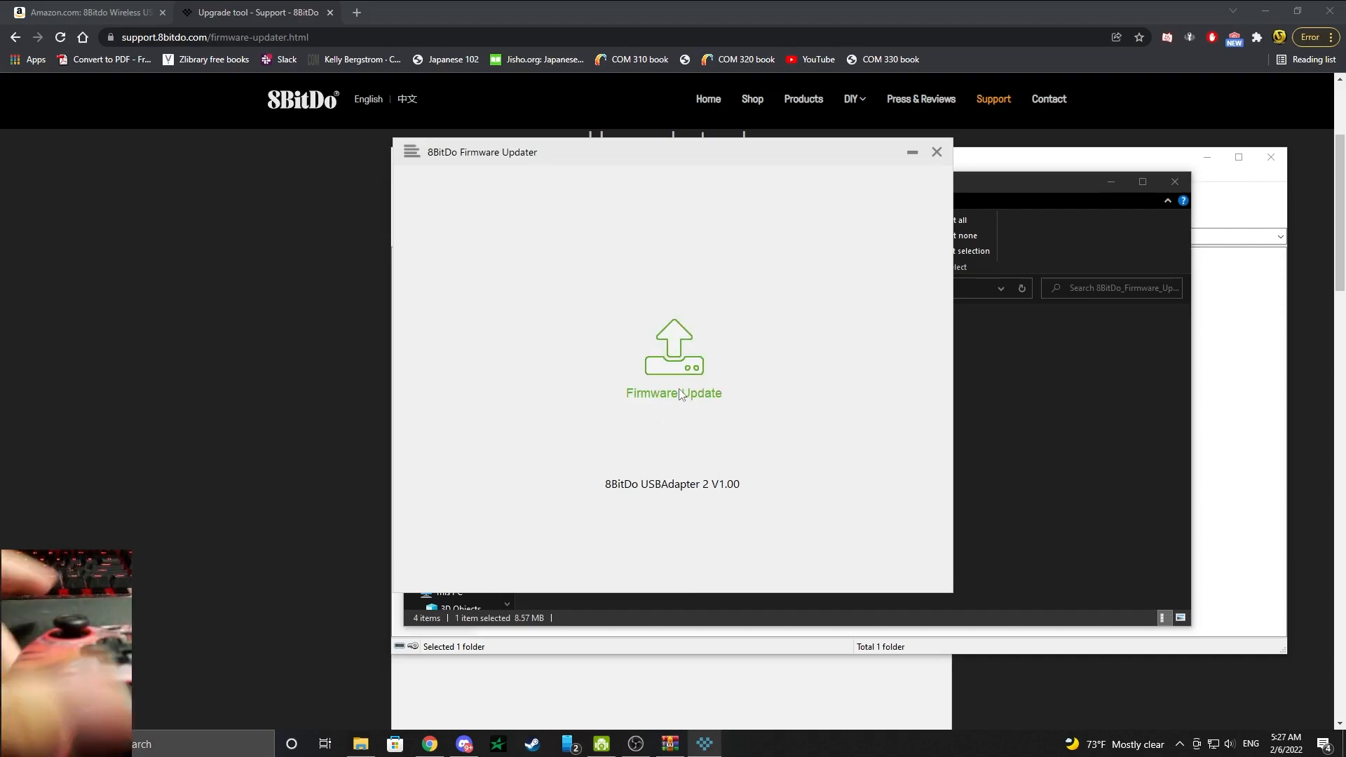
# - Flash the USB Adapter 2 firmware to v1.00 until it reports Success
pyautogui.click(672, 356)
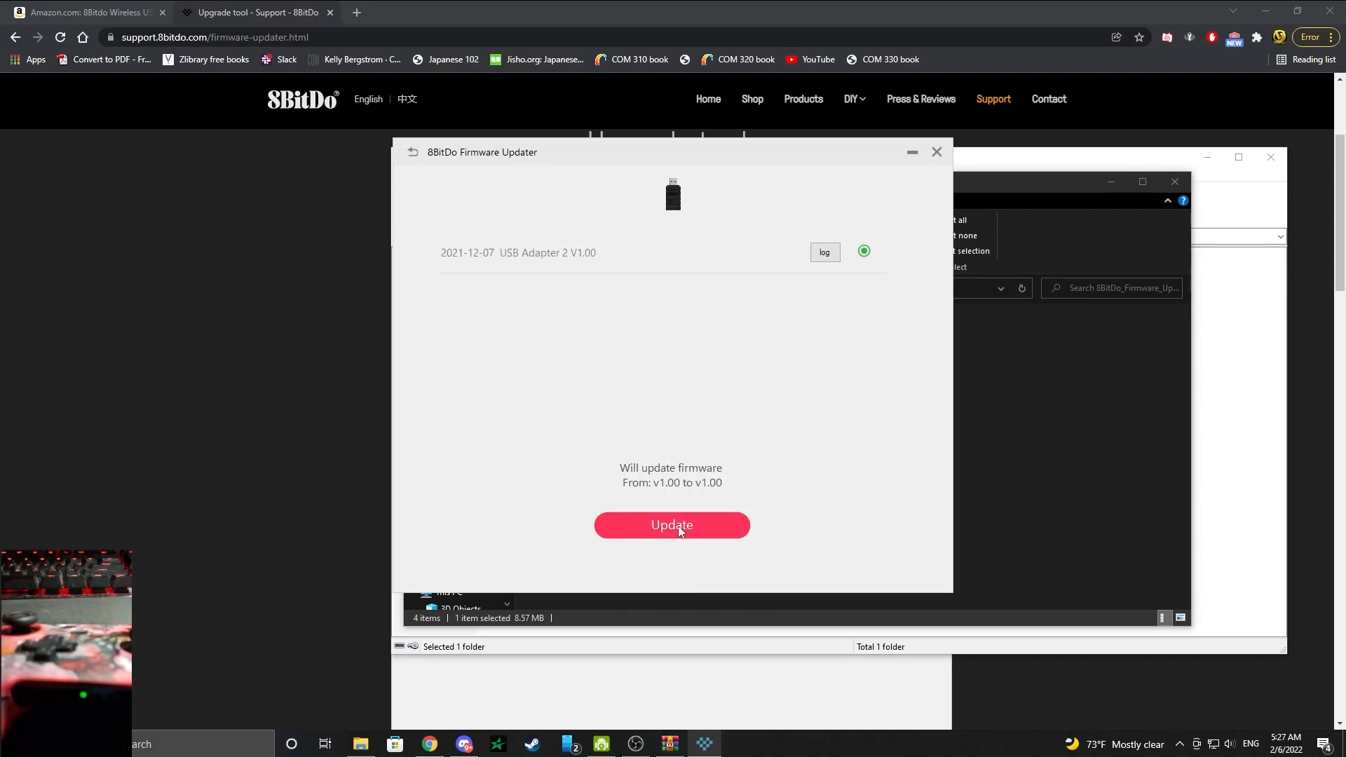
pyautogui.moveTo(659, 488)
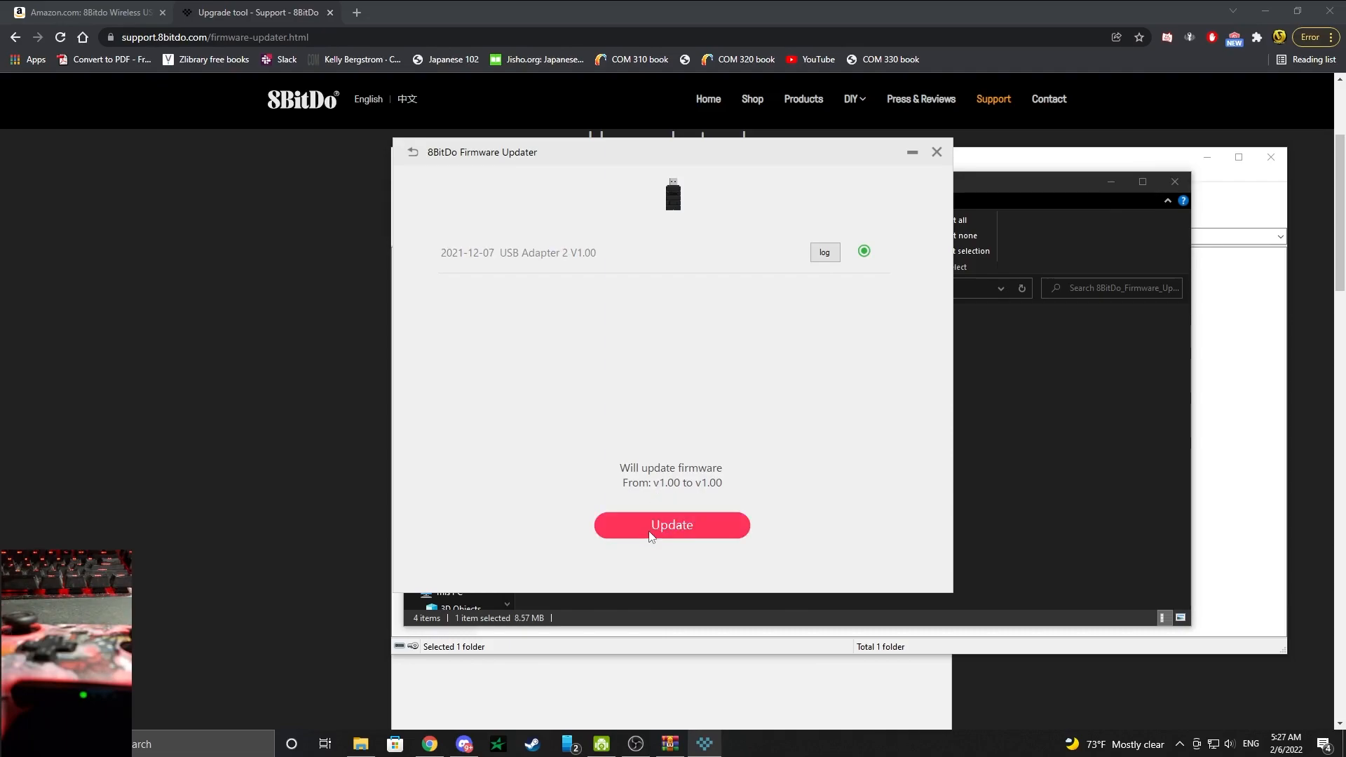
pyautogui.click(672, 524)
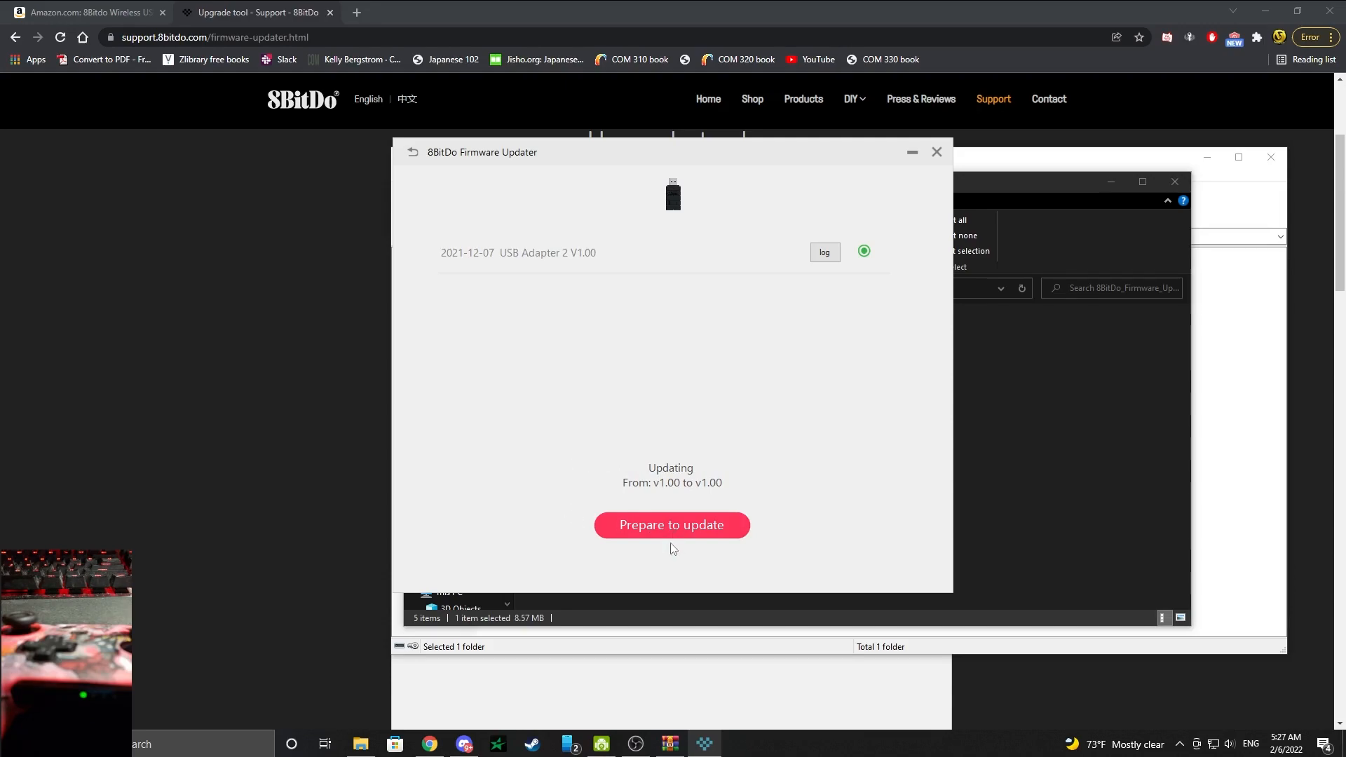
pyautogui.click(672, 525)
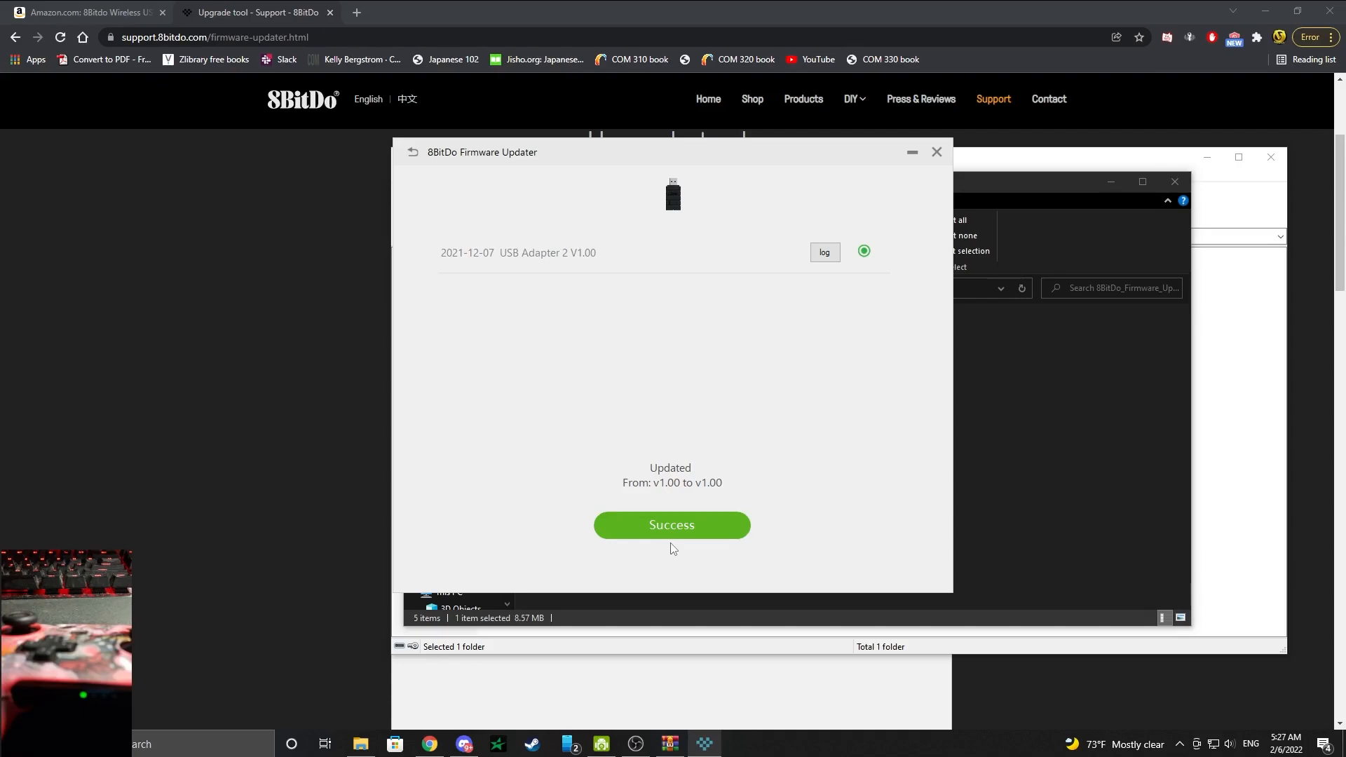
pyautogui.moveTo(807, 348)
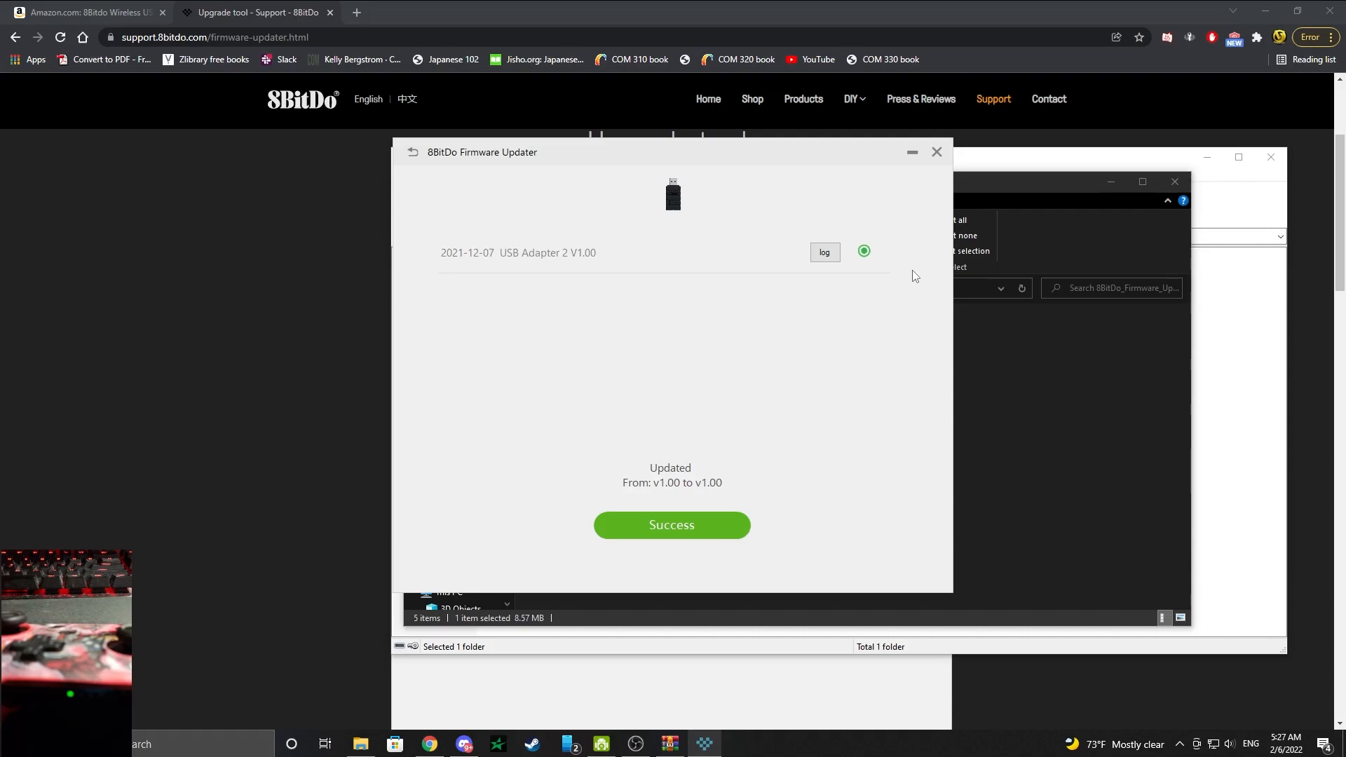
pyautogui.moveTo(917, 178)
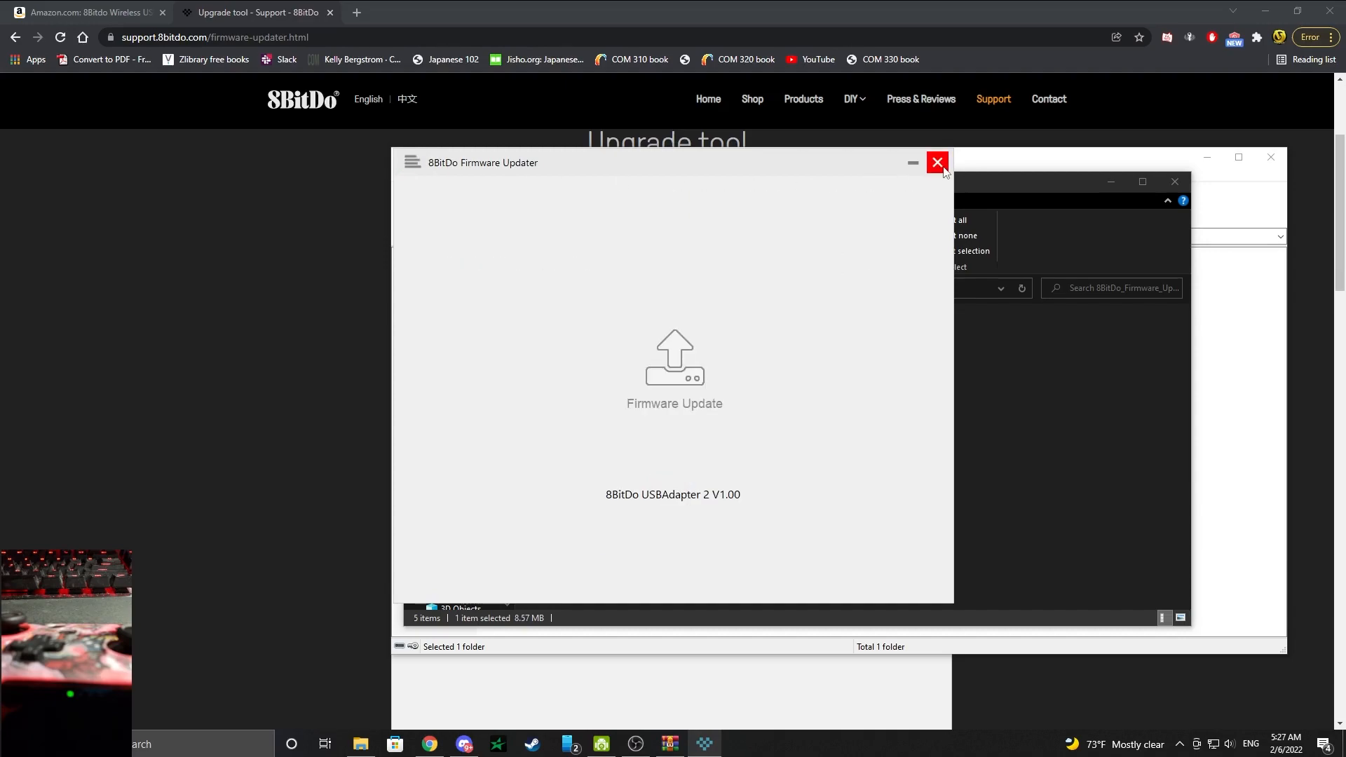
# - Close the Firmware Updater and bring the 8BitDo Upgrade tool web page forward
pyautogui.click(937, 162)
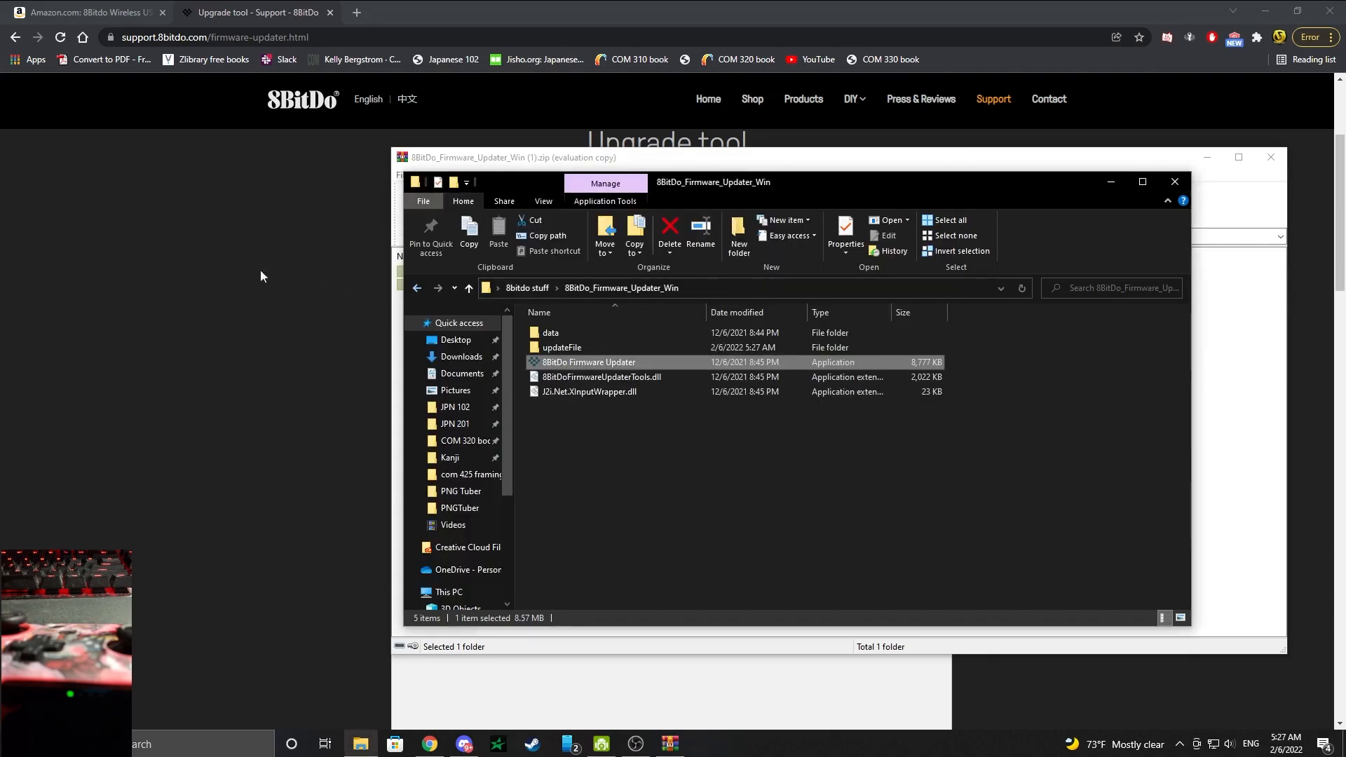
pyautogui.doubleClick(588, 361)
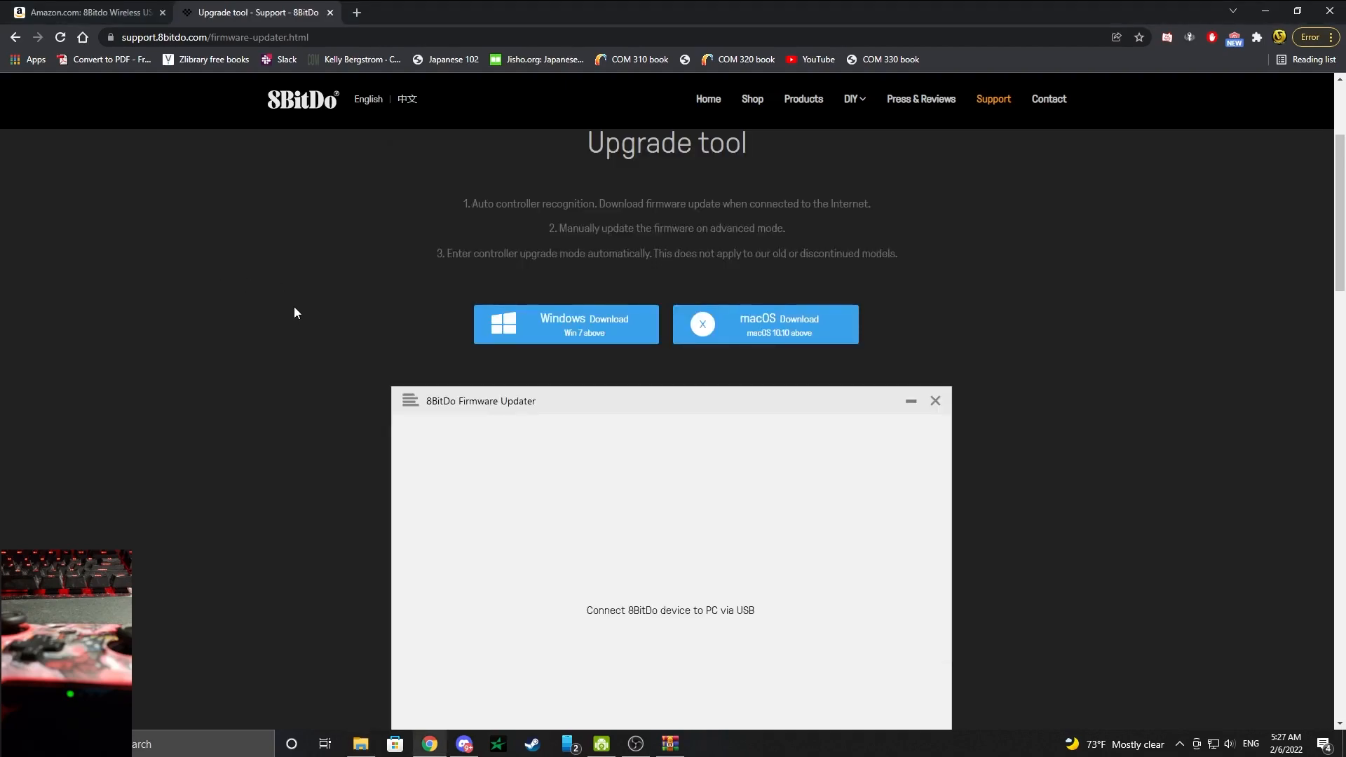
pyautogui.scroll(3)
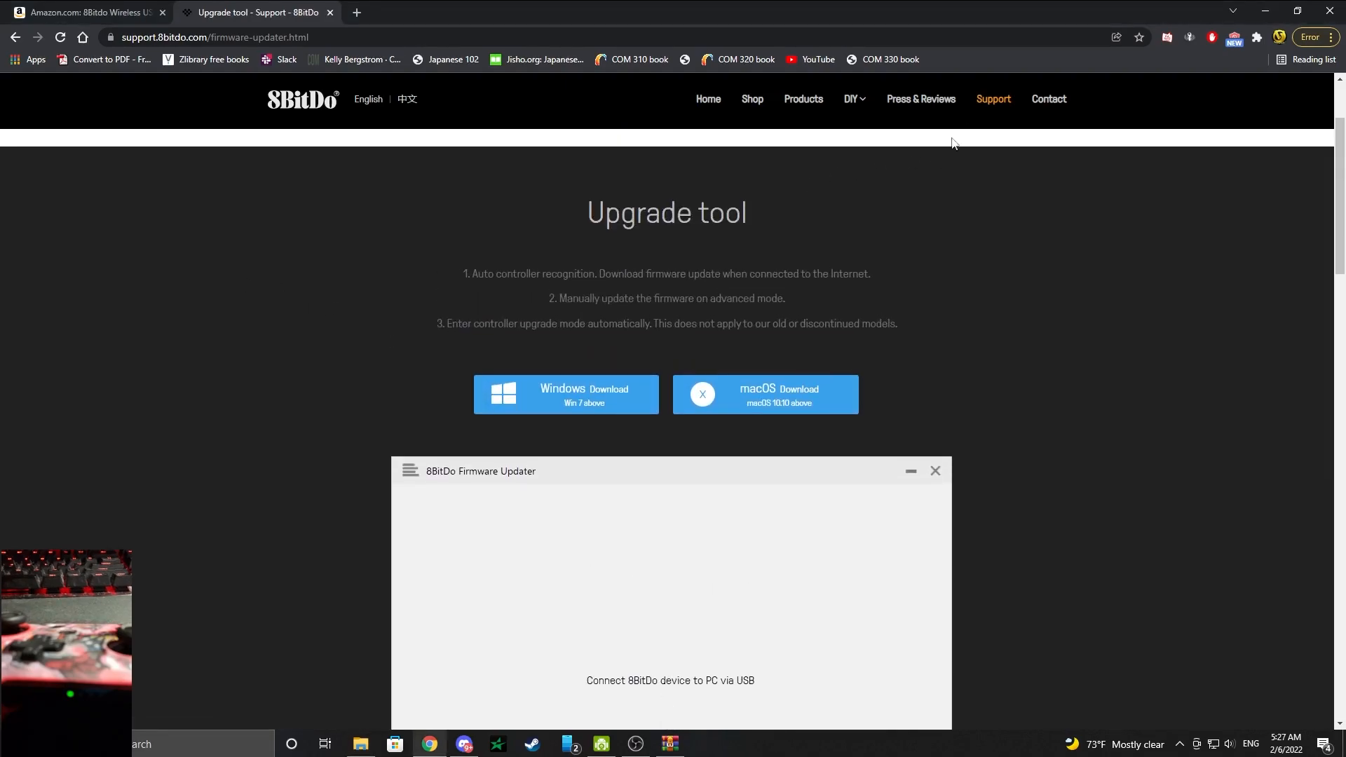
# - Download the Windows Ultimate Software zip for USB Adapter 2 from 8BitDo Support
pyautogui.click(993, 98)
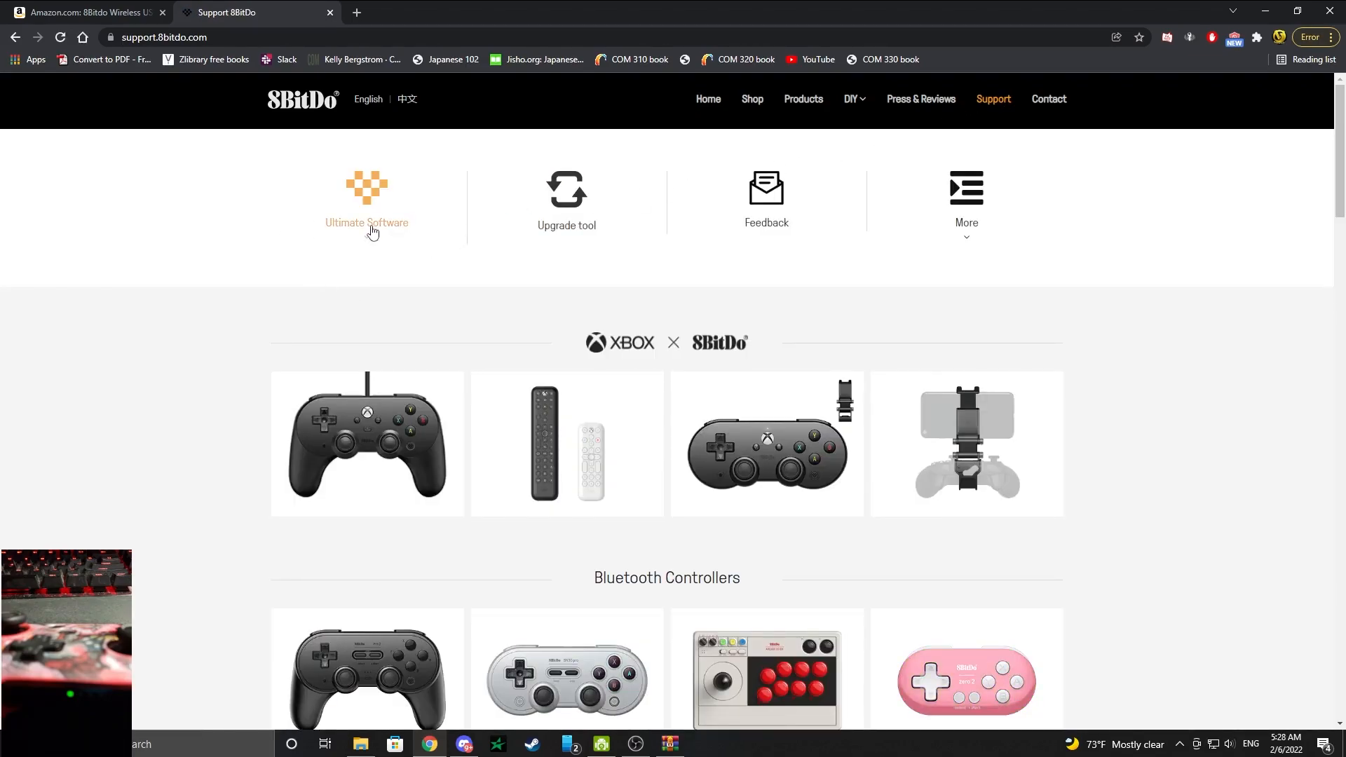
pyautogui.click(366, 210)
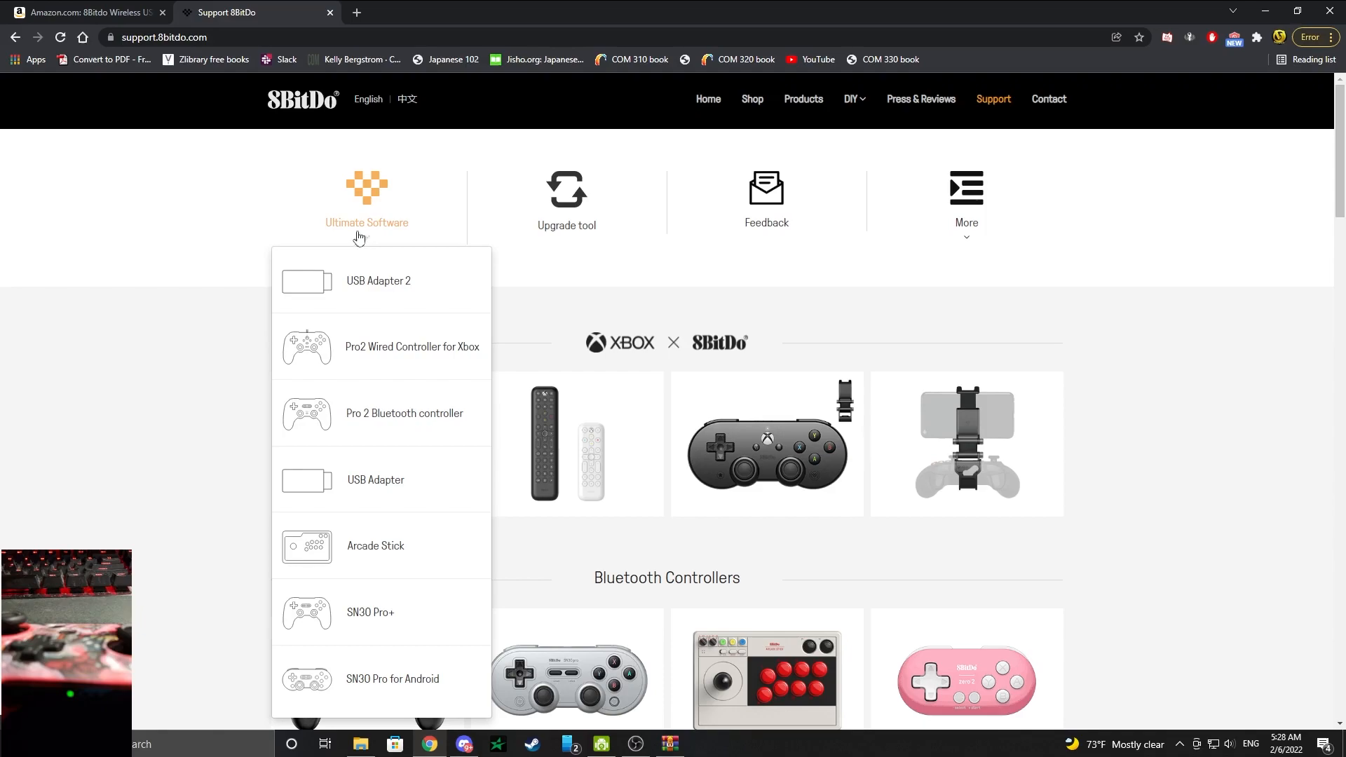
pyautogui.moveTo(397, 292)
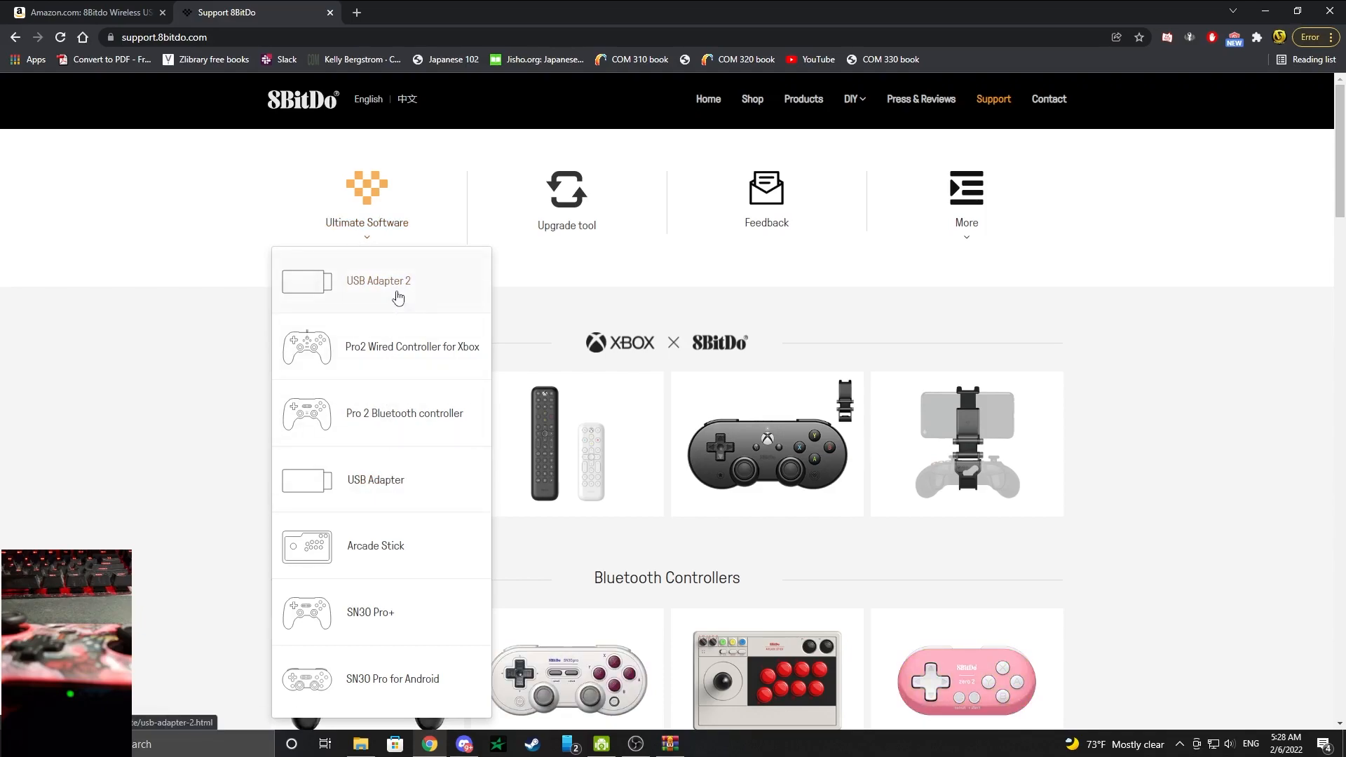
pyautogui.click(377, 280)
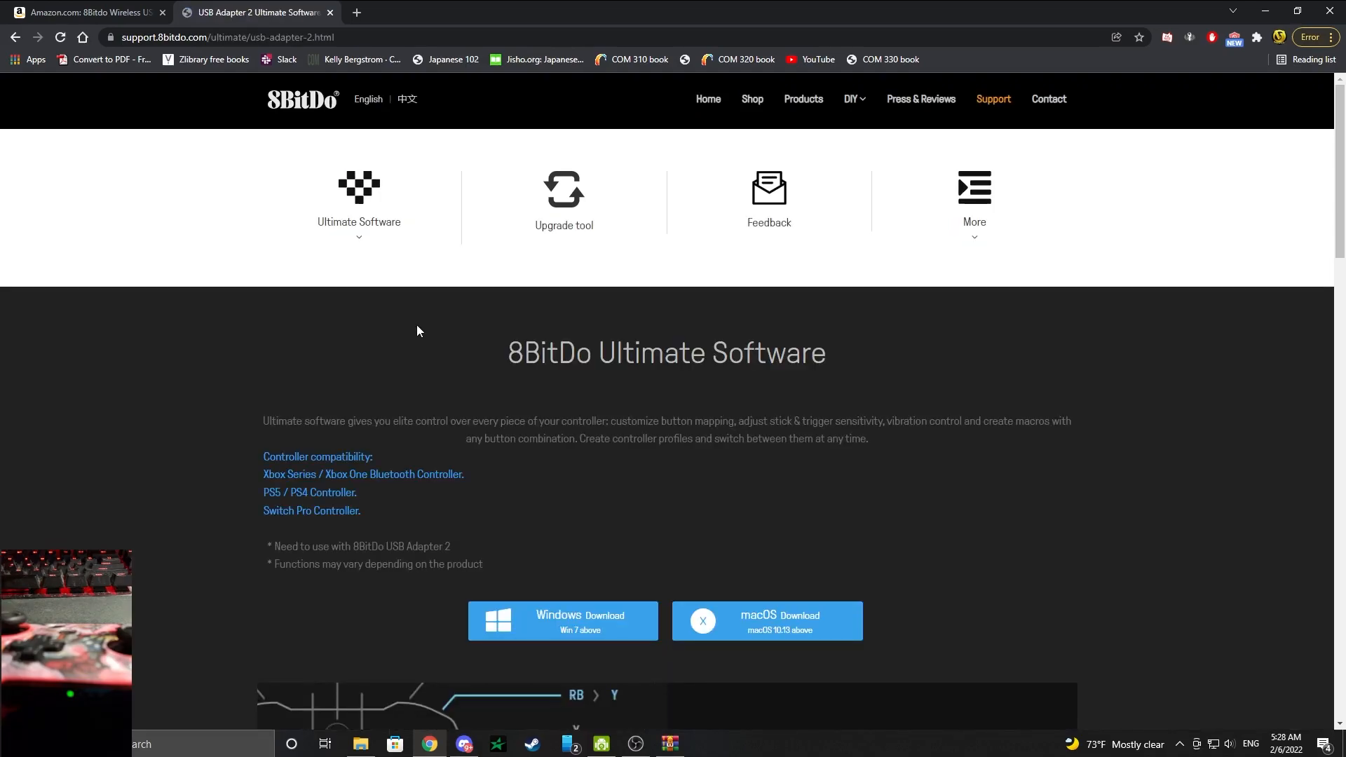
pyautogui.scroll(-3)
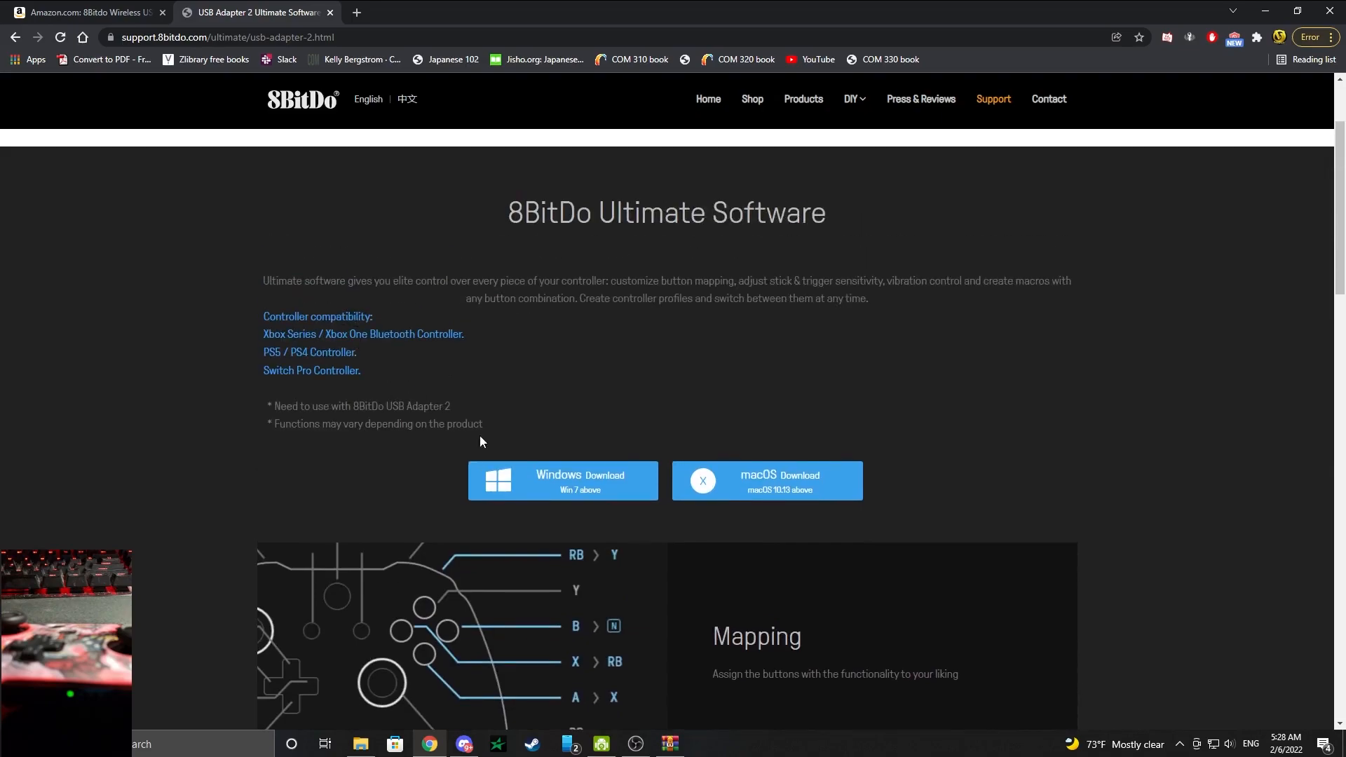
pyautogui.click(562, 480)
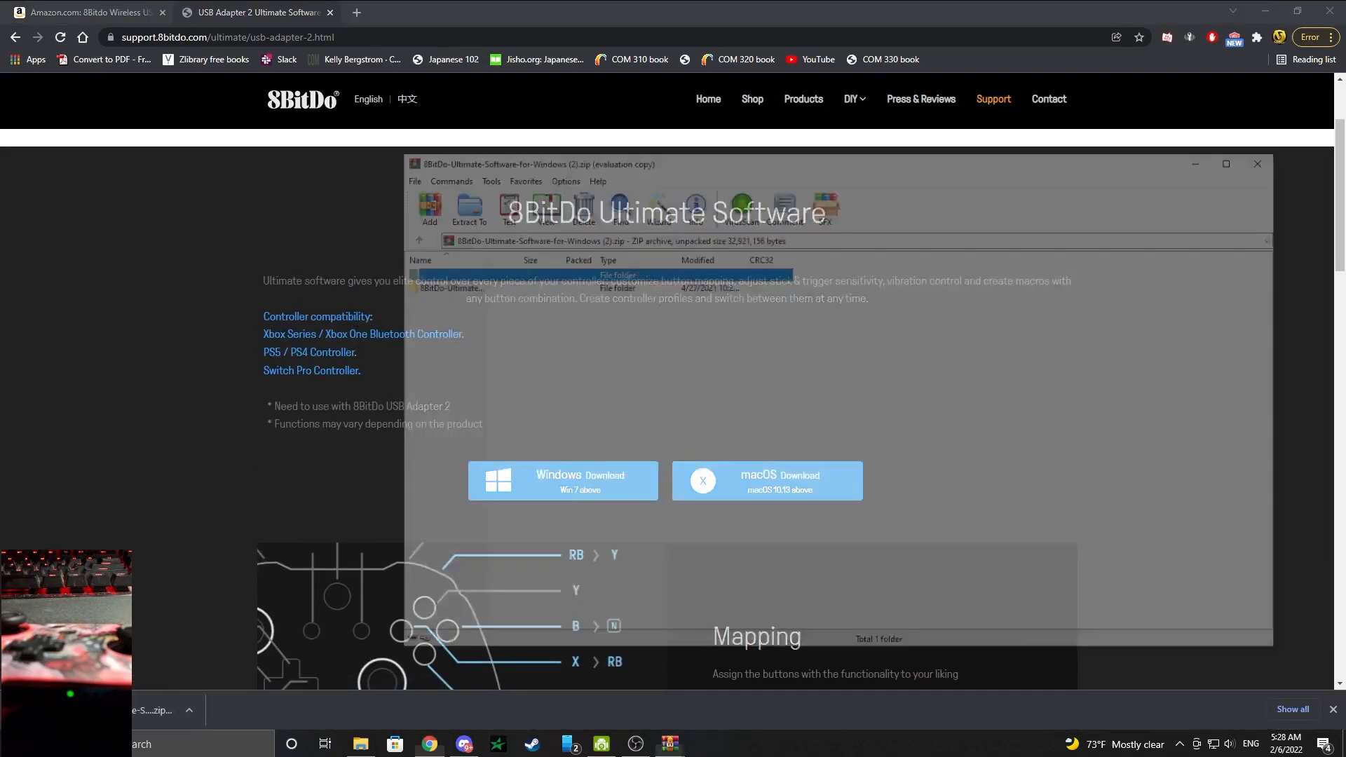
# - Extract the Ultimate Software zip to 8bitdo stuff and launch 8BitDo Ultimate Software
pyautogui.click(458, 204)
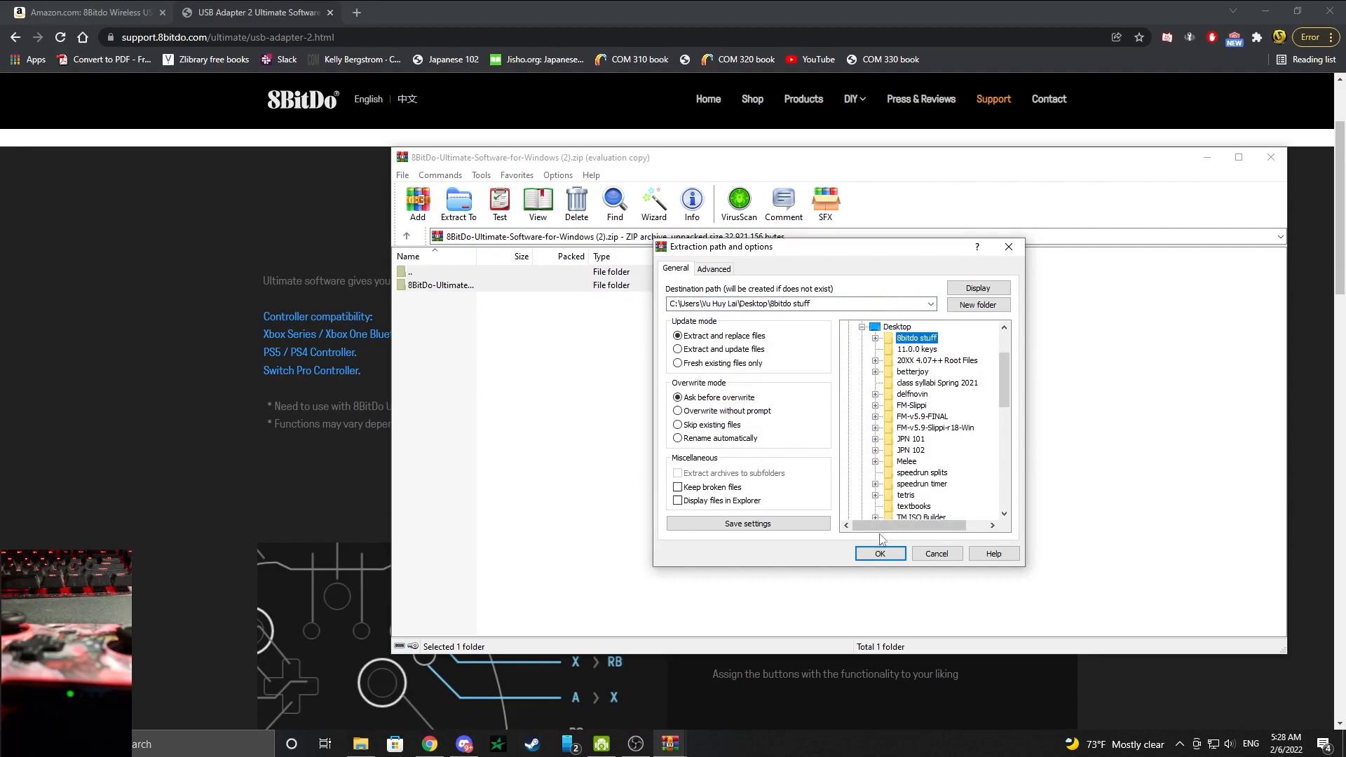
pyautogui.click(879, 553)
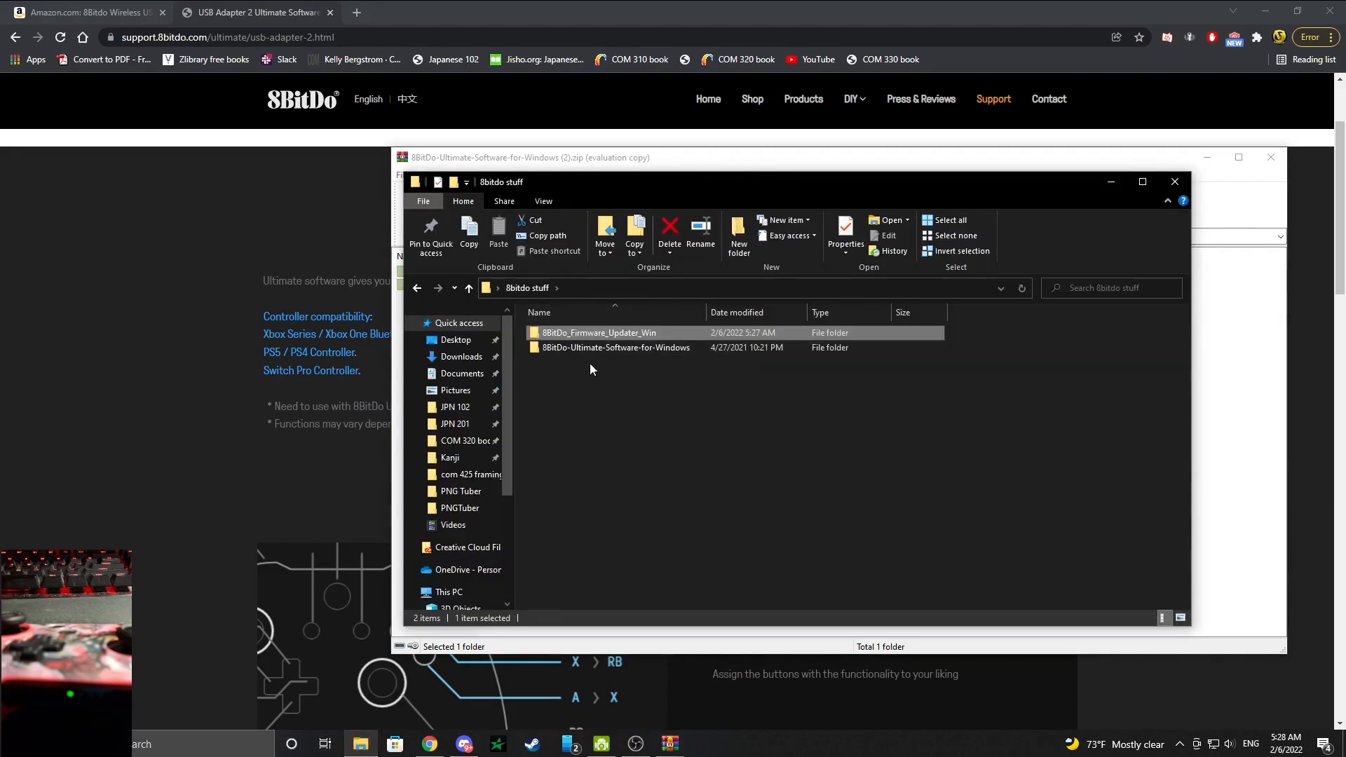
pyautogui.doubleClick(616, 347)
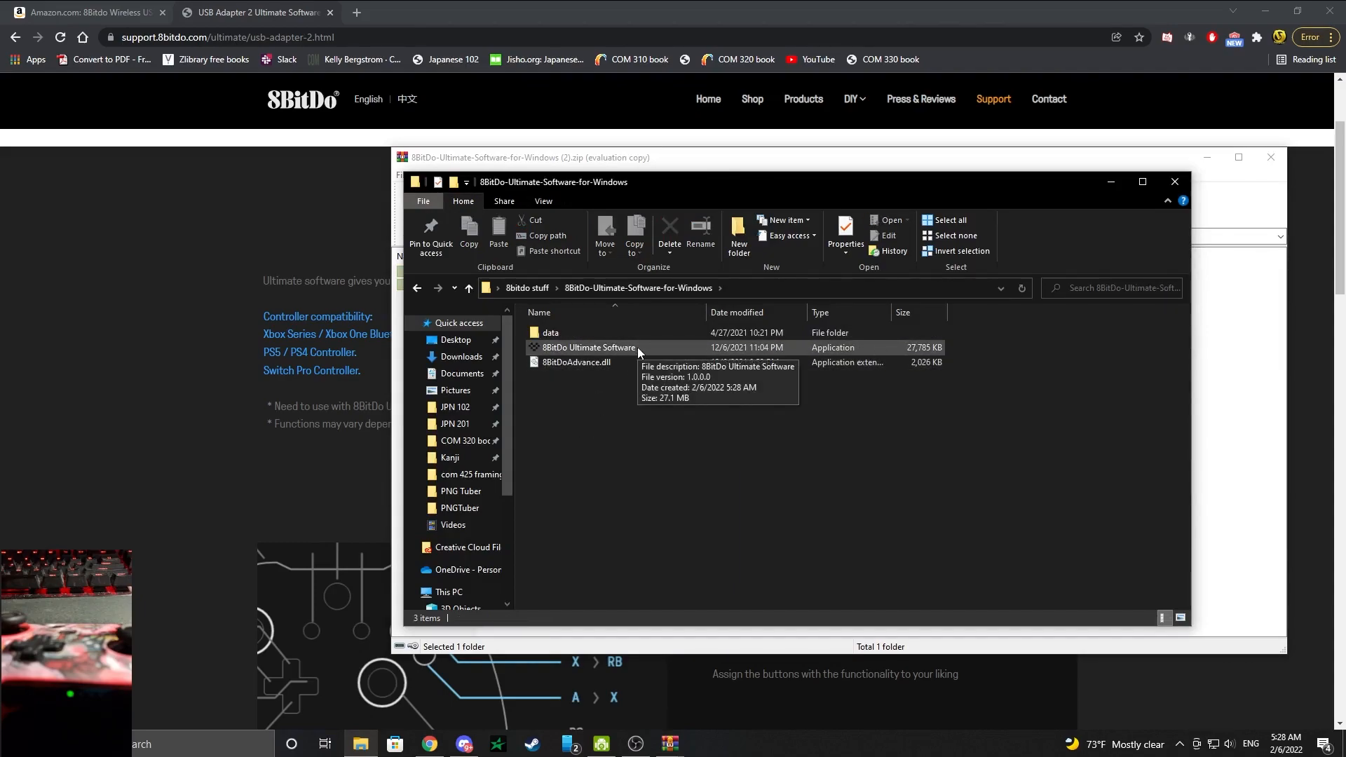
pyautogui.doubleClick(588, 348)
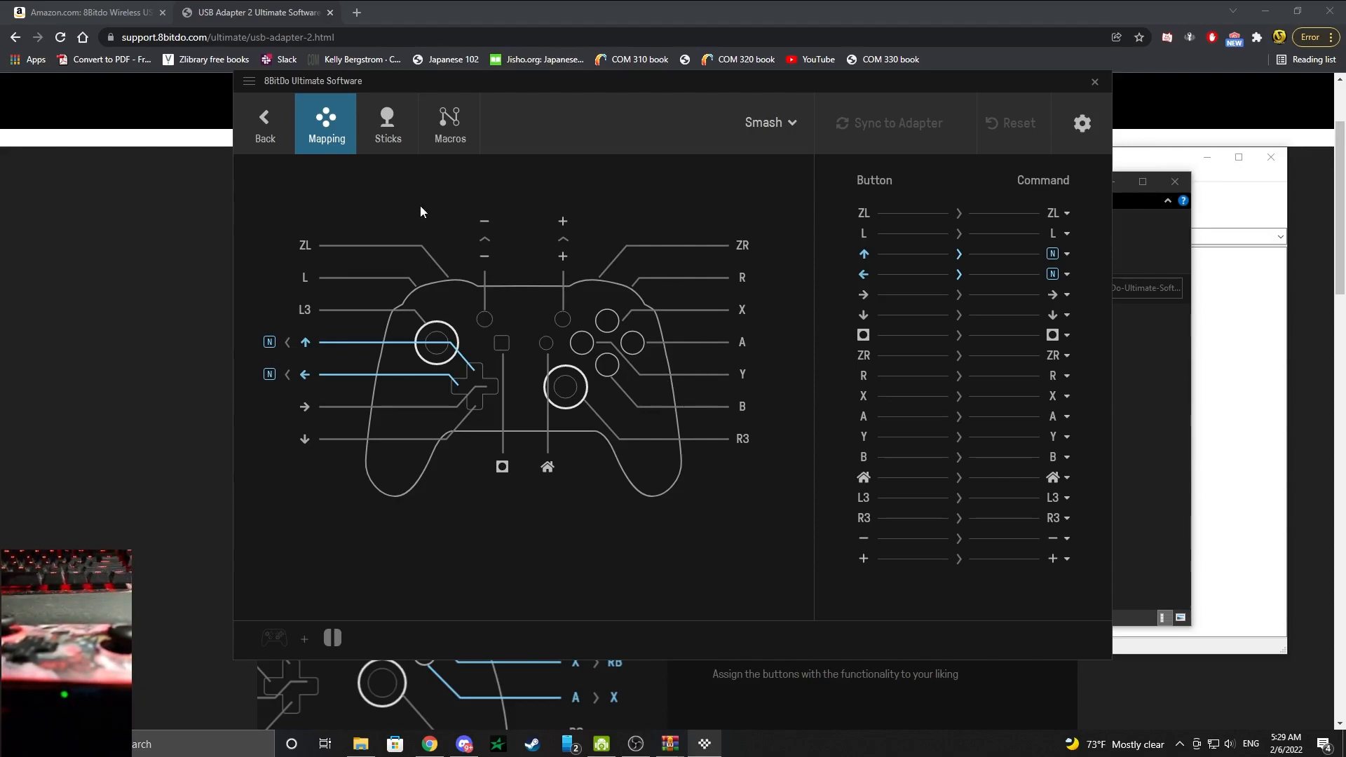
pyautogui.moveTo(840, 353)
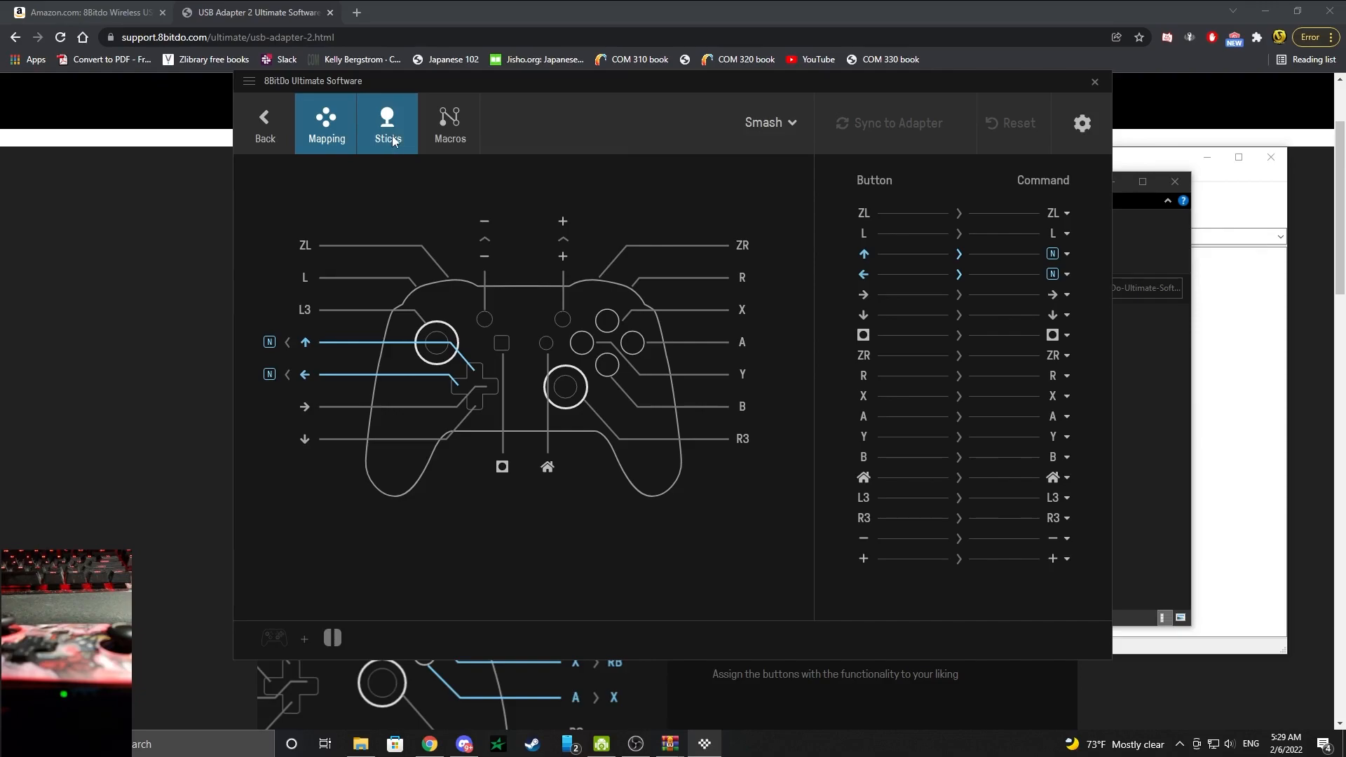
# - Review the Smash profile's Mapping and Macros pages, then land on its Sticks settings
pyautogui.click(326, 123)
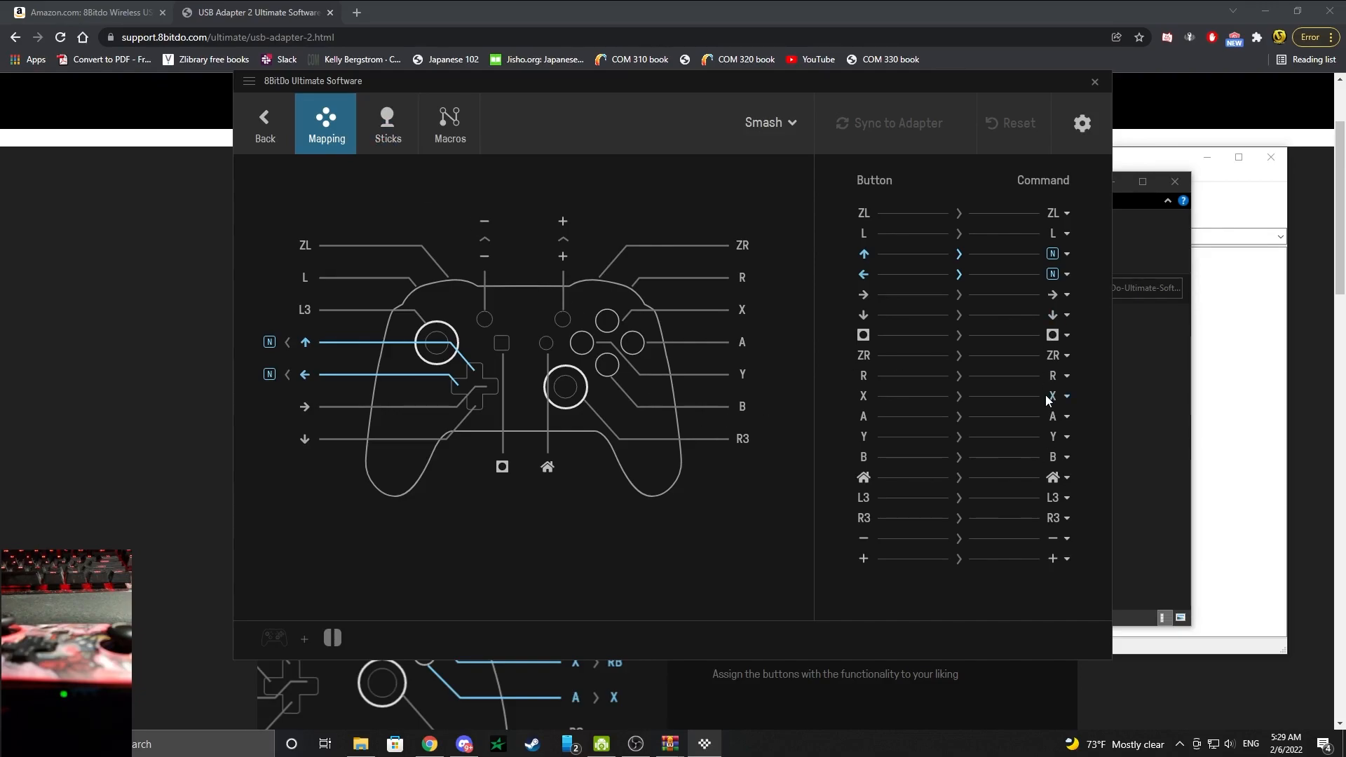
pyautogui.moveTo(679, 353)
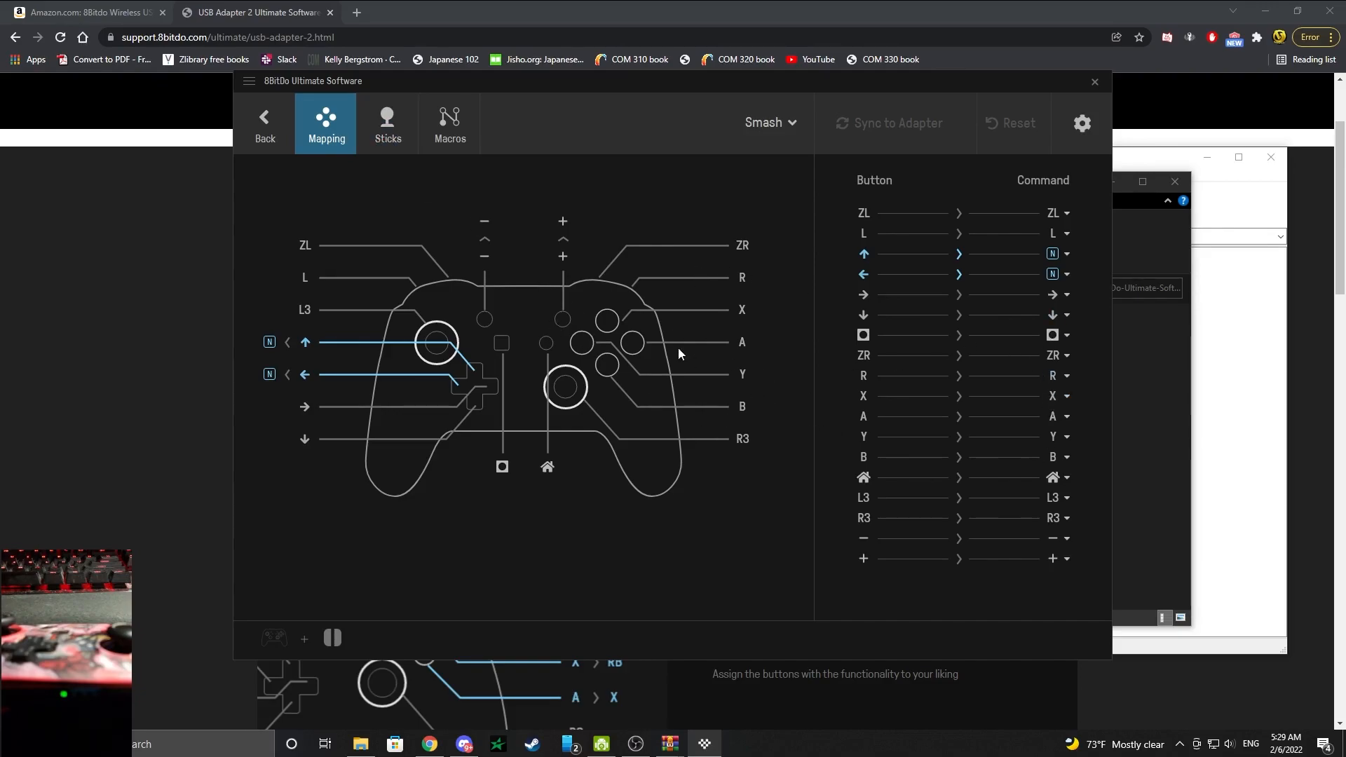
pyautogui.moveTo(400, 183)
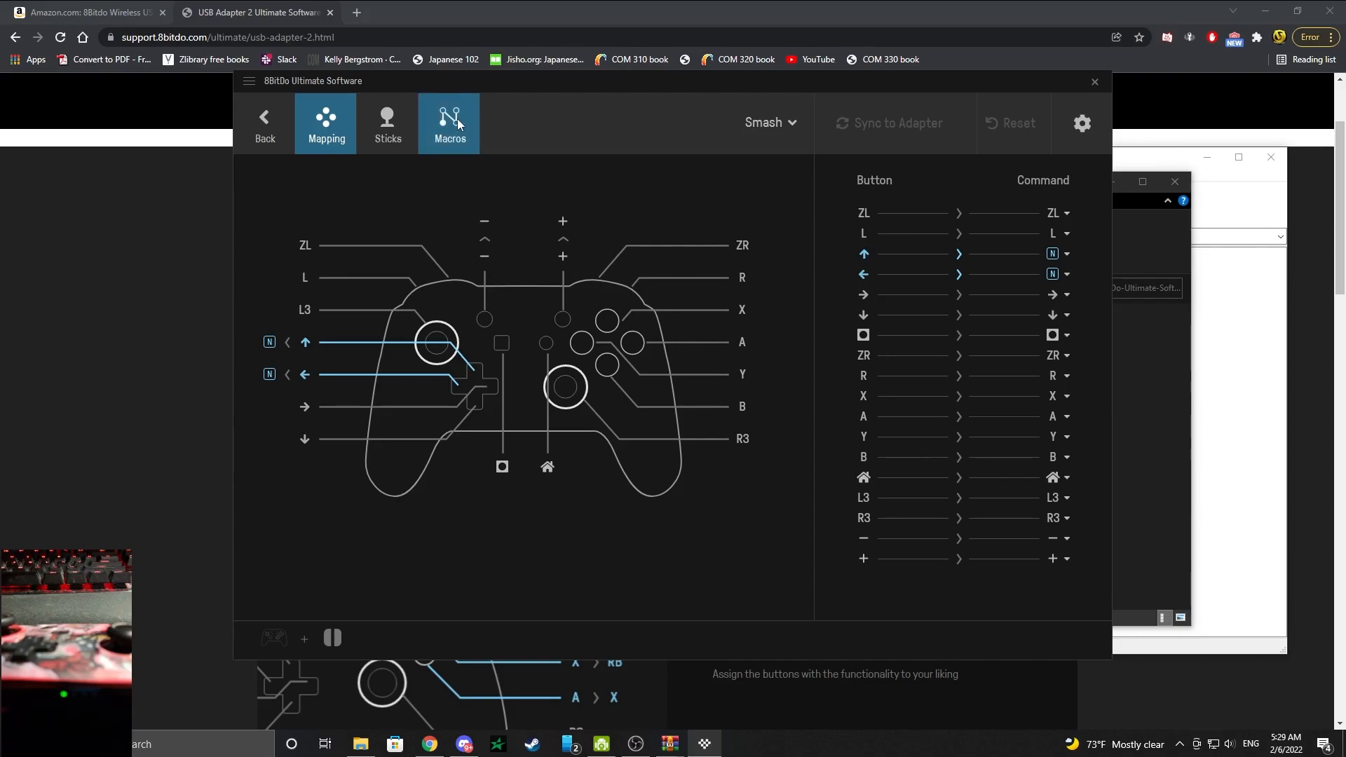
pyautogui.click(449, 123)
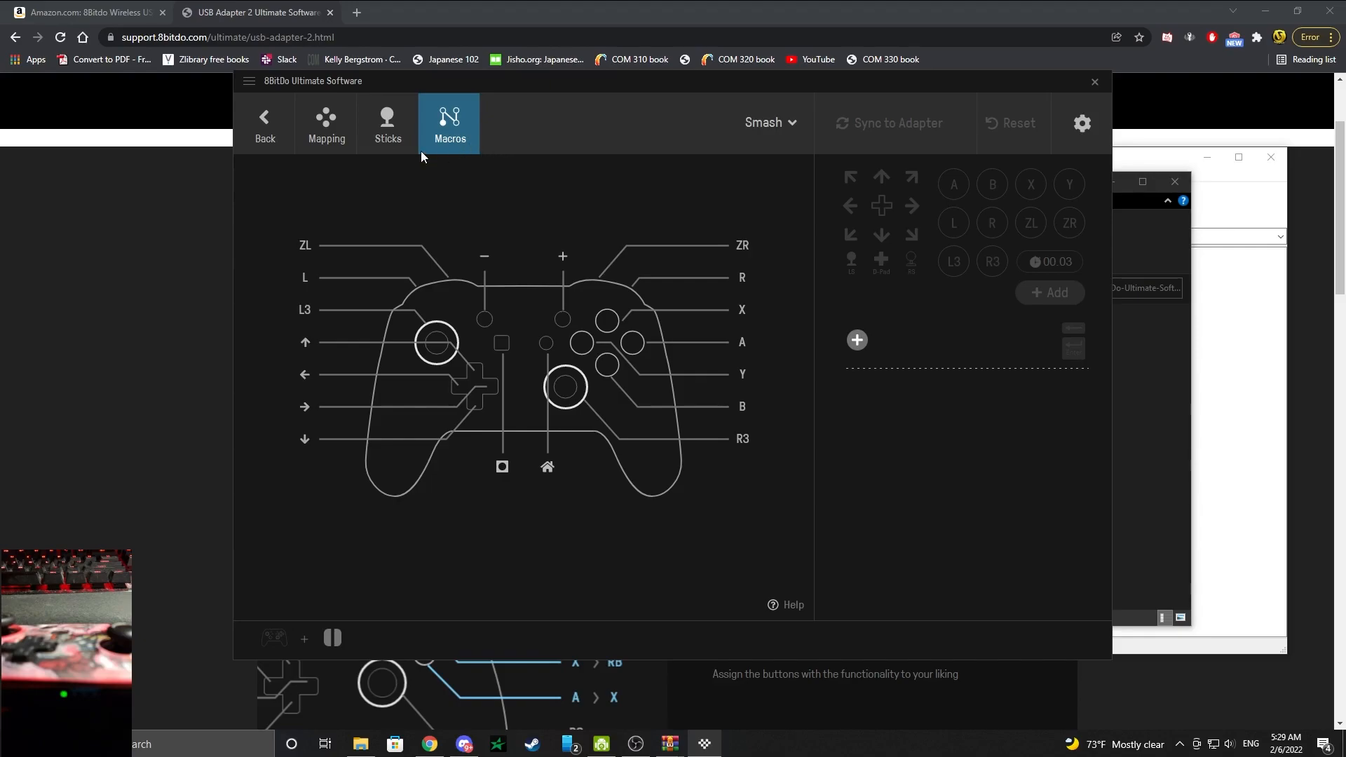
pyautogui.click(387, 124)
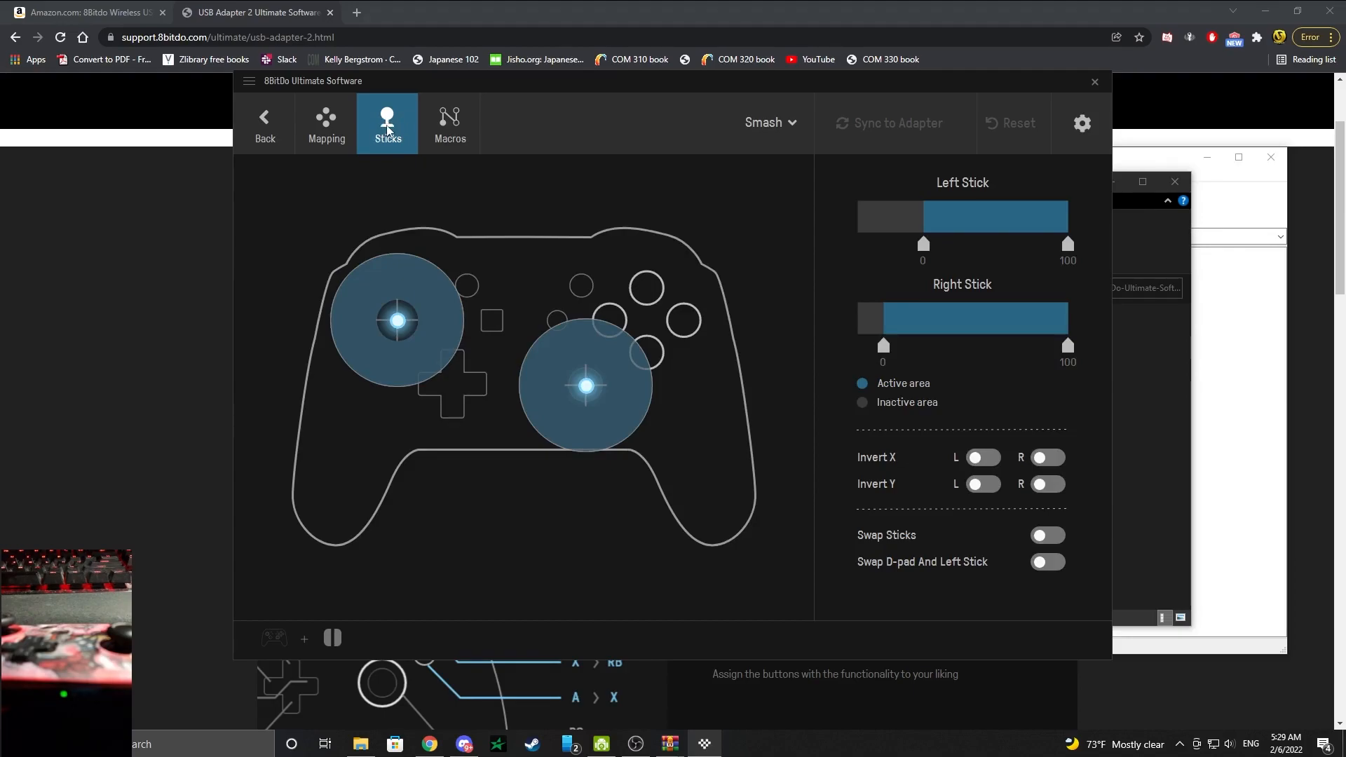
pyautogui.moveTo(392, 132)
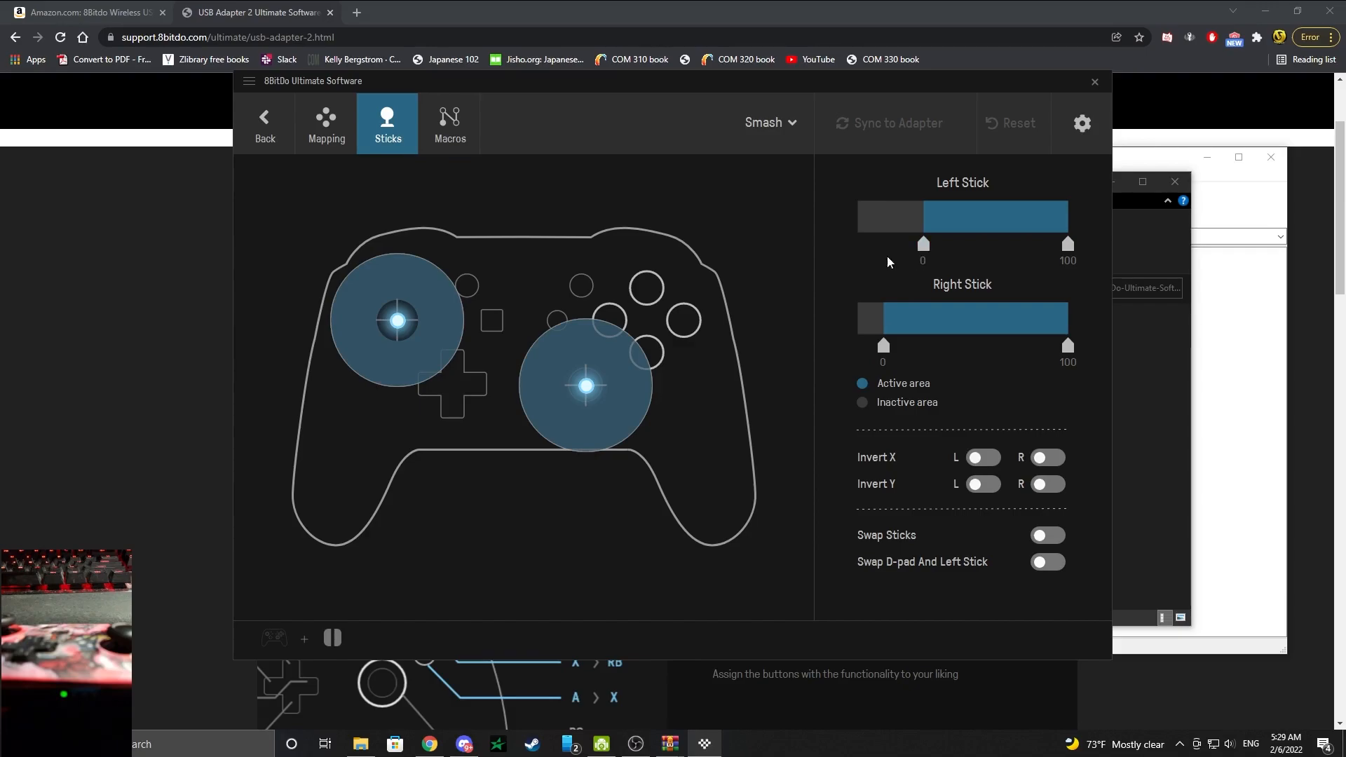
pyautogui.moveTo(400, 340)
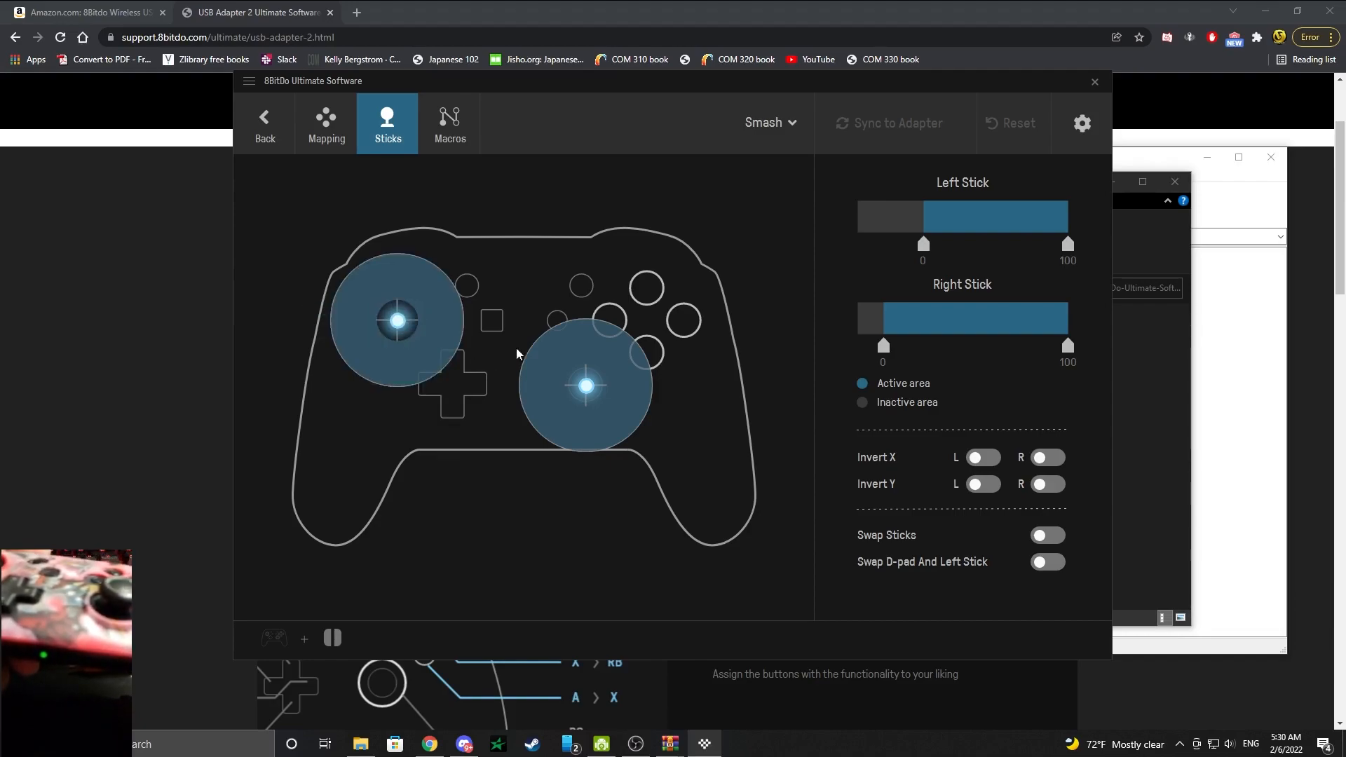
pyautogui.moveTo(398, 322)
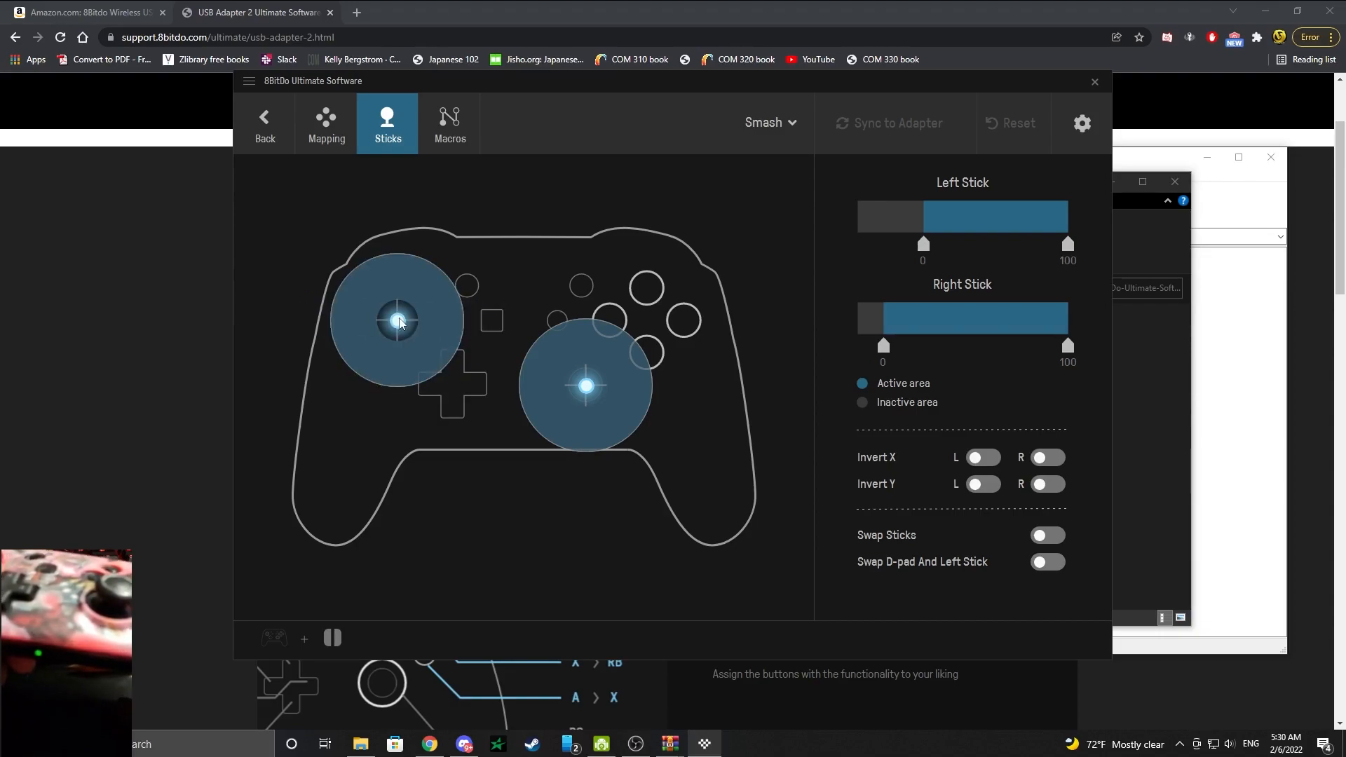
# - Raise the Left Stick dead zone slider, settling it slightly above its original size
pyautogui.moveTo(397, 320); pyautogui.dragTo(438, 316)
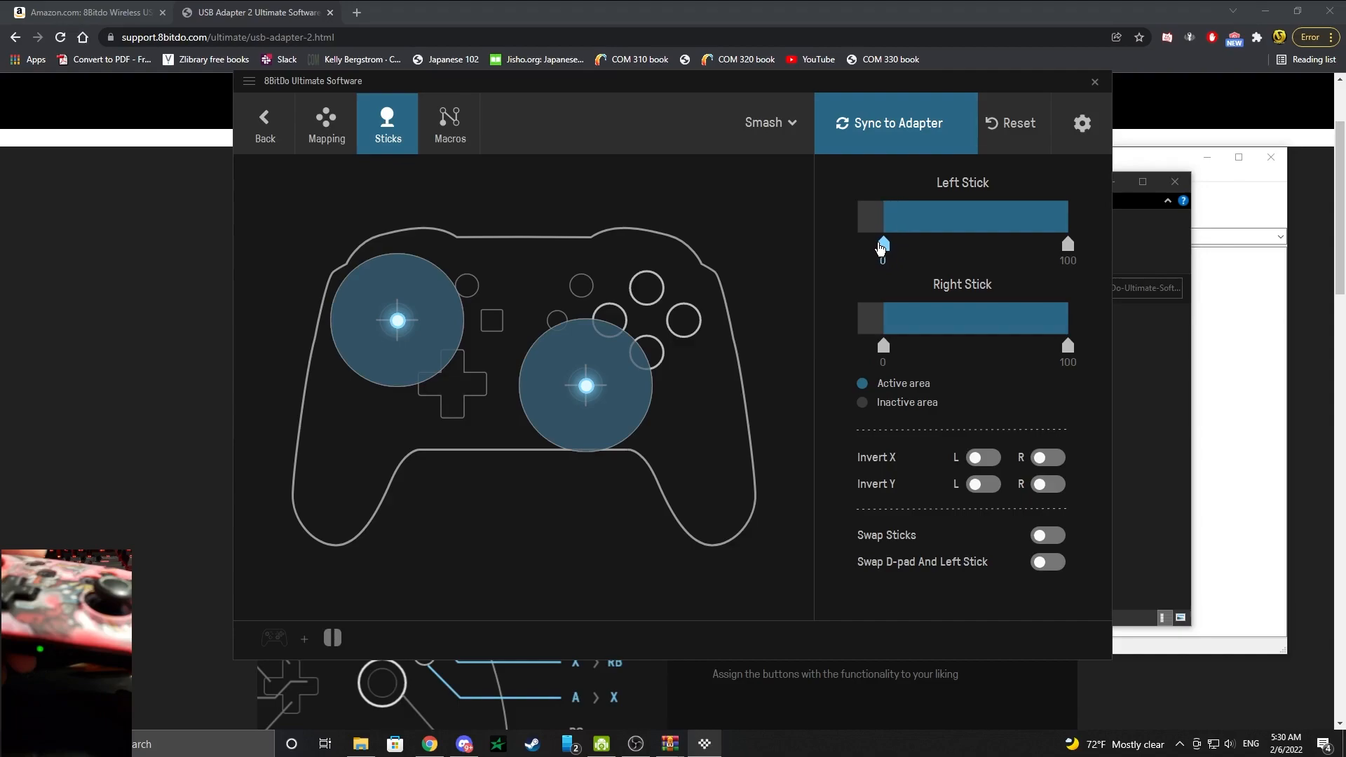
pyautogui.moveTo(880, 244); pyautogui.dragTo(855, 244)
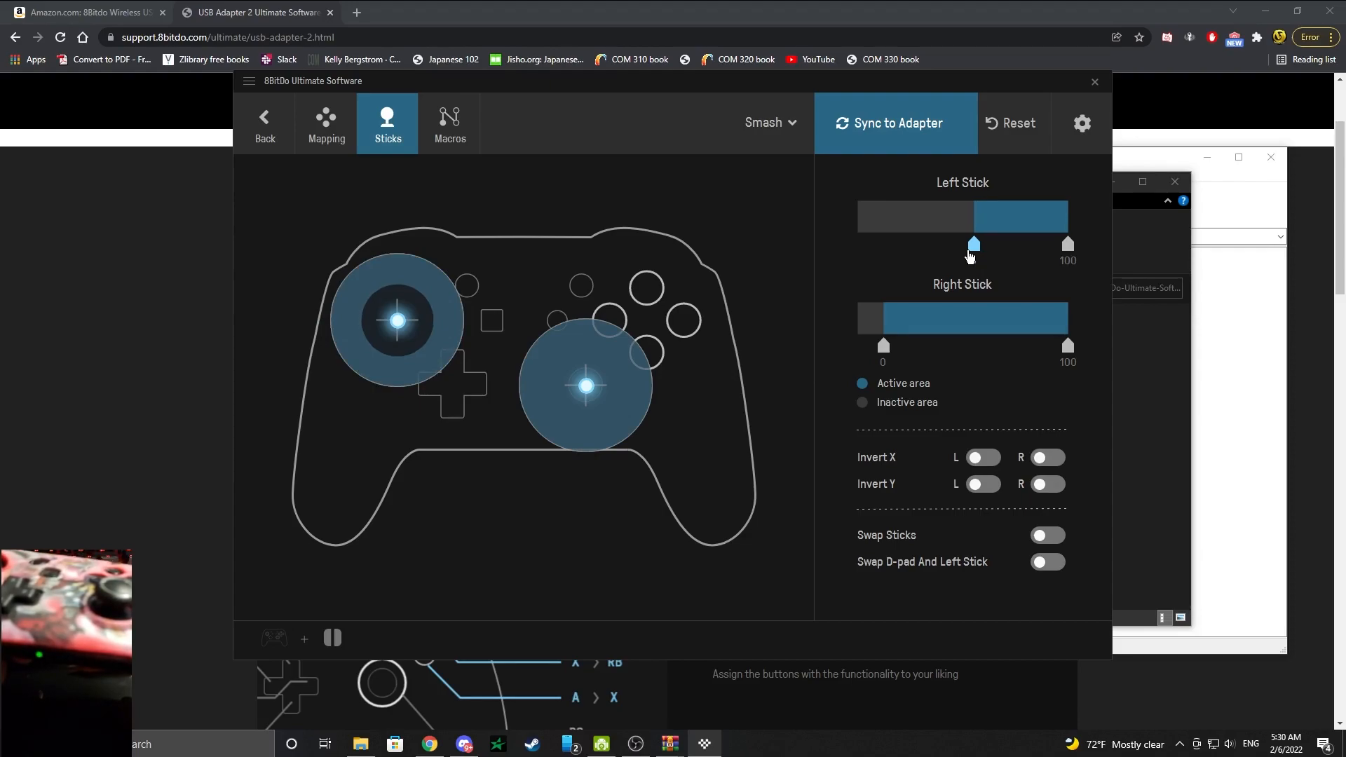
pyautogui.moveTo(974, 244); pyautogui.dragTo(920, 244)
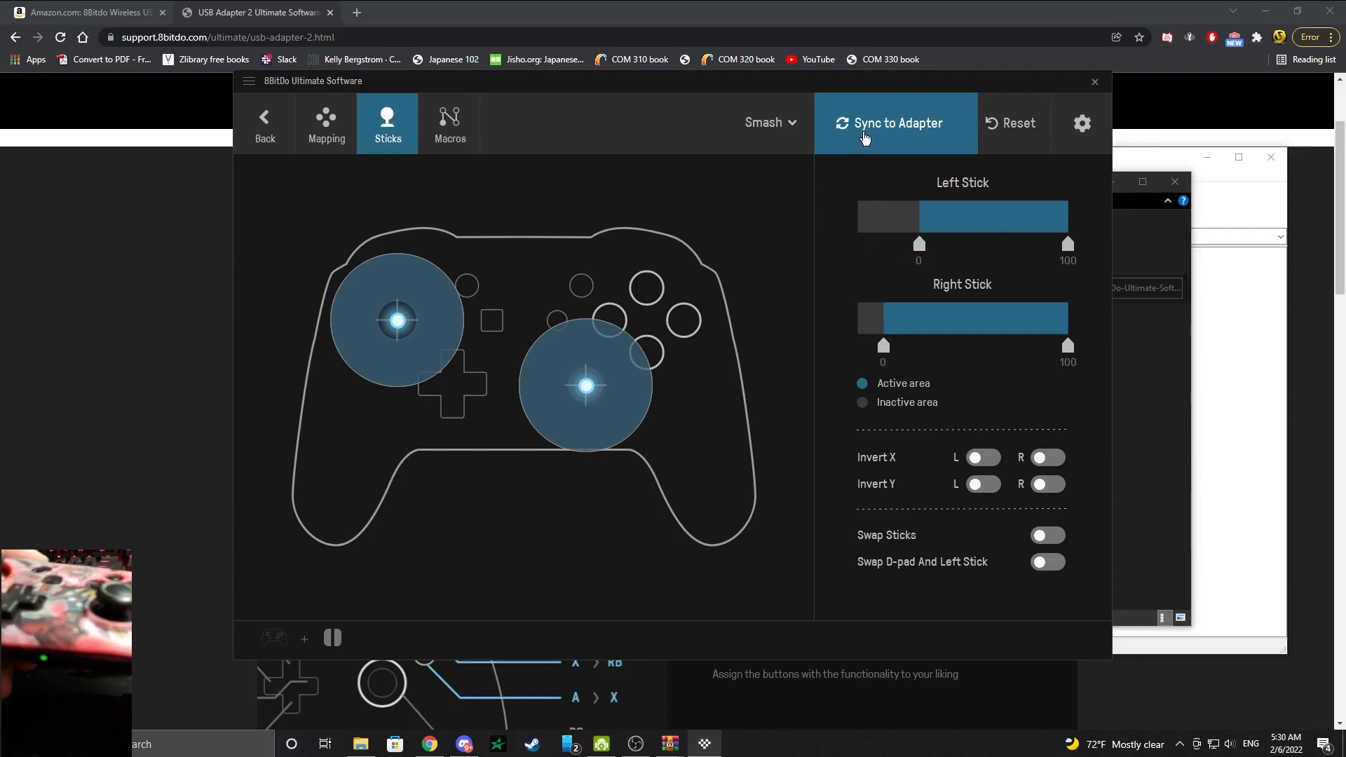
# - Sync the edited Smash profile to the adapter and acknowledge the activation notice with OK
pyautogui.click(896, 123)
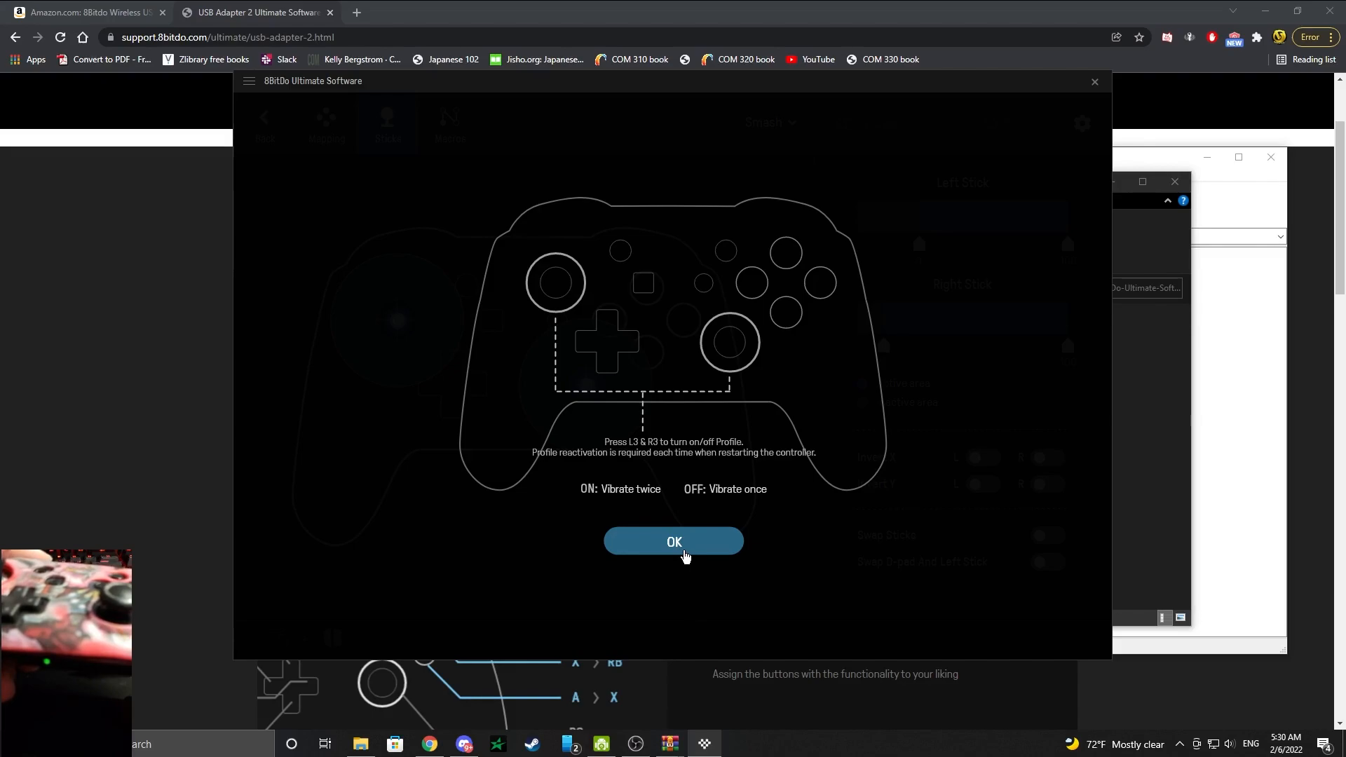
pyautogui.moveTo(563, 460)
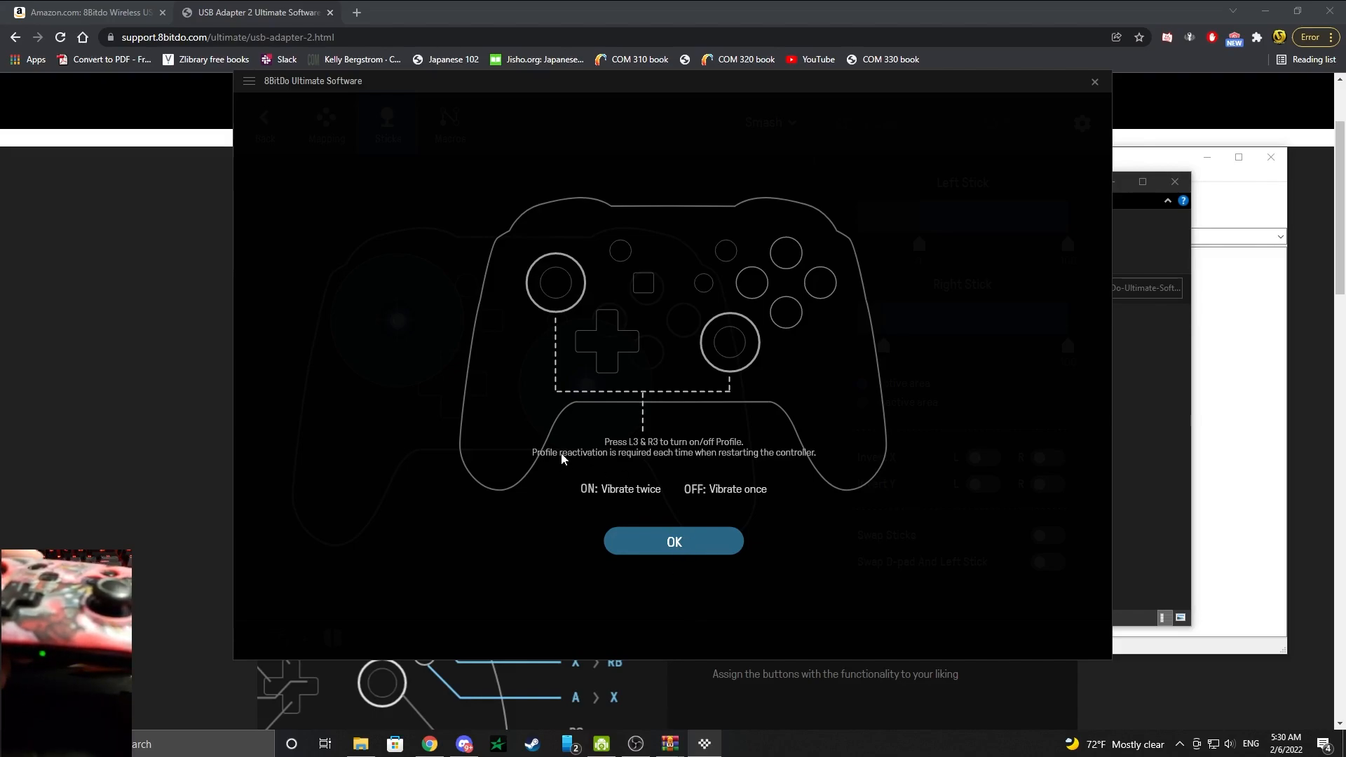
pyautogui.moveTo(634, 468)
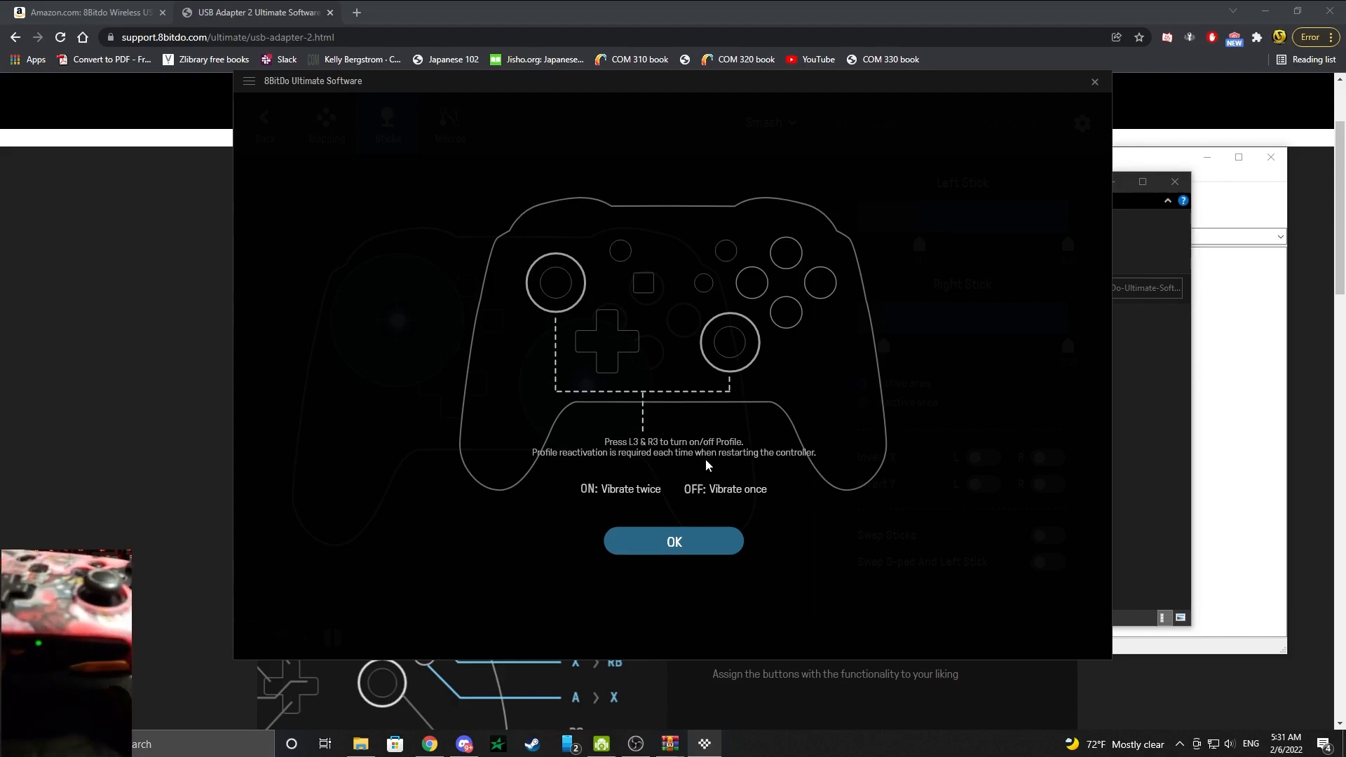
pyautogui.moveTo(694, 471)
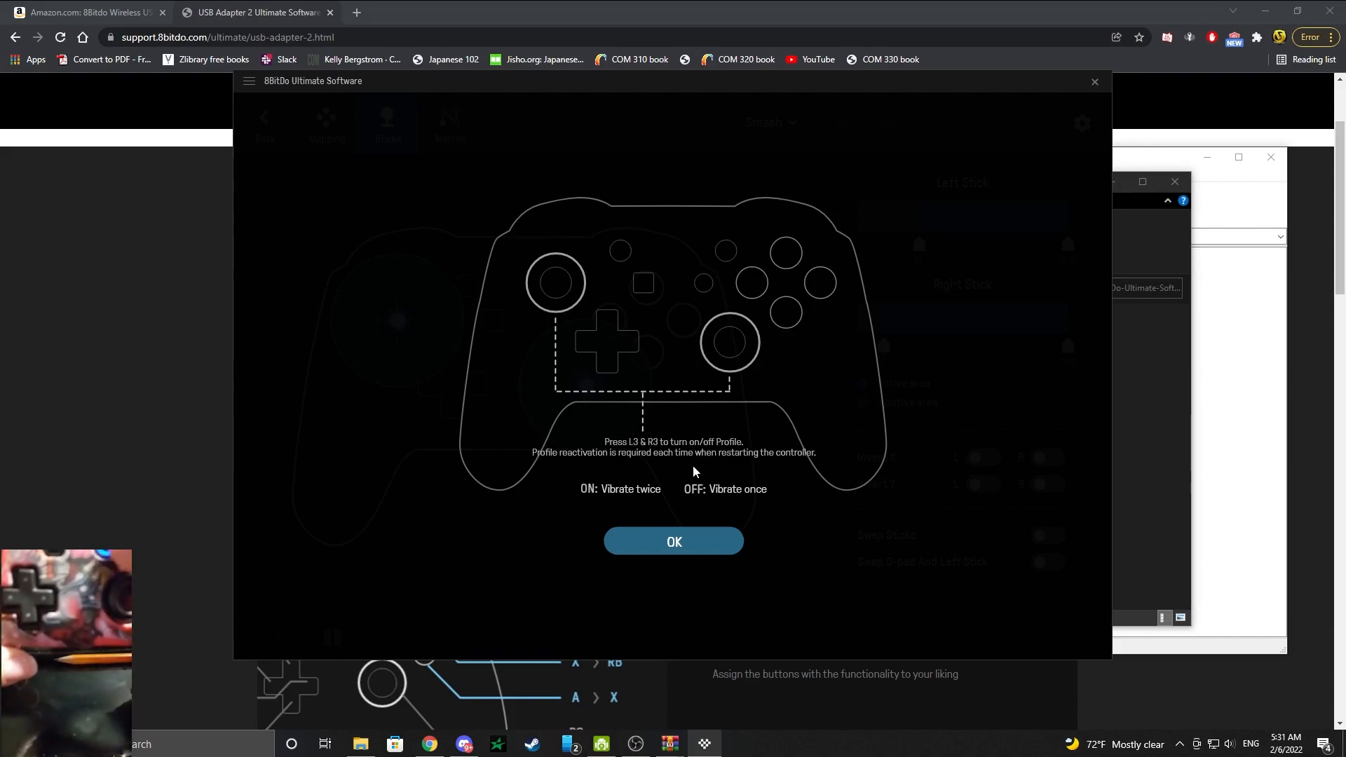
pyautogui.click(673, 541)
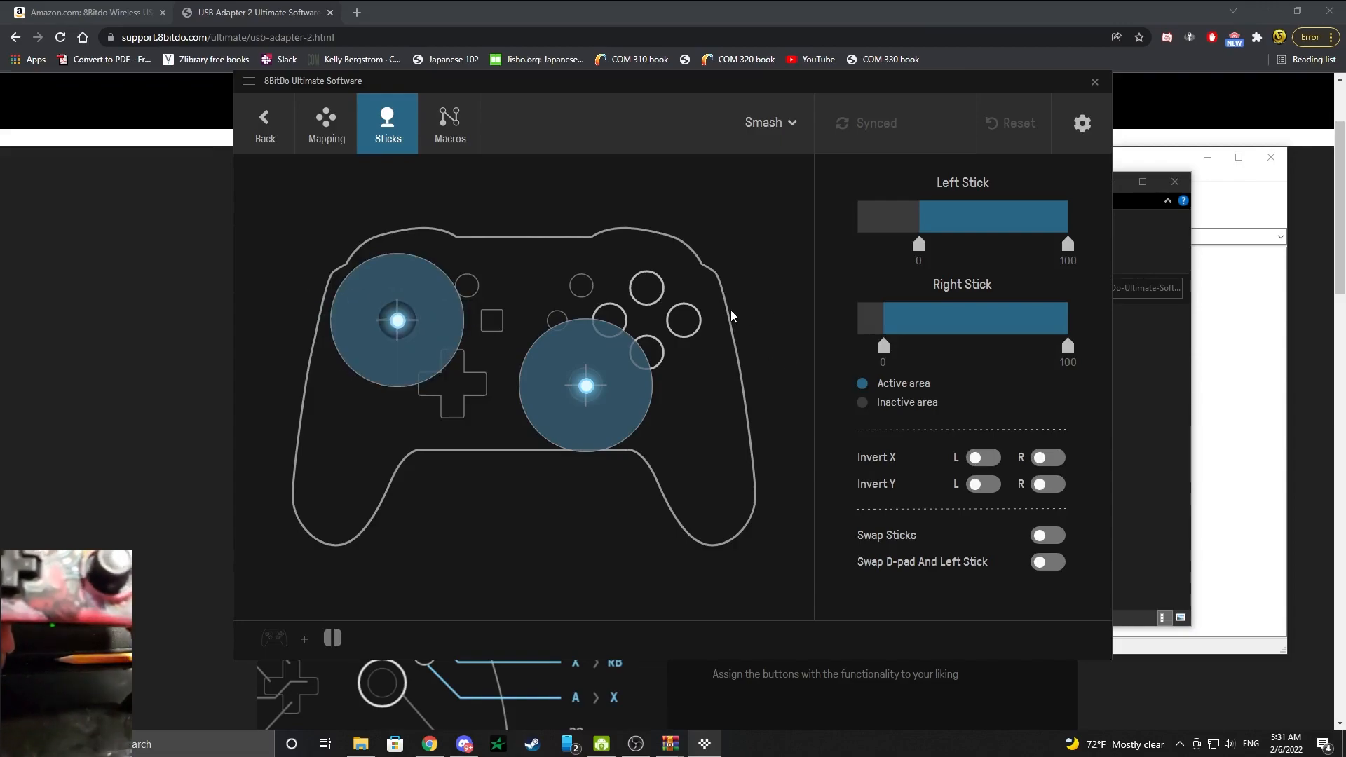
pyautogui.moveTo(805, 142)
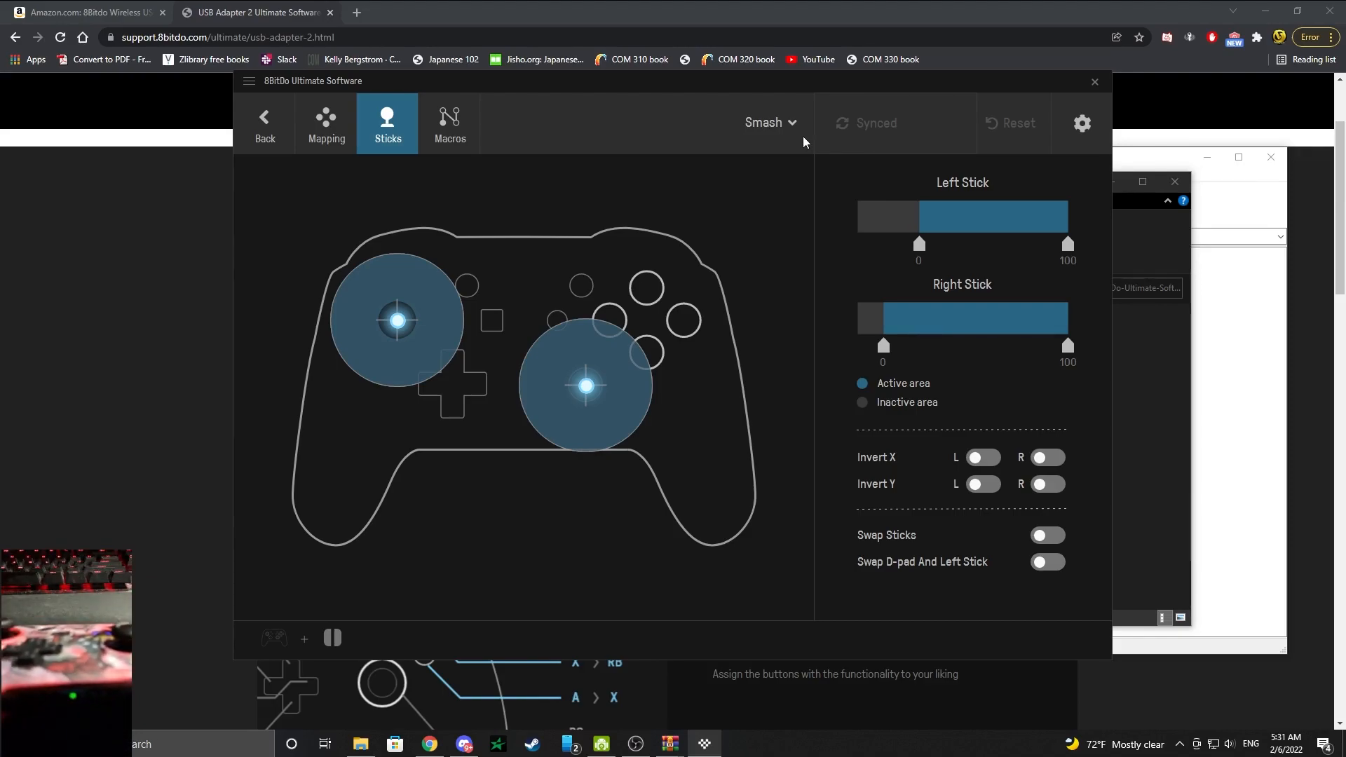
pyautogui.moveTo(638, 582)
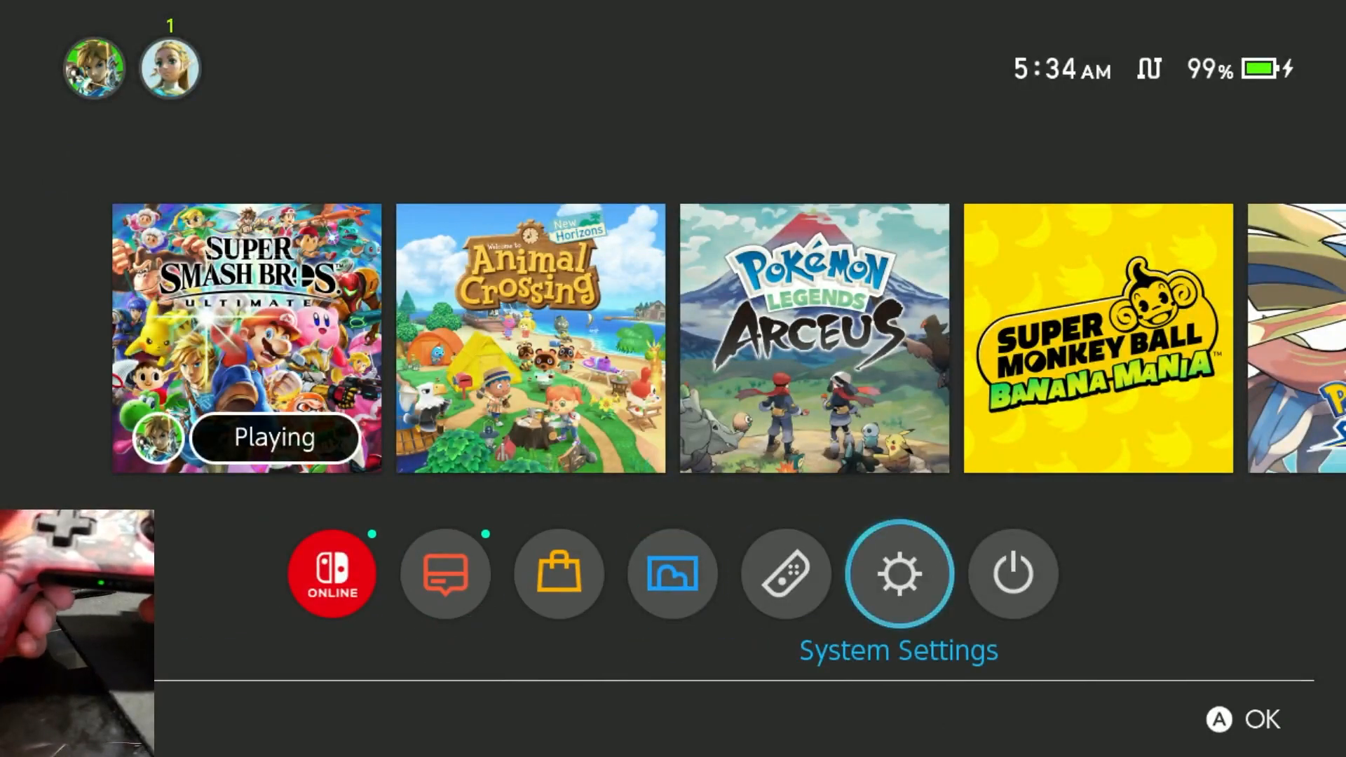
# - In Switch System Settings, reach Controllers and Sensors showing Pro Controller Wired Communication On
pyautogui.click(897, 574)
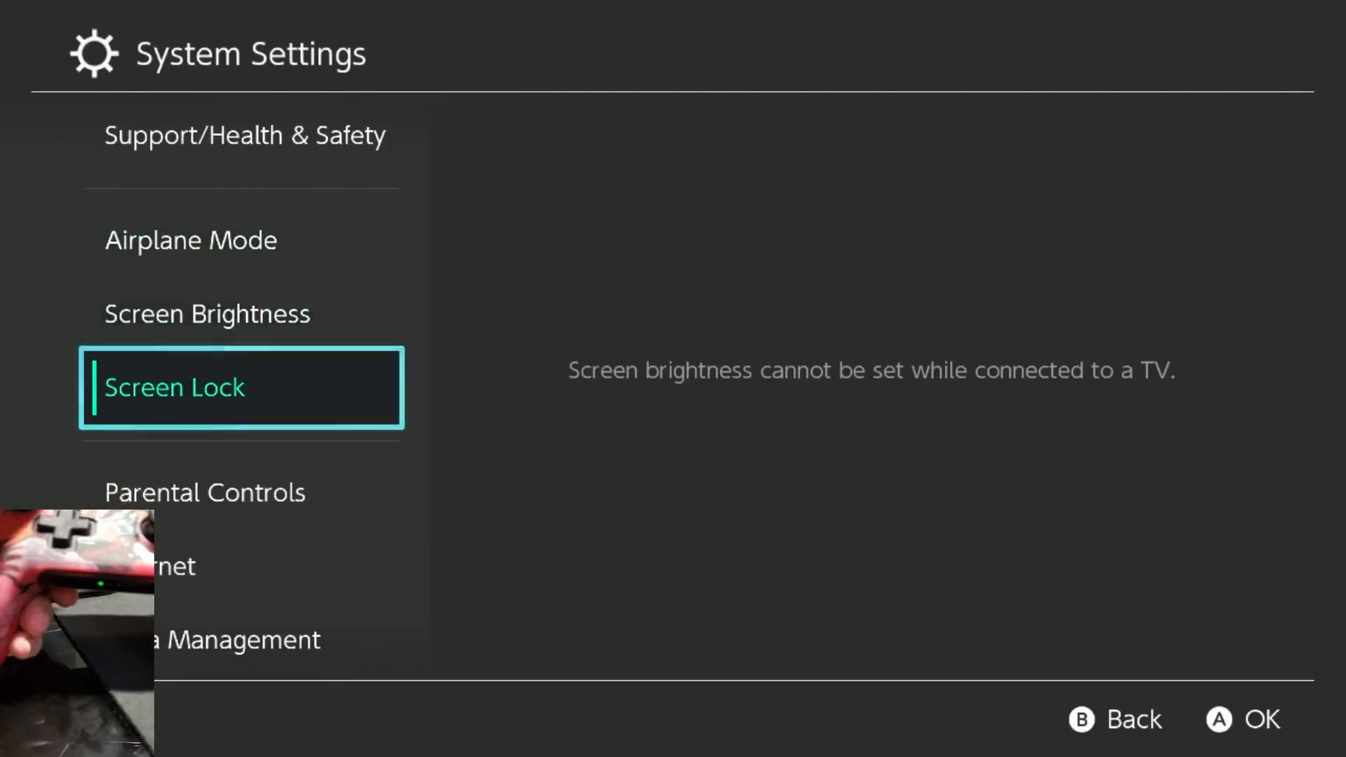
pyautogui.scroll(-3)
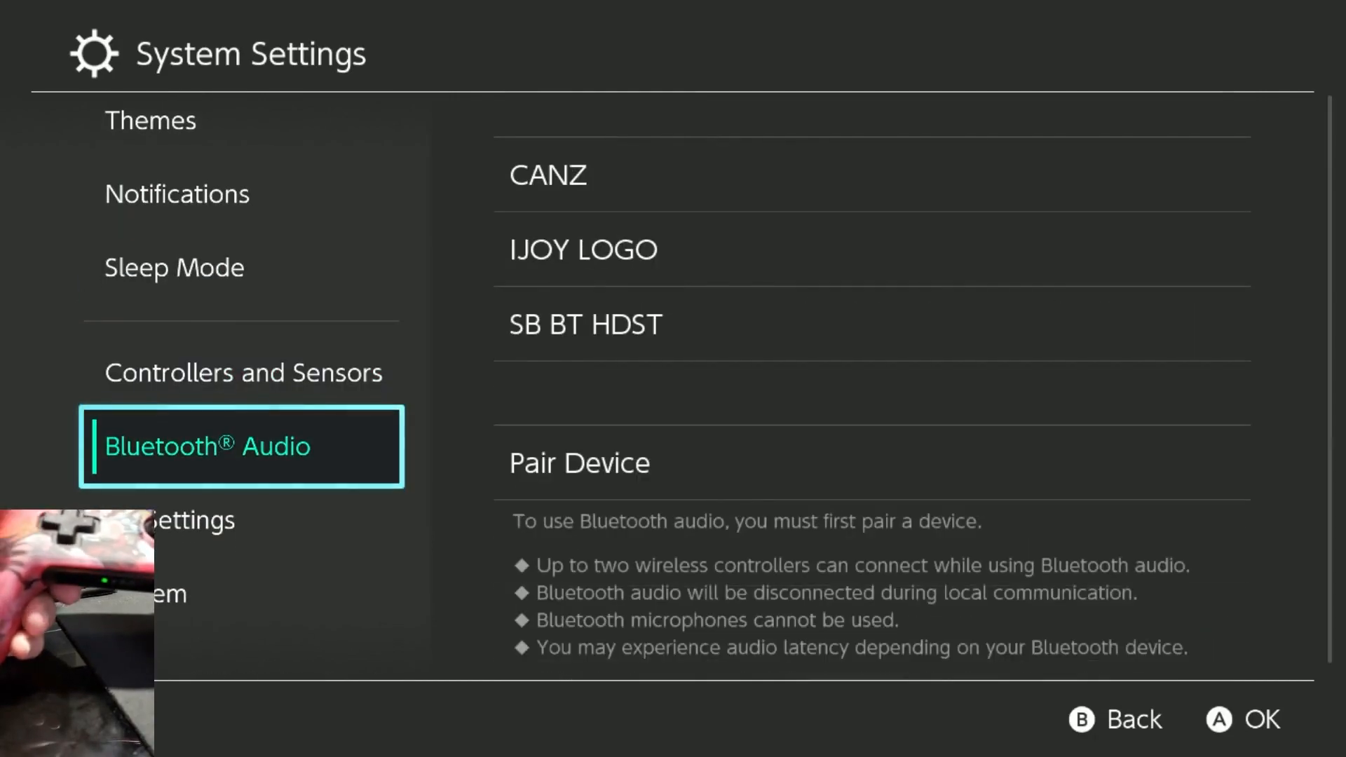
pyautogui.click(242, 373)
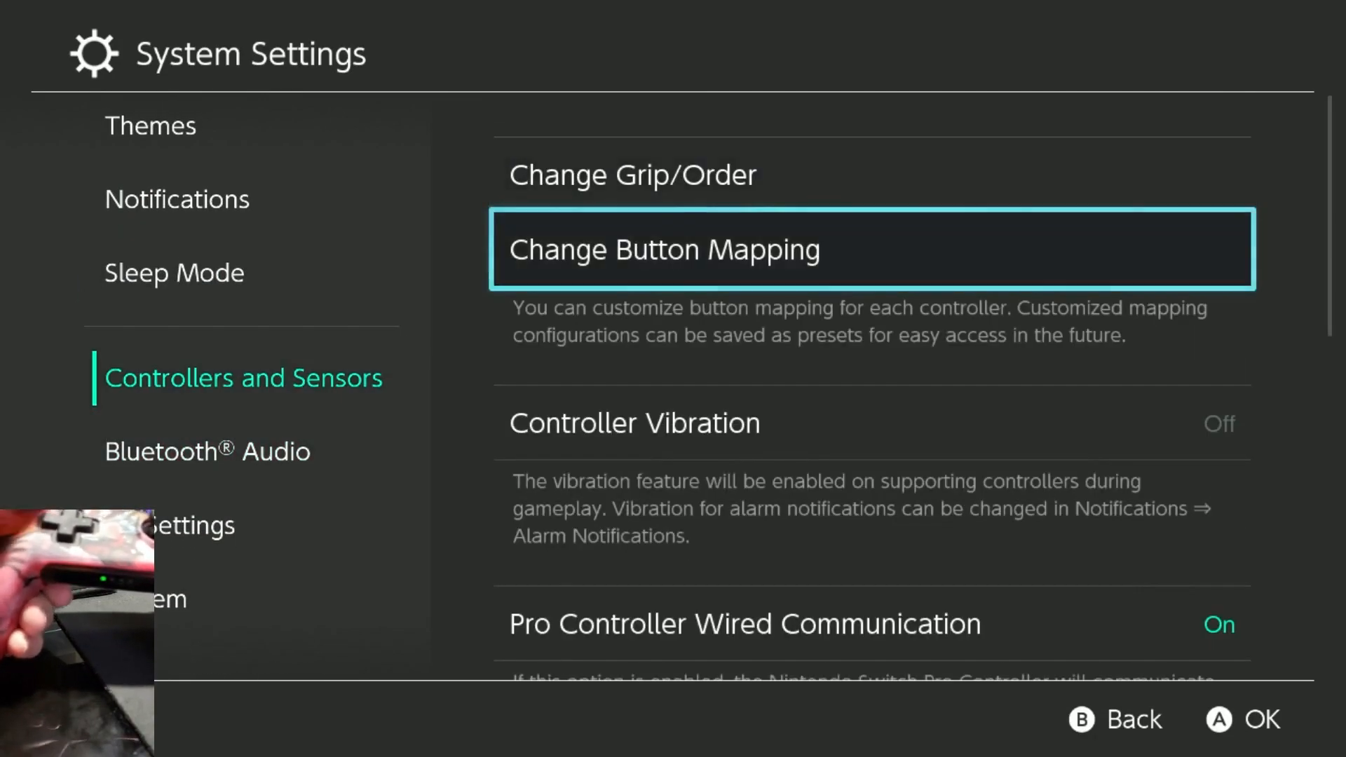
pyautogui.press('Down')
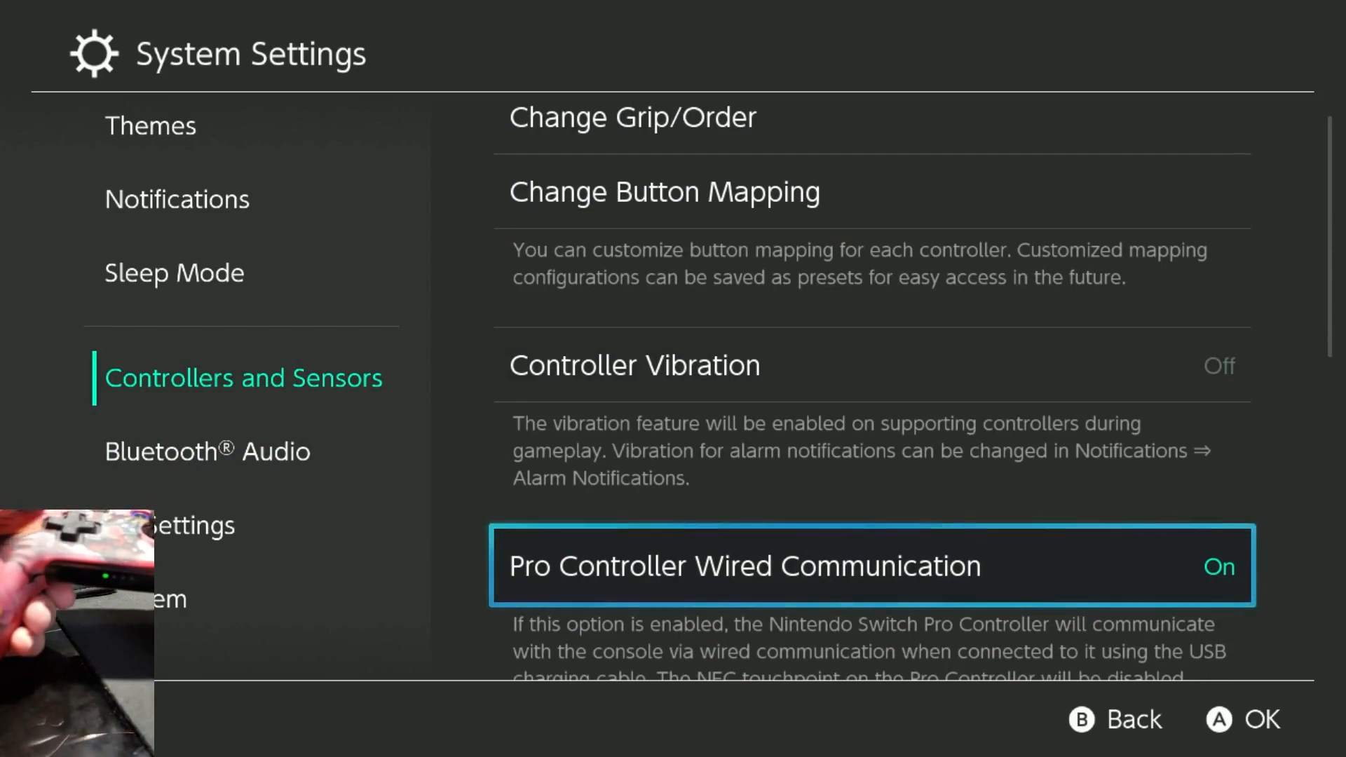
pyautogui.scroll(-3)
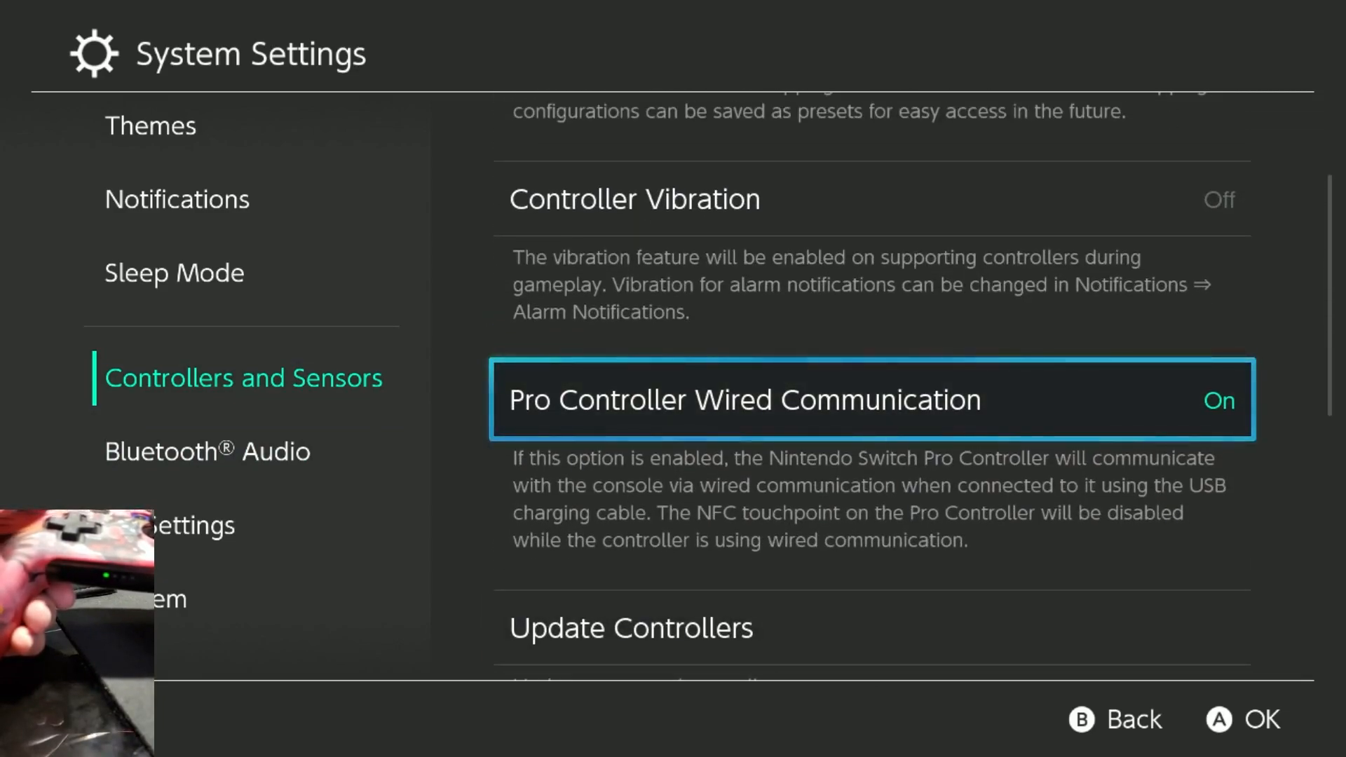